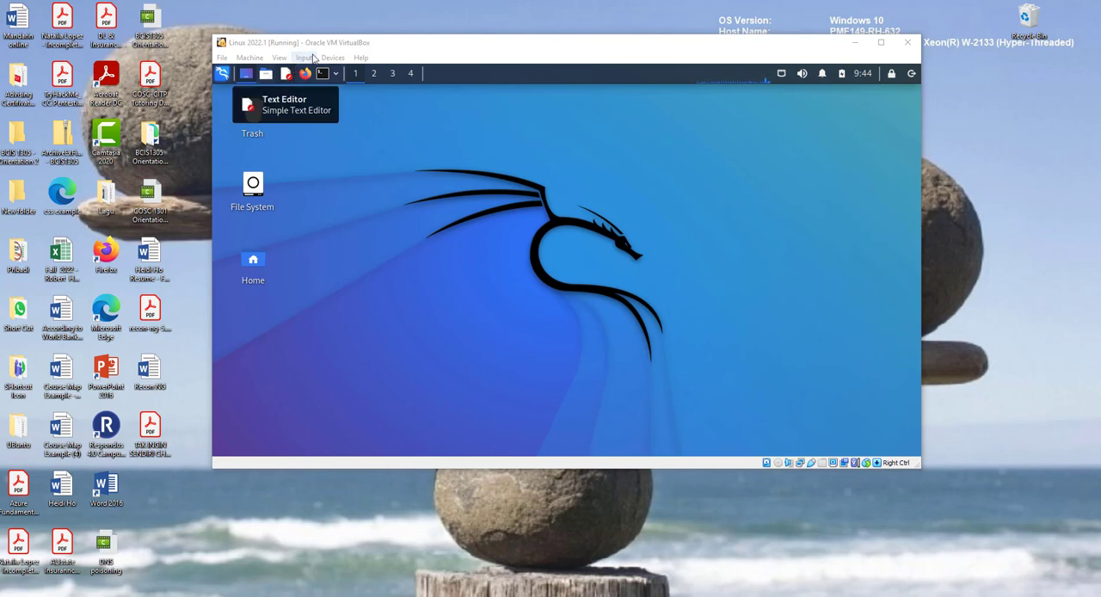
Launch Recon-ng from Kali's 01 - Information Gathering application category.
{"action": "left_click", "coordinate": [223, 74]}
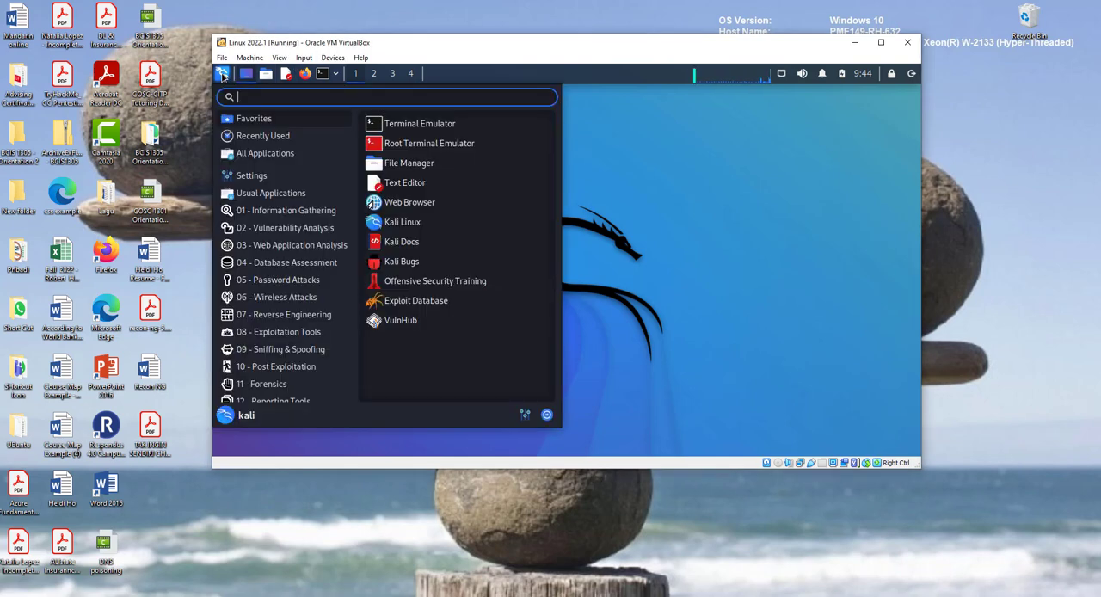
{"action": "left_click", "coordinate": [265, 151]}
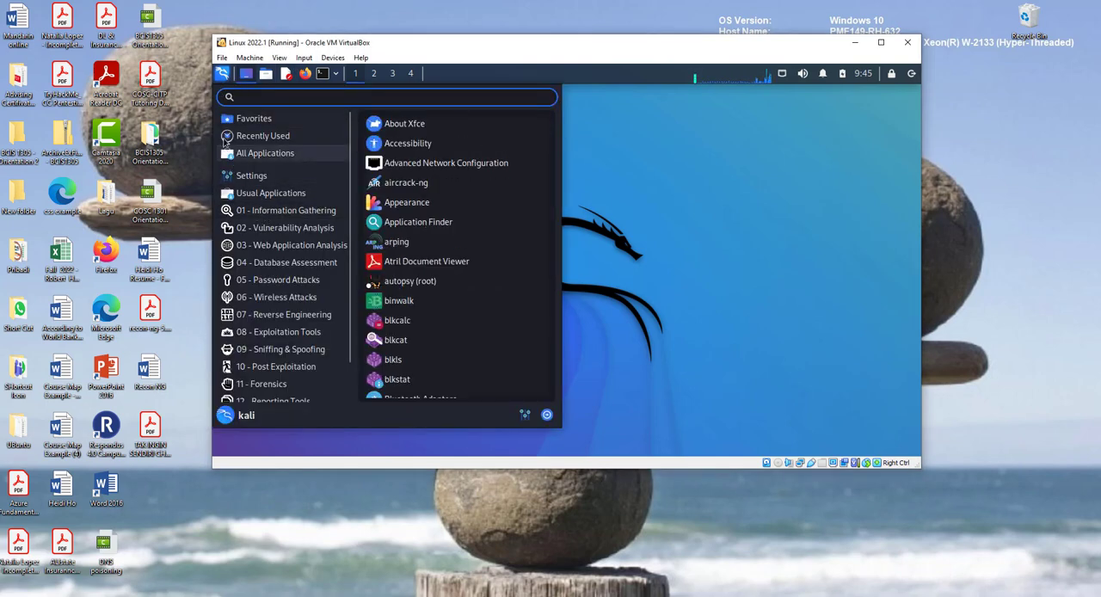
{"action": "left_click", "coordinate": [285, 210]}
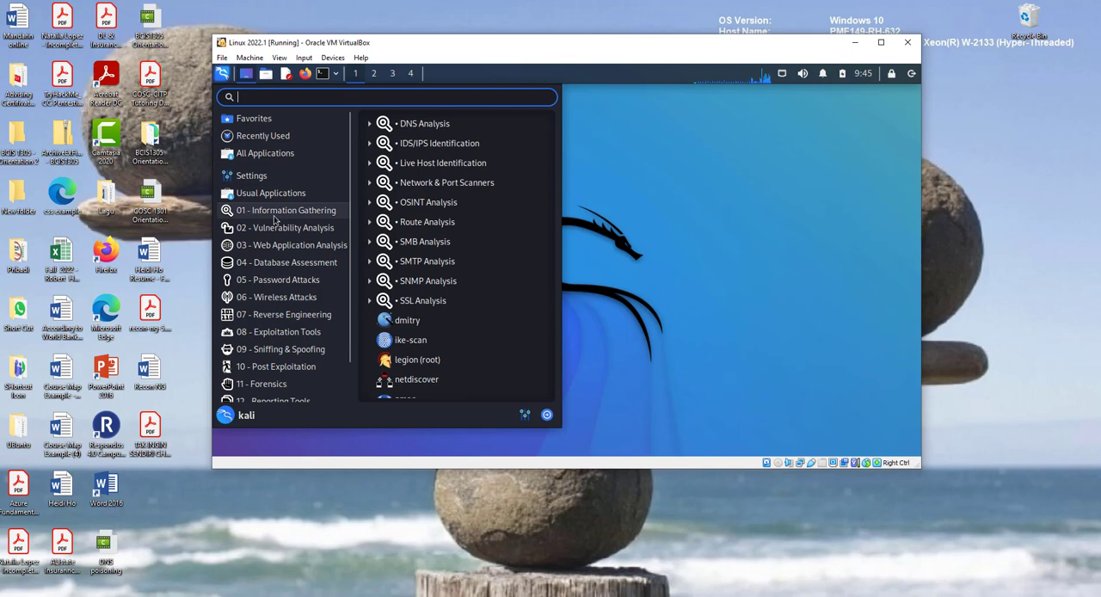
{"action": "scroll", "scroll_direction": "down", "scroll_amount": 3}
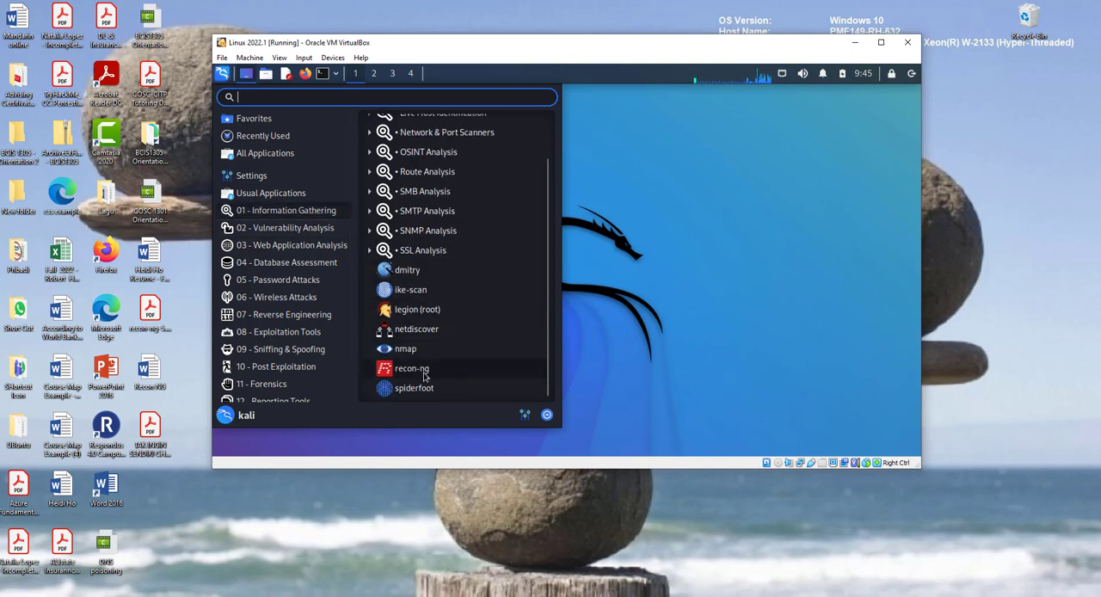
{"action": "left_click", "coordinate": [411, 368]}
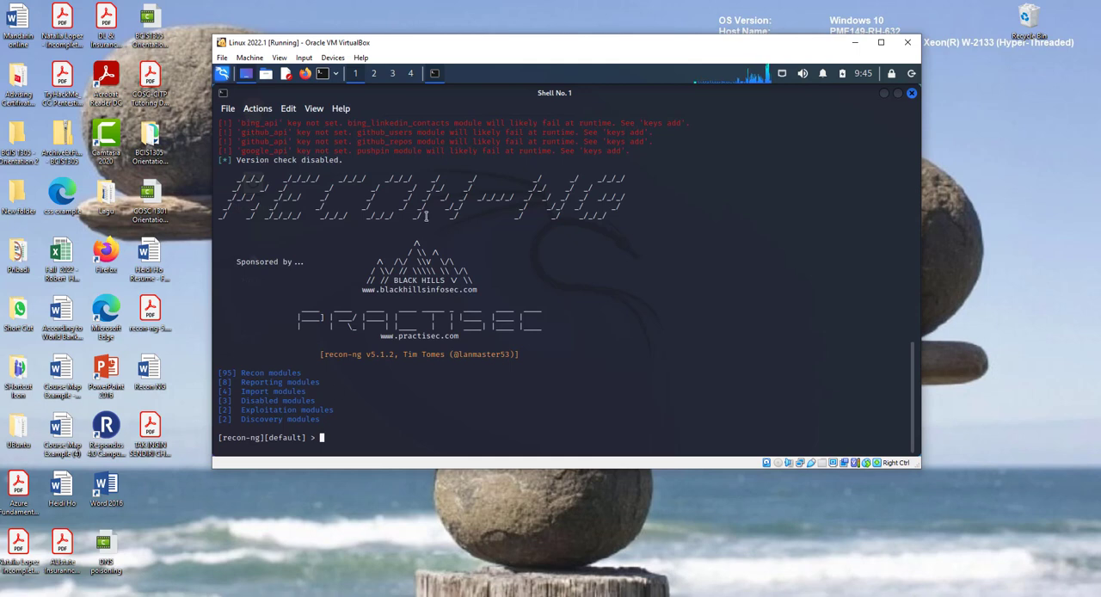
{"action": "mouse_move", "coordinate": [382, 363]}
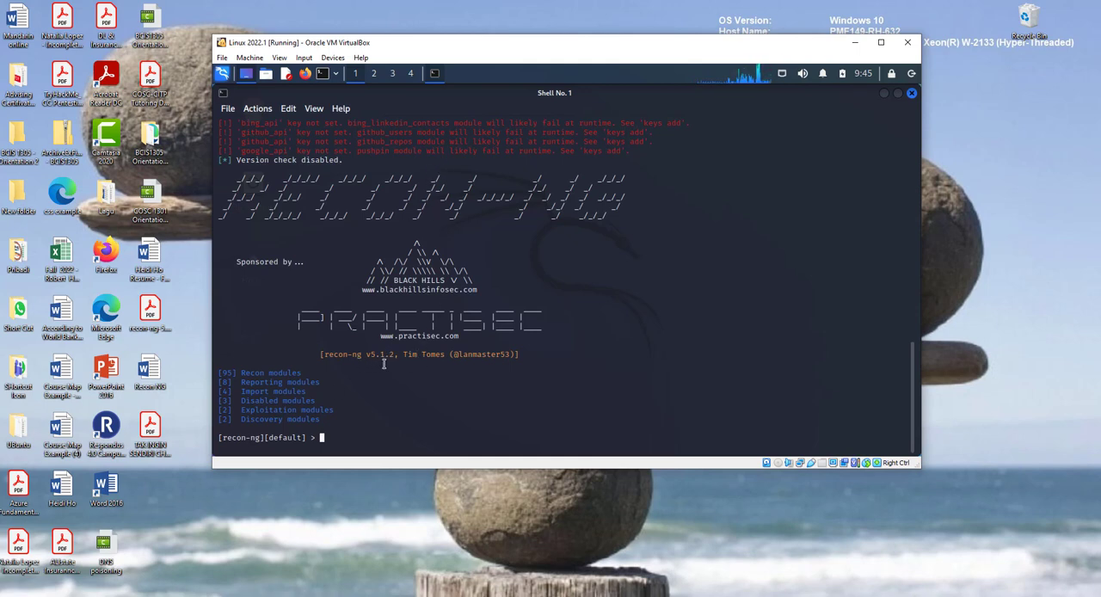
{"action": "mouse_move", "coordinate": [403, 358]}
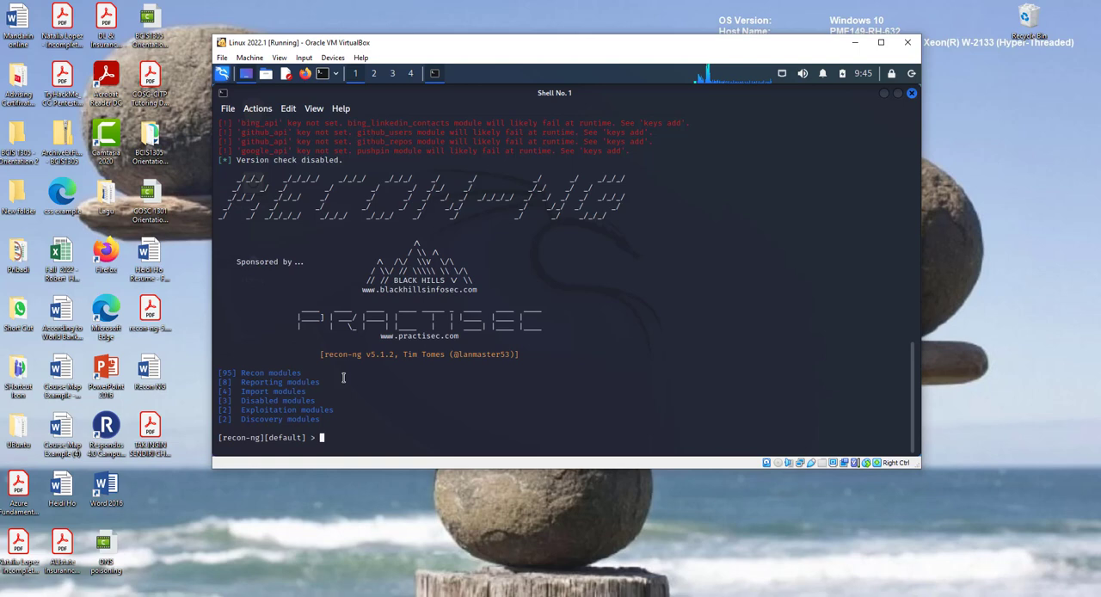
{"action": "mouse_move", "coordinate": [466, 344]}
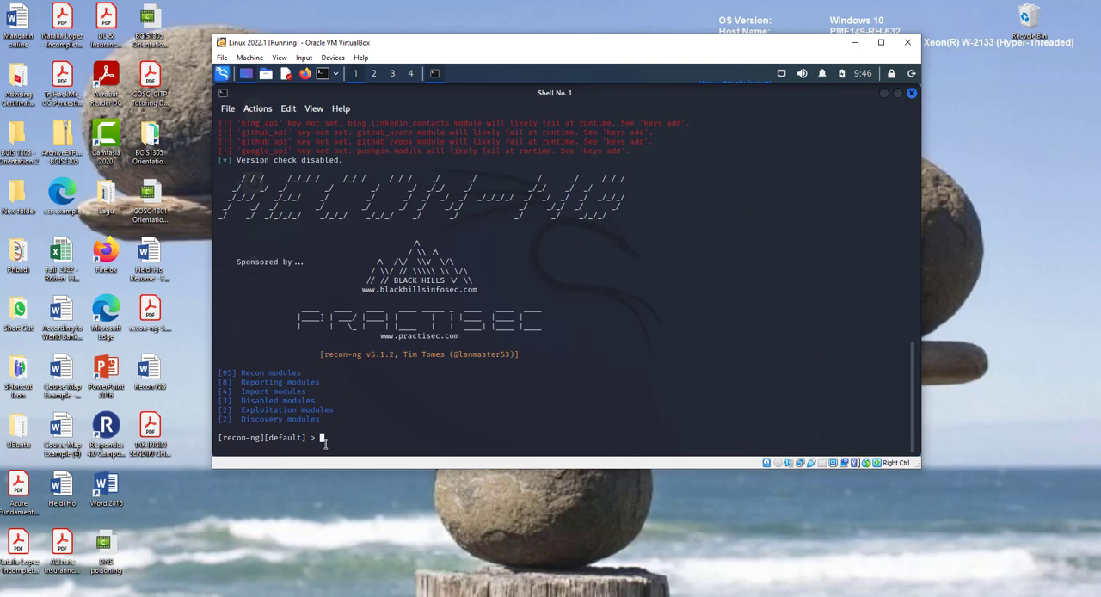
Run 'modules' and read the full module list down to the Reporting category.
{"action": "type", "text": "module"}
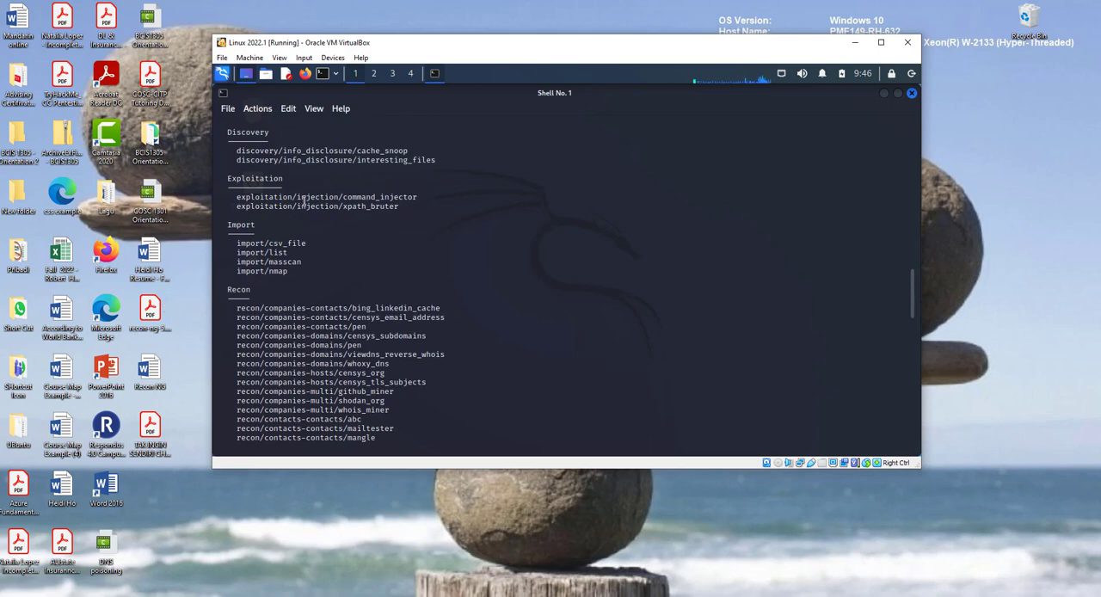
{"action": "scroll", "scroll_direction": "down", "scroll_amount": 3}
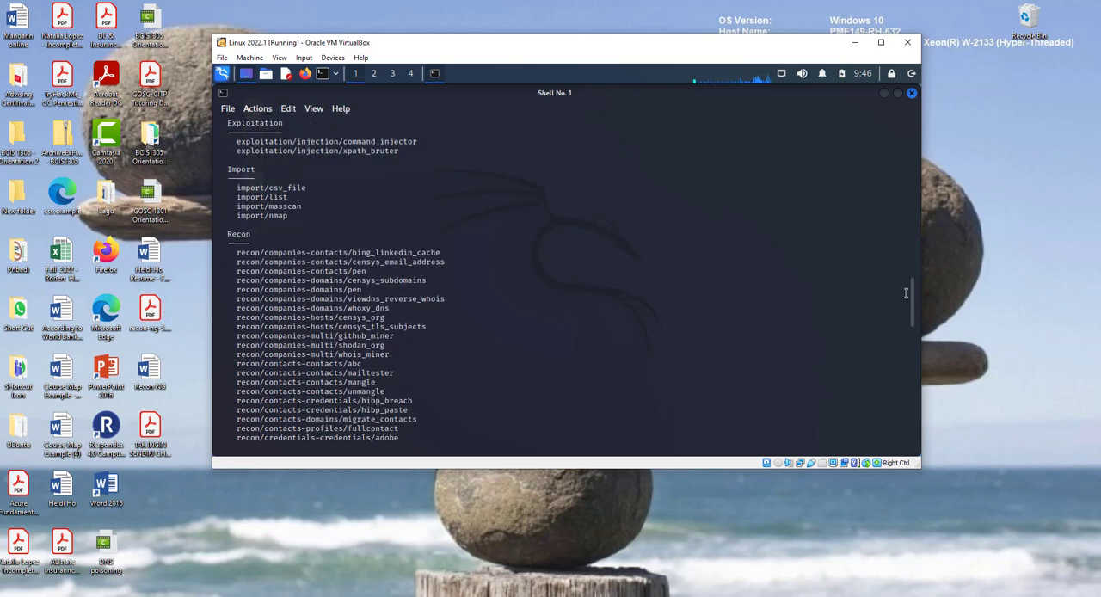
{"action": "scroll", "scroll_direction": "down", "scroll_amount": 3}
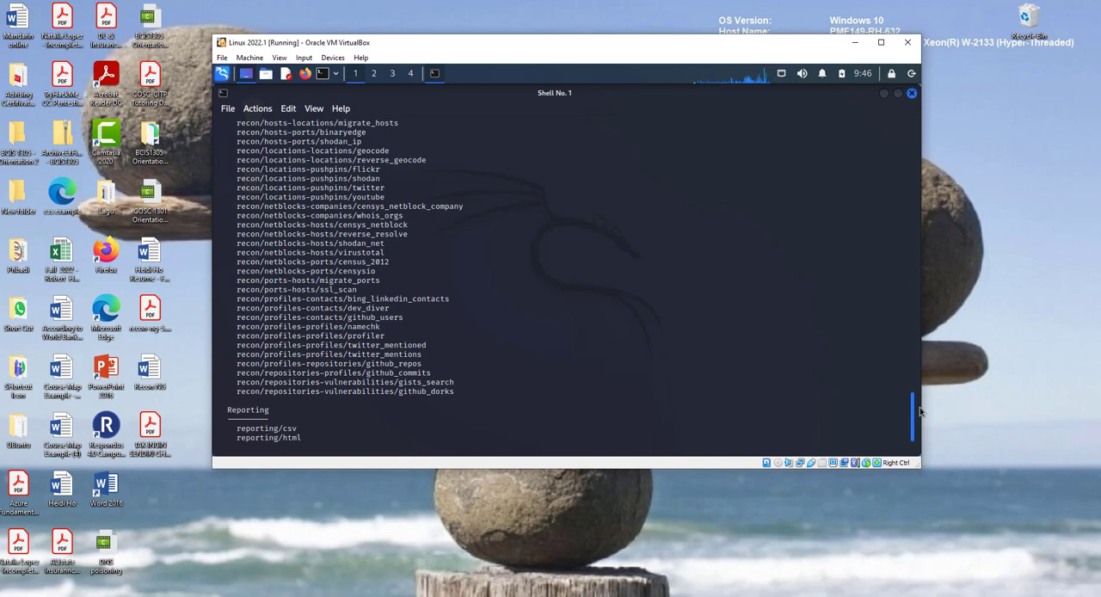
{"action": "scroll", "scroll_direction": "down", "scroll_amount": 3}
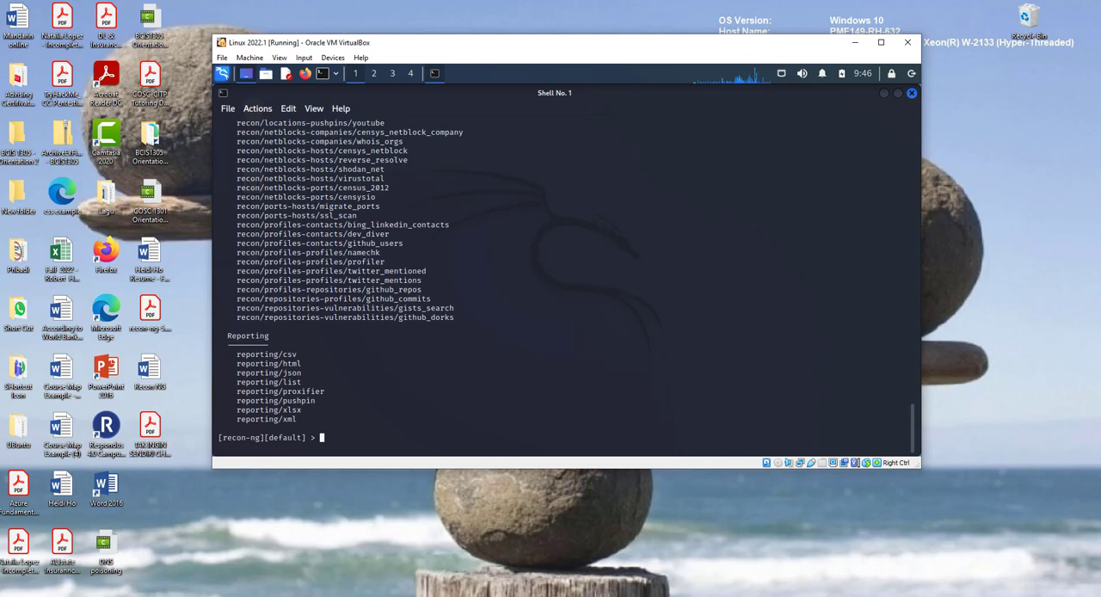
{"action": "type", "text": "mar"}
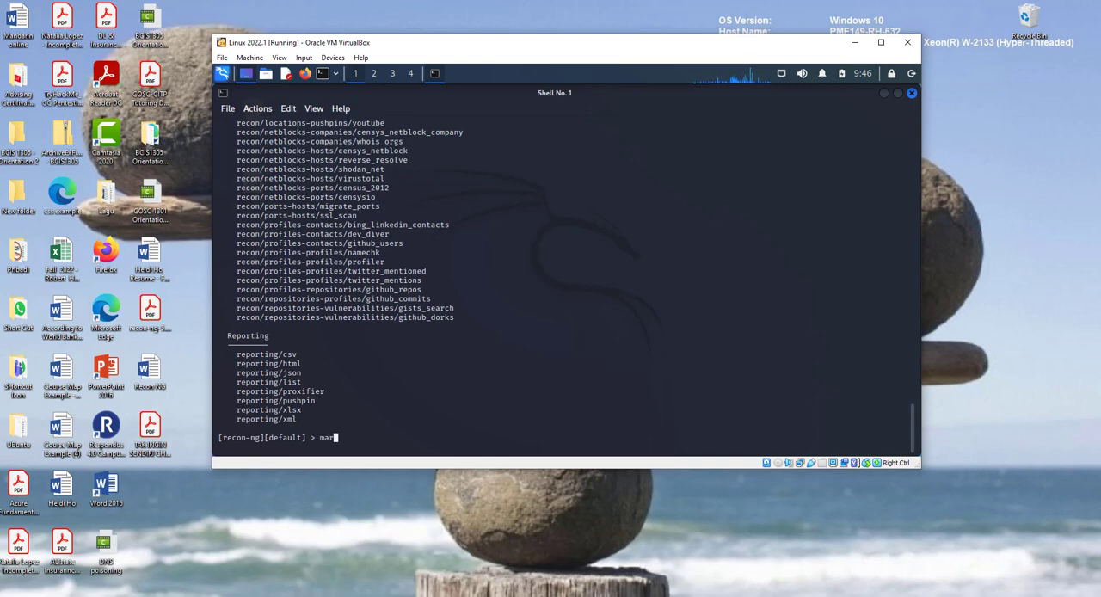
{"action": "type", "text": "ketplace install all"}
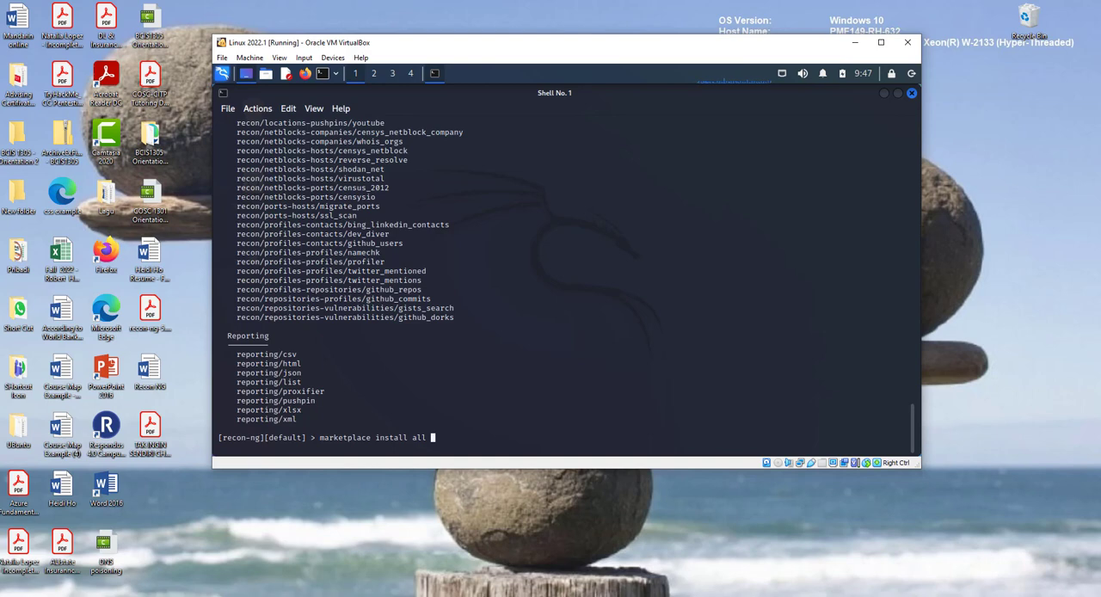
{"action": "mouse_move", "coordinate": [172, 140]}
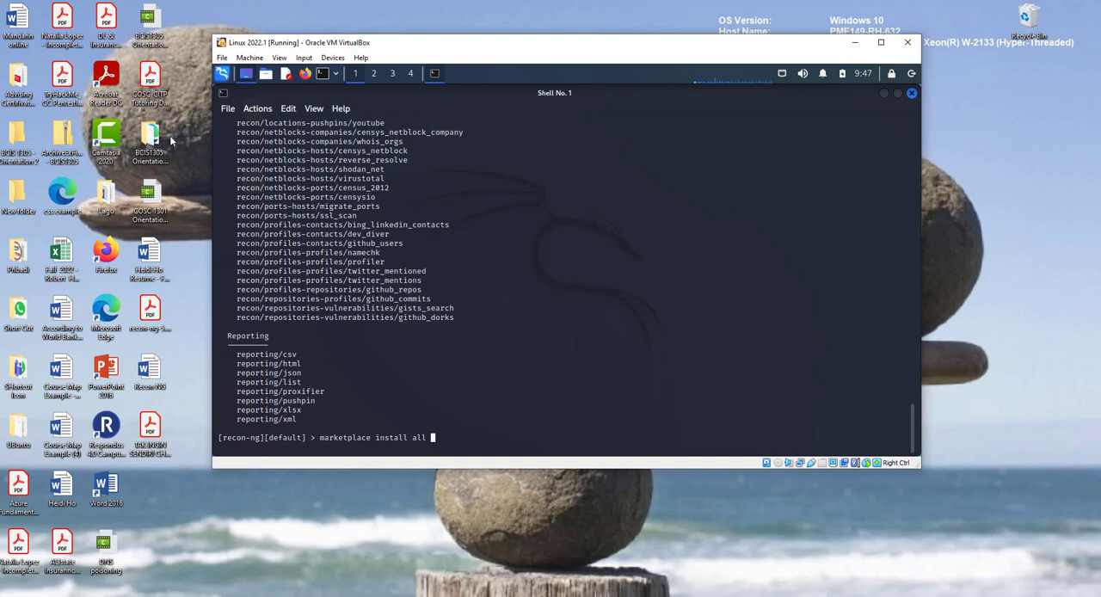
{"action": "mouse_move", "coordinate": [423, 384]}
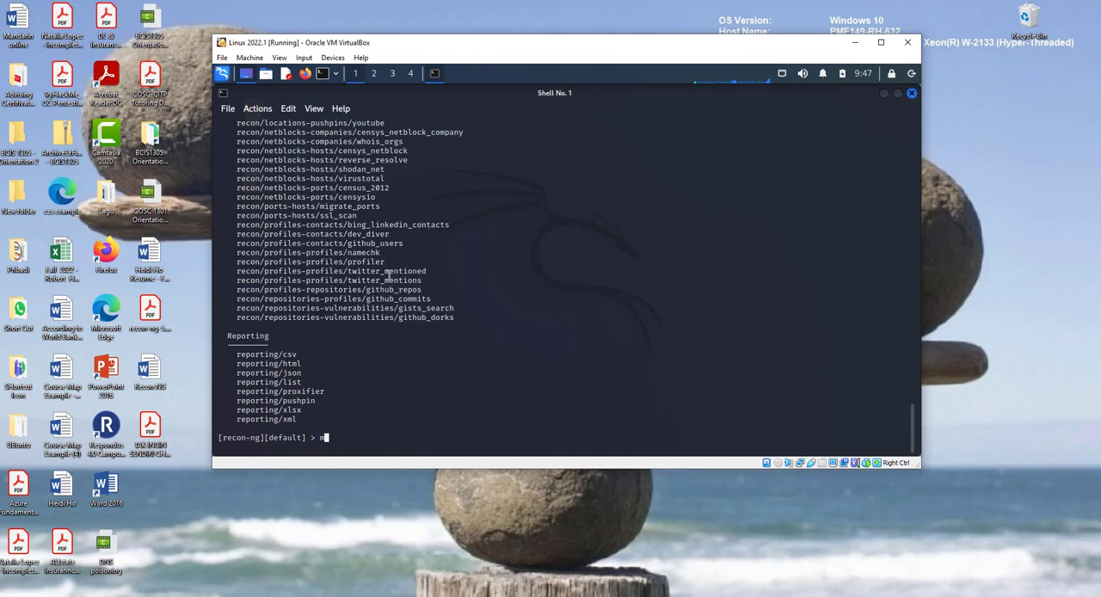
{"action": "key", "text": "BackSpace"}
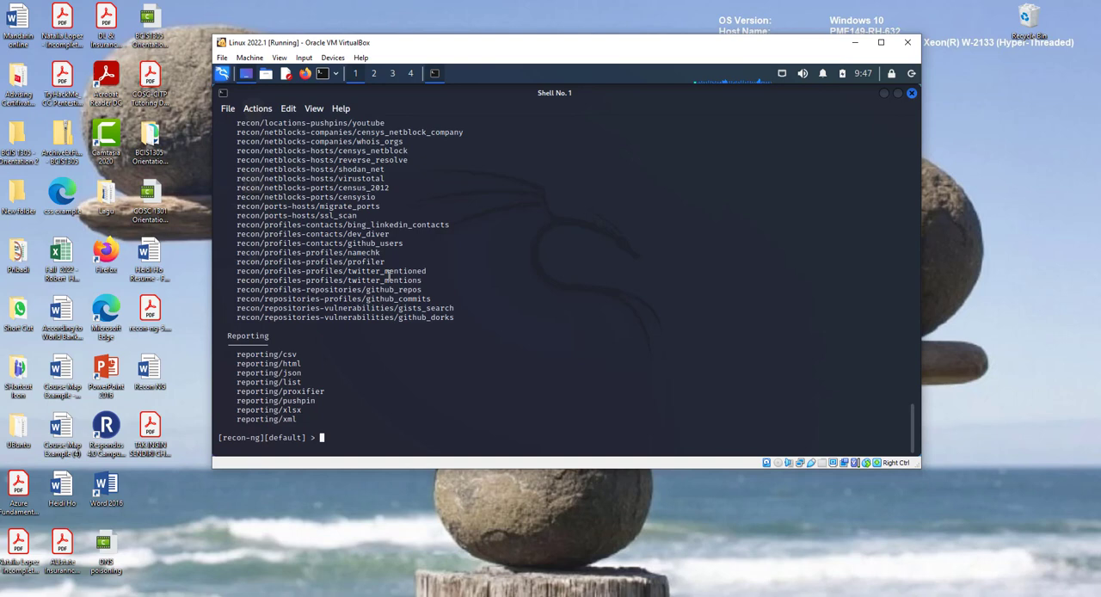
{"action": "type", "text": "modul"}
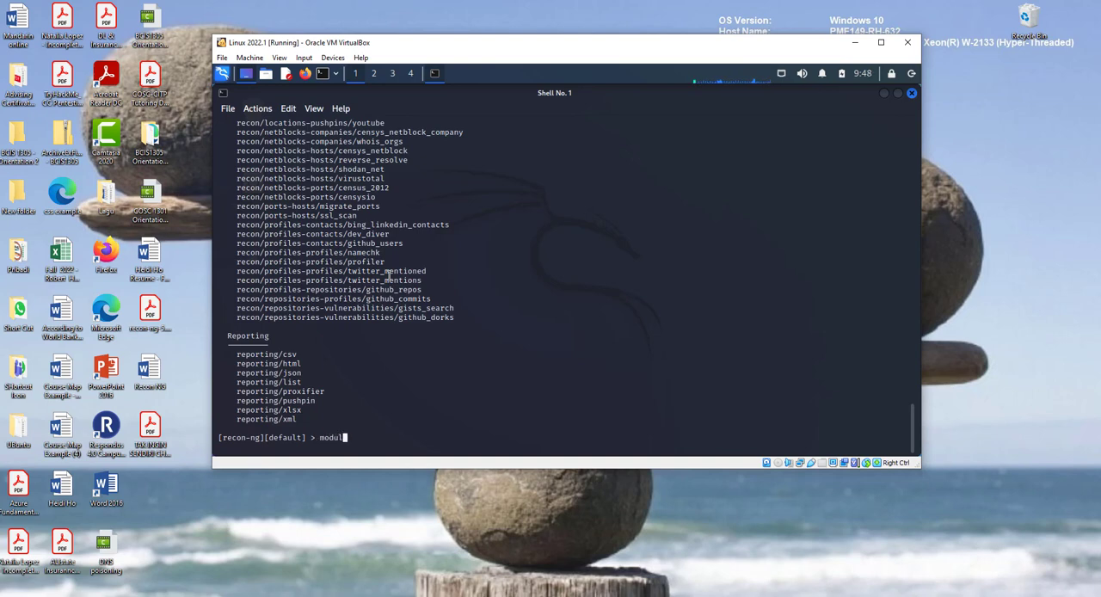
{"action": "type", "text": "es"}
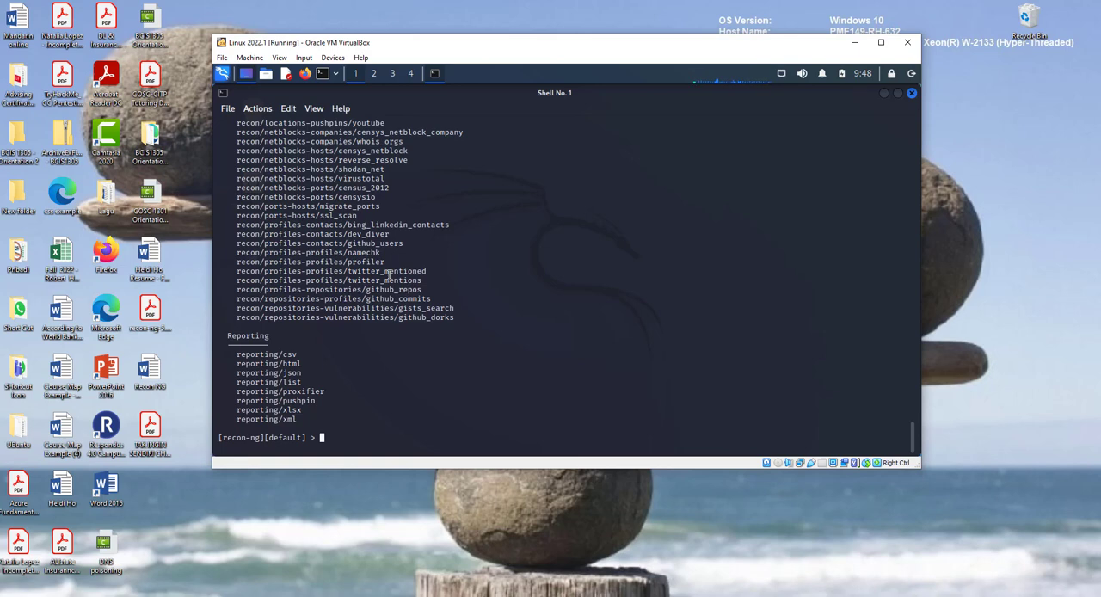
{"action": "mouse_move", "coordinate": [327, 308]}
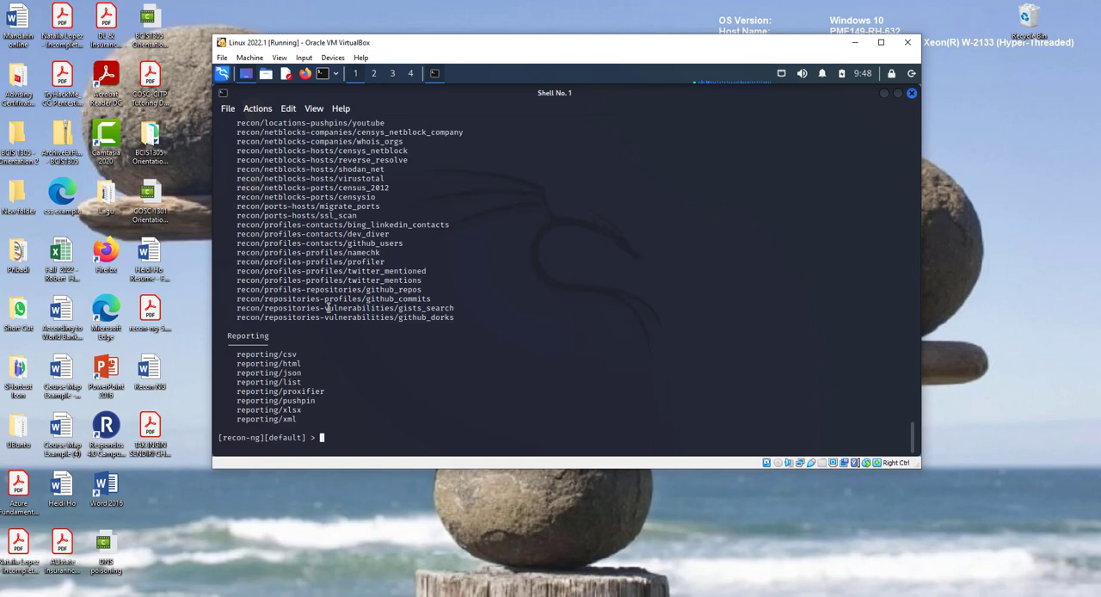
Run 'help', then 'dashboard' showing 36 hackertarget hosts, then 'help' again.
{"action": "type", "text": "help"}
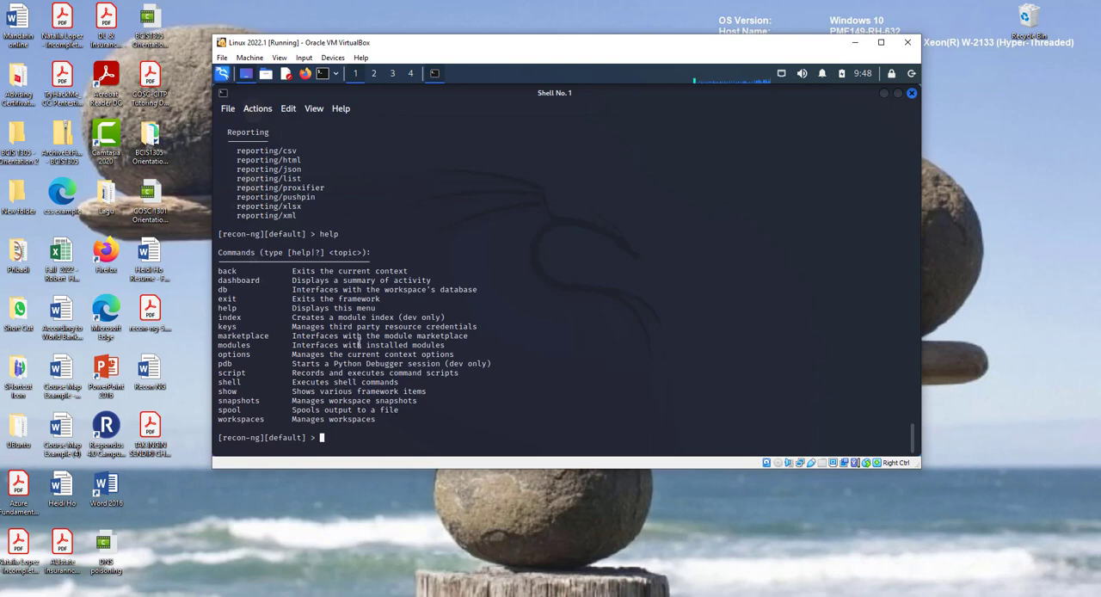
{"action": "mouse_move", "coordinate": [465, 339]}
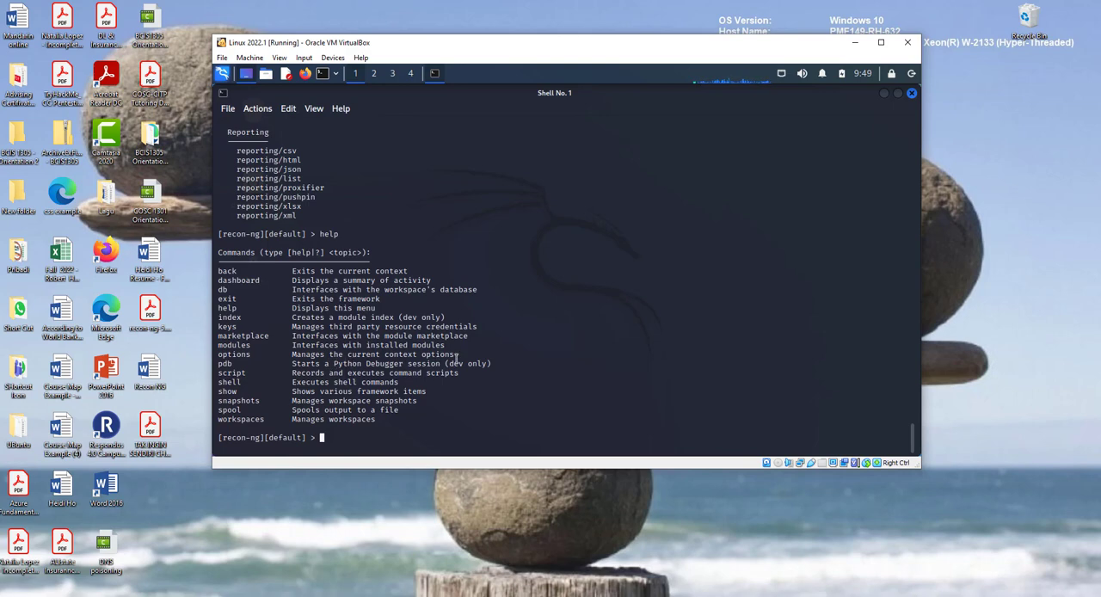
{"action": "mouse_move", "coordinate": [444, 384]}
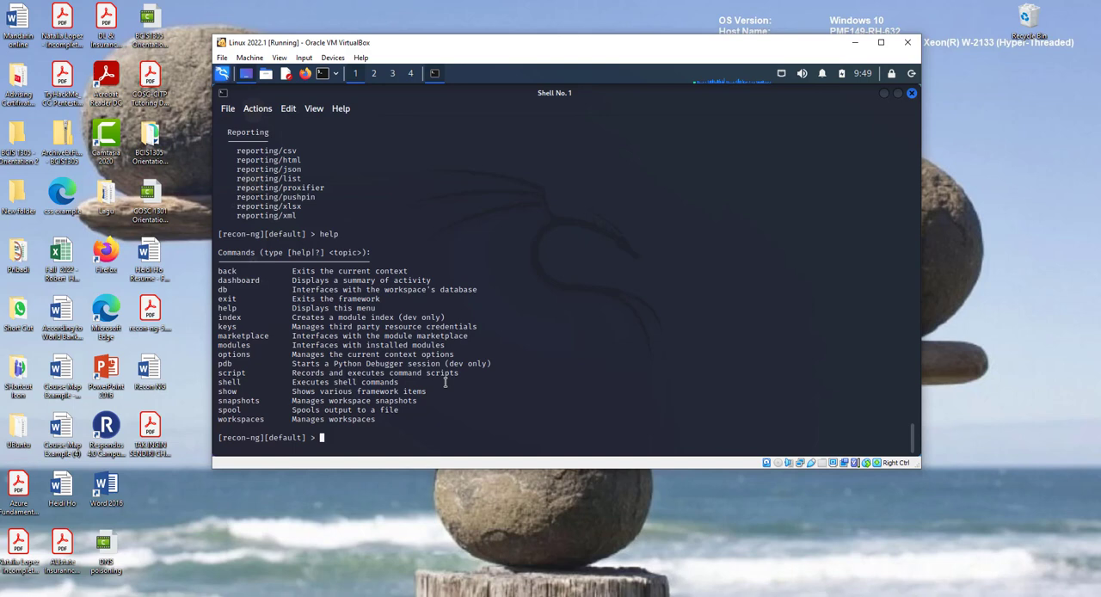
{"action": "mouse_move", "coordinate": [359, 424]}
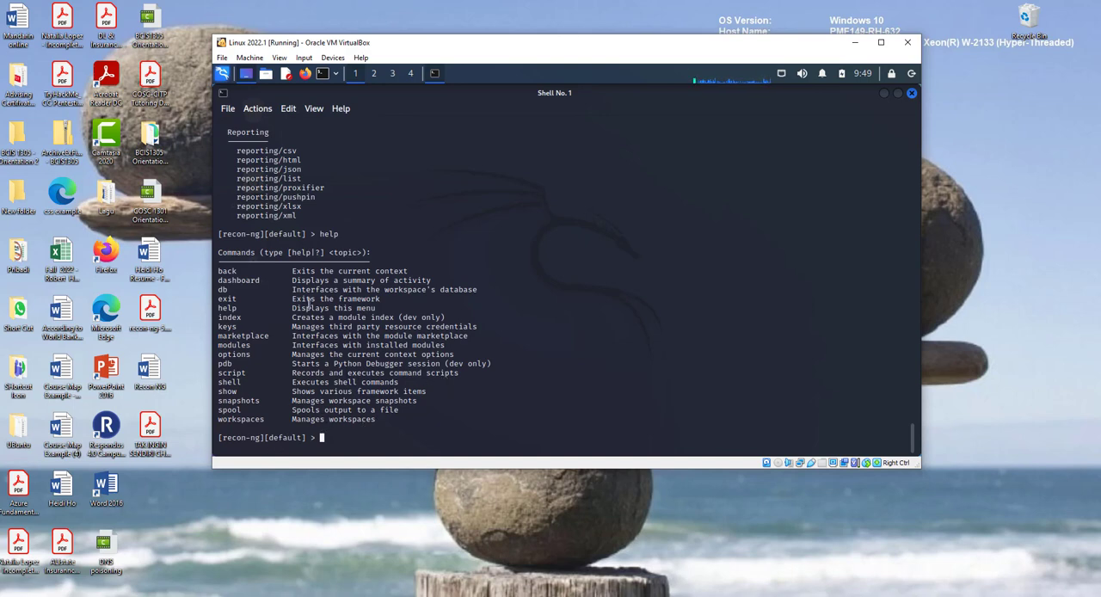
{"action": "mouse_move", "coordinate": [716, 292]}
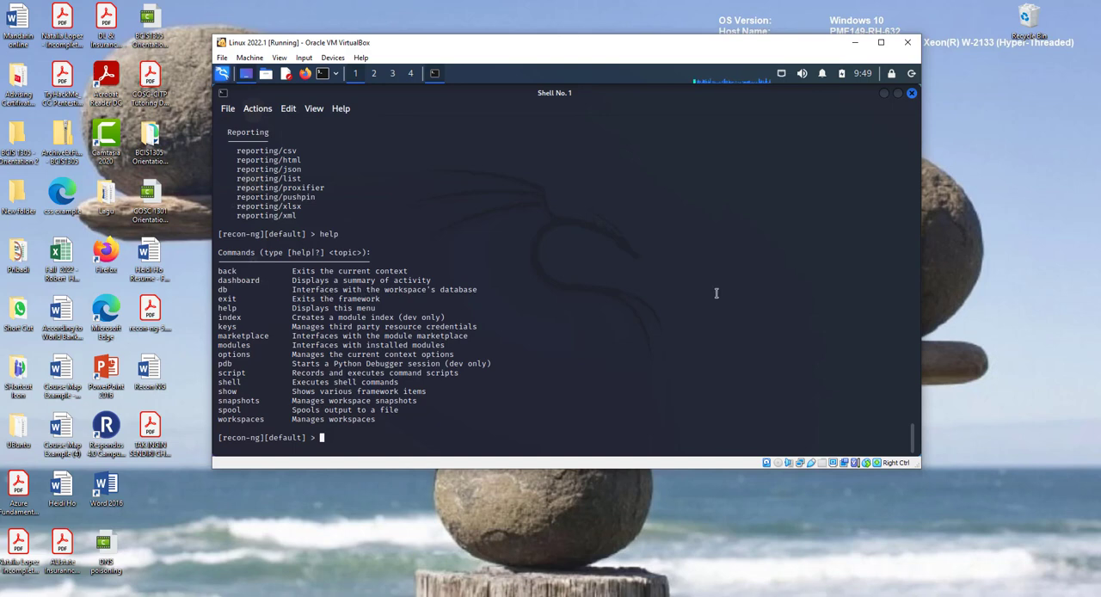
{"action": "mouse_move", "coordinate": [776, 289]}
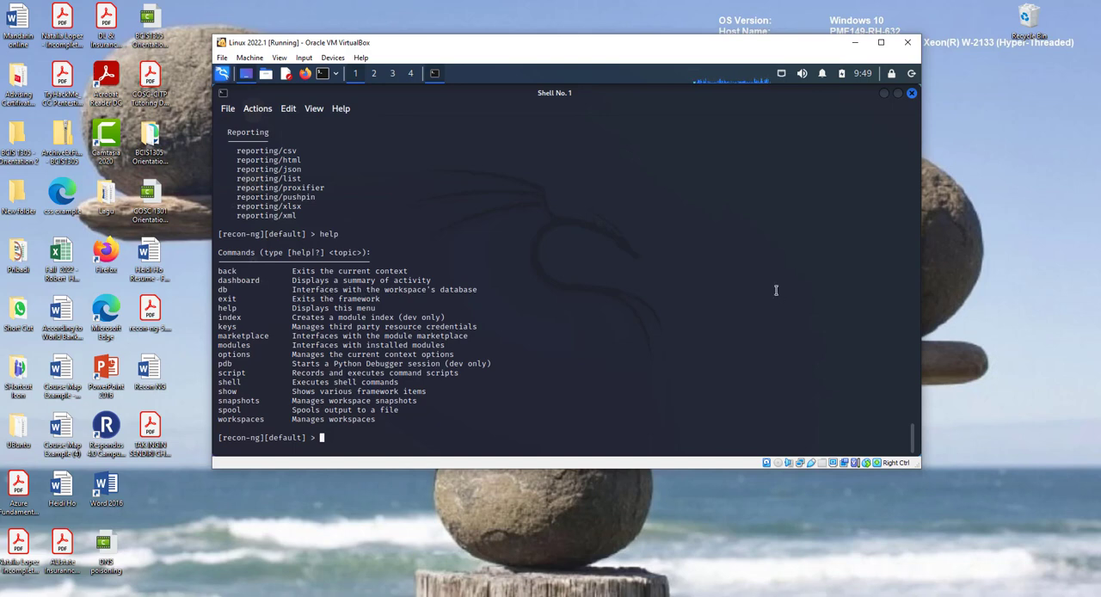
{"action": "type", "text": "dashboard"}
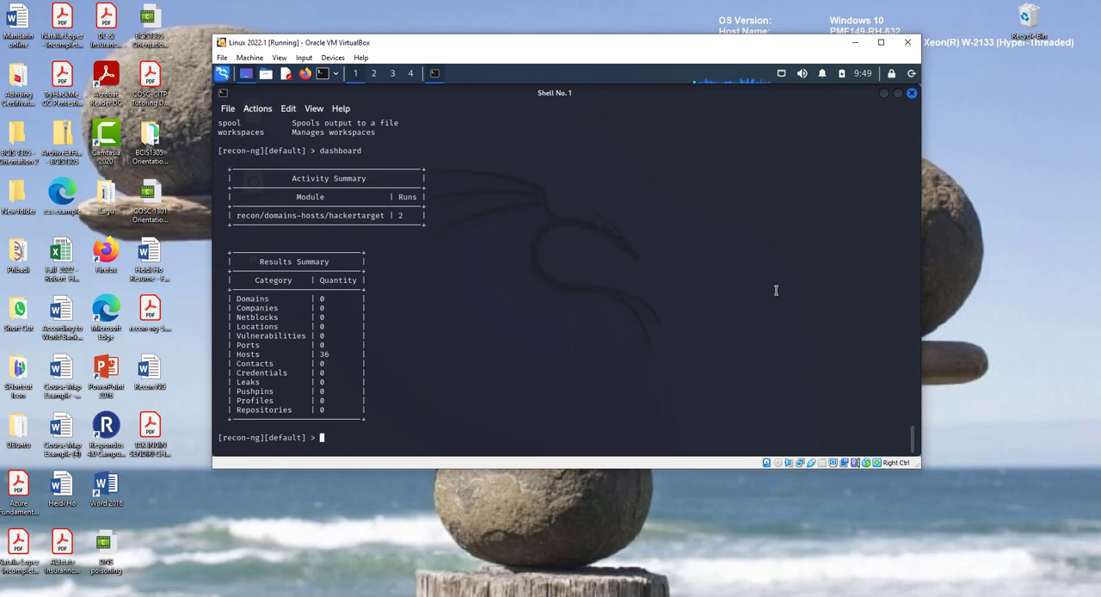
{"action": "type", "text": "help"}
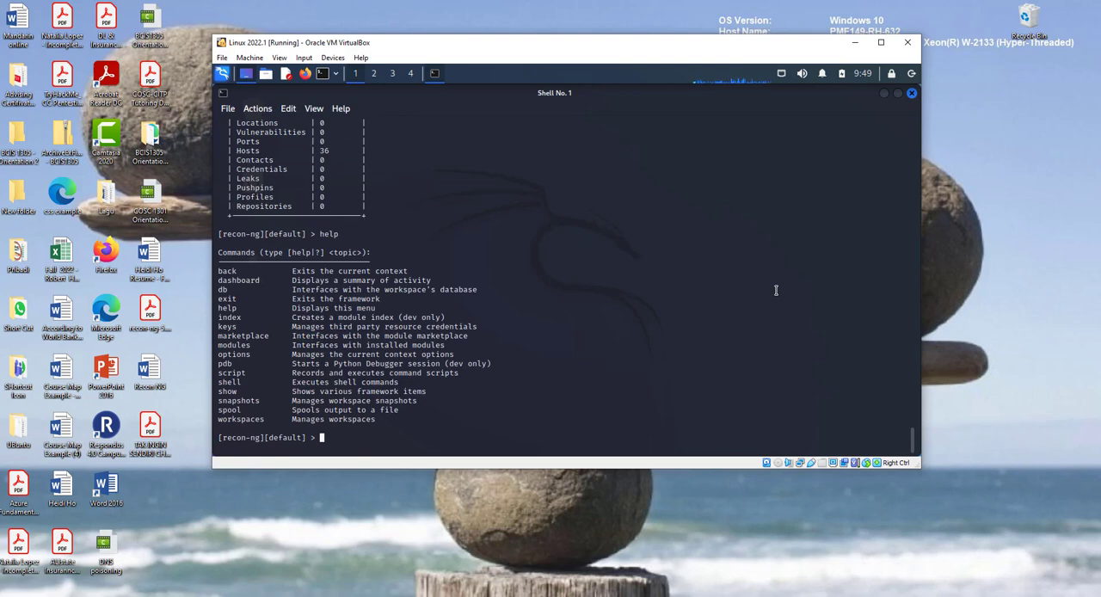
Run 'workspace create PENTEST' to create and switch into the PENTEST workspace.
{"action": "type", "text": "wok"}
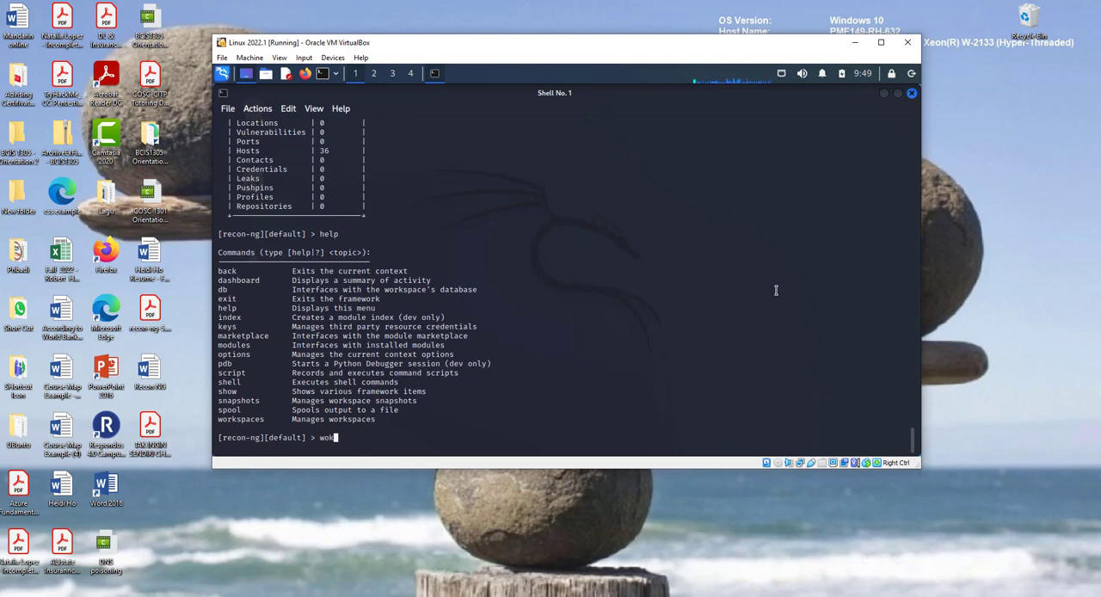
{"action": "type", "text": "sp"}
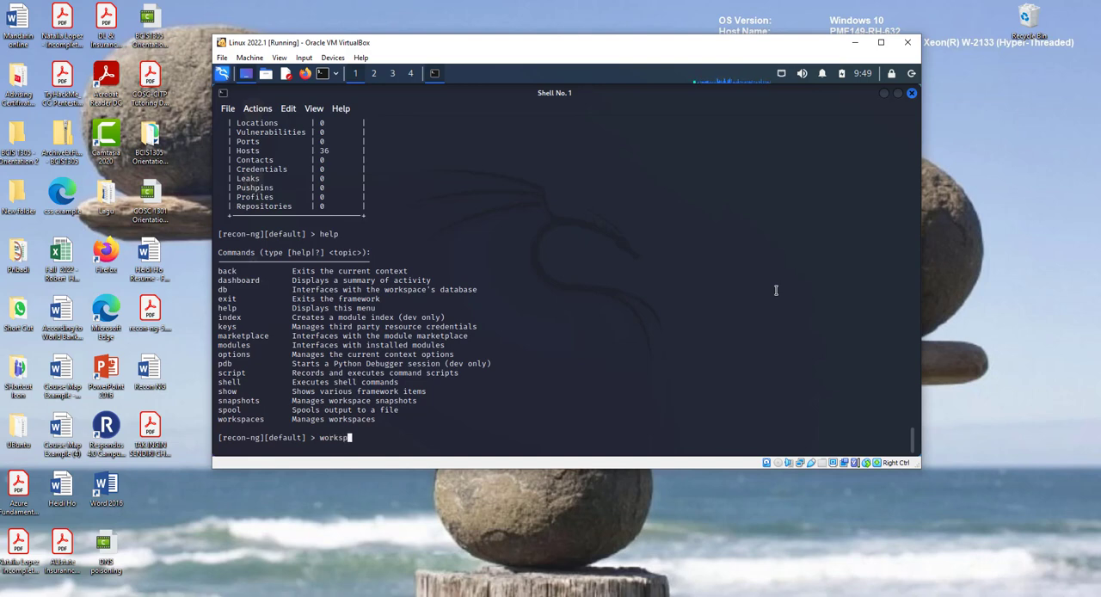
{"action": "type", "text": "ace cre"}
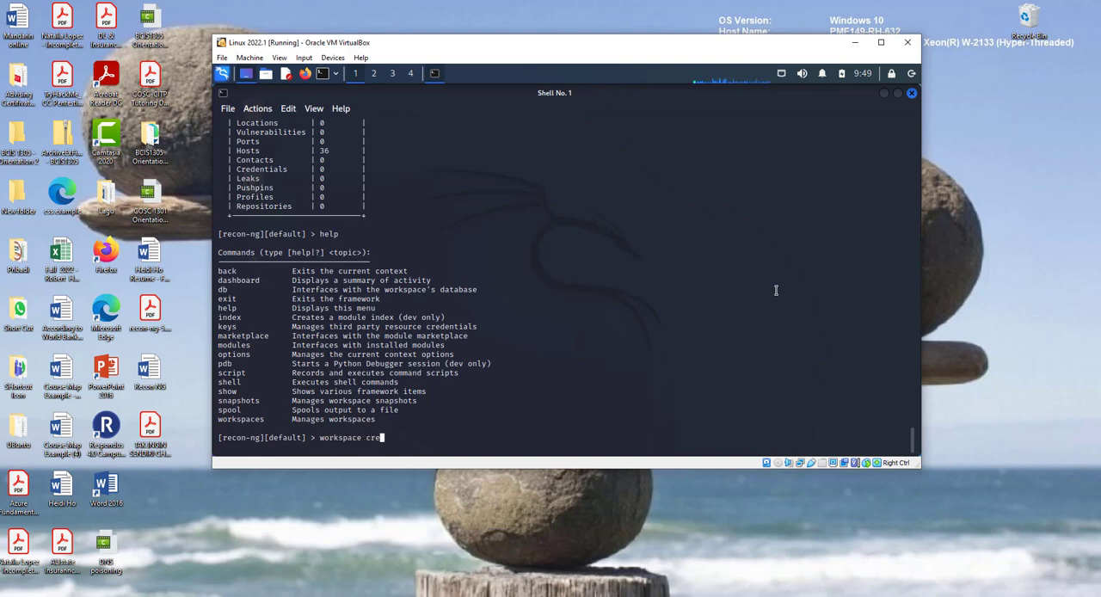
{"action": "type", "text": "ate"}
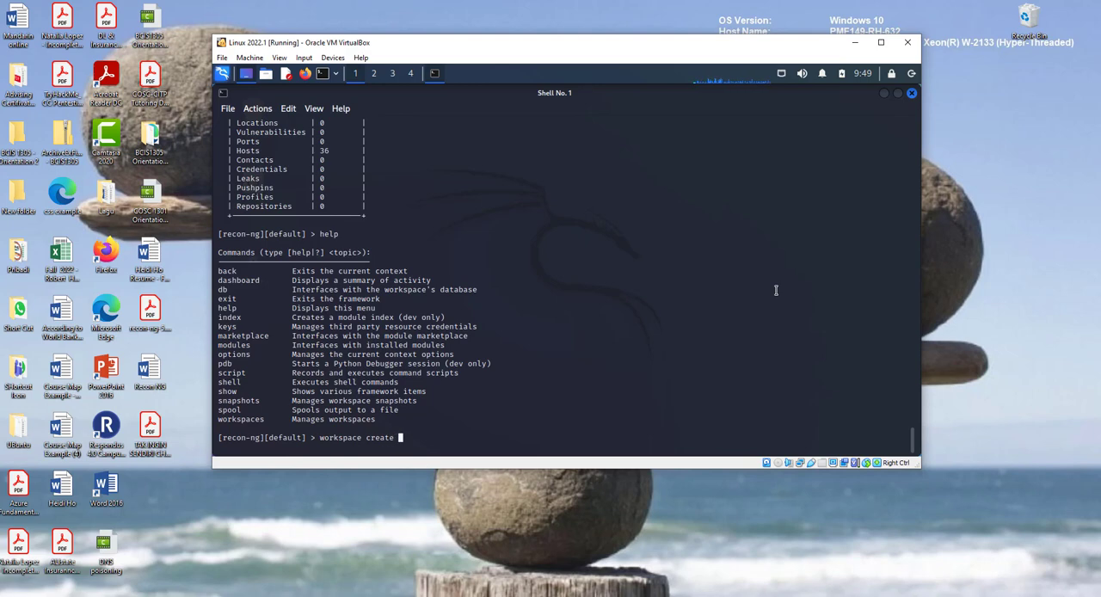
{"action": "type", "text": "PENTEST"}
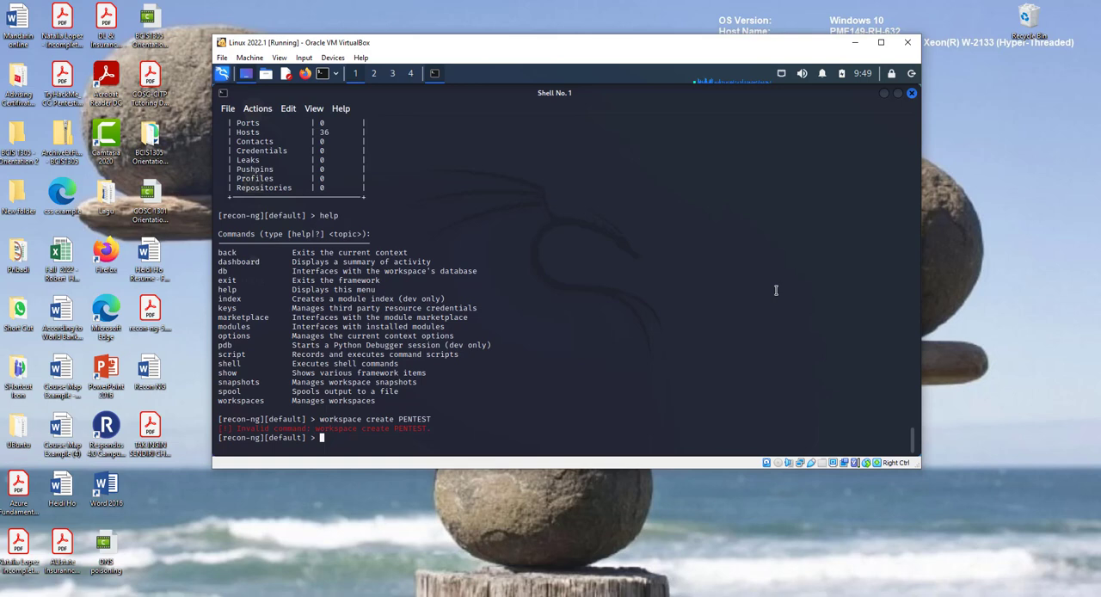
{"action": "type", "text": "workspace create PENTEST"}
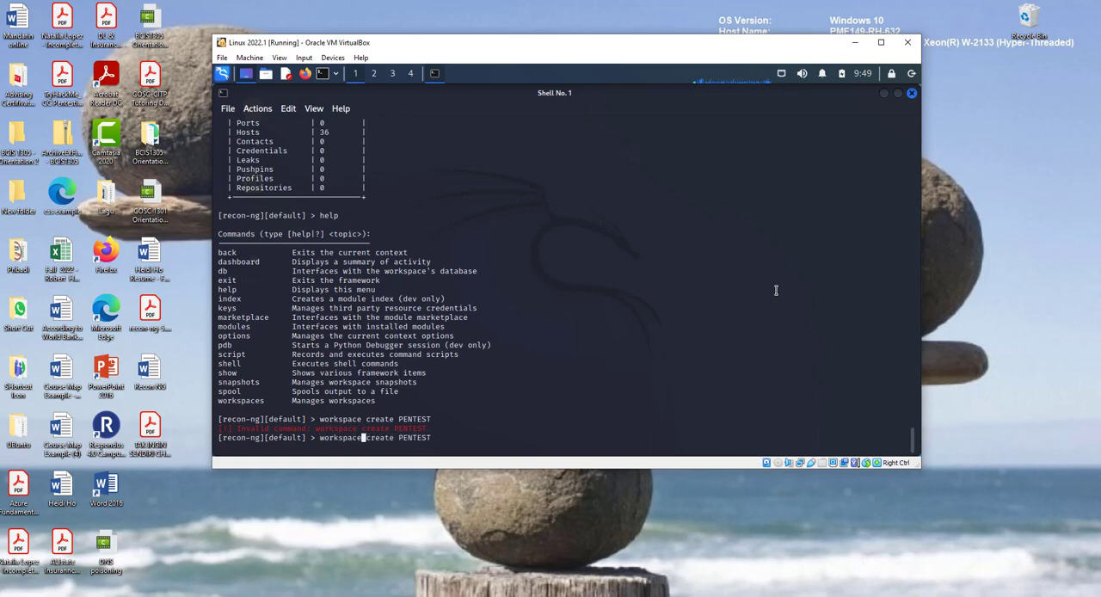
{"action": "key", "text": "Return"}
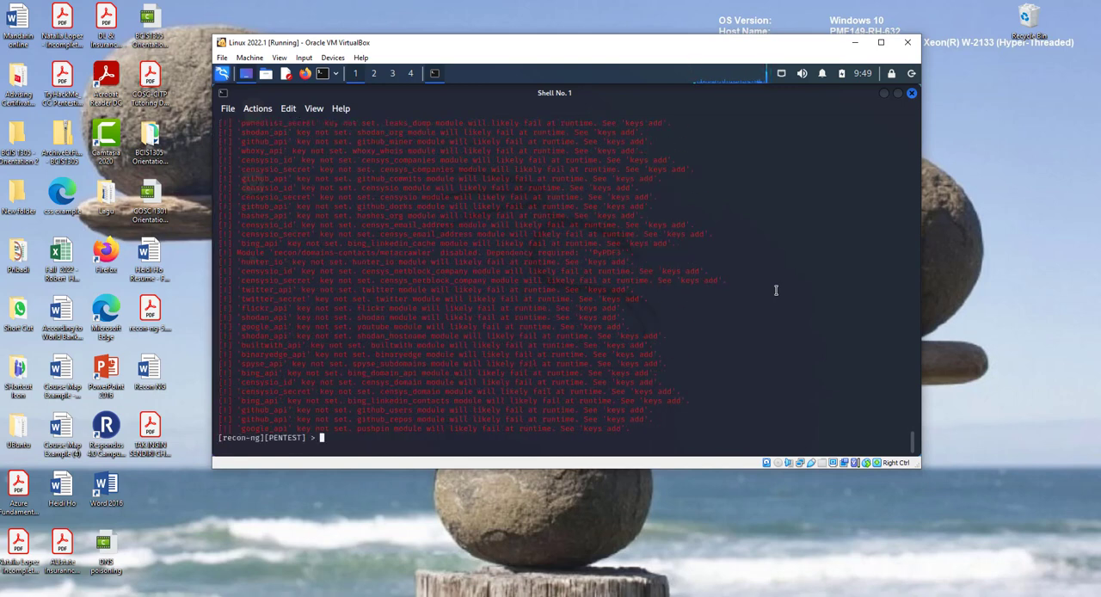
{"action": "mouse_move", "coordinate": [267, 318]}
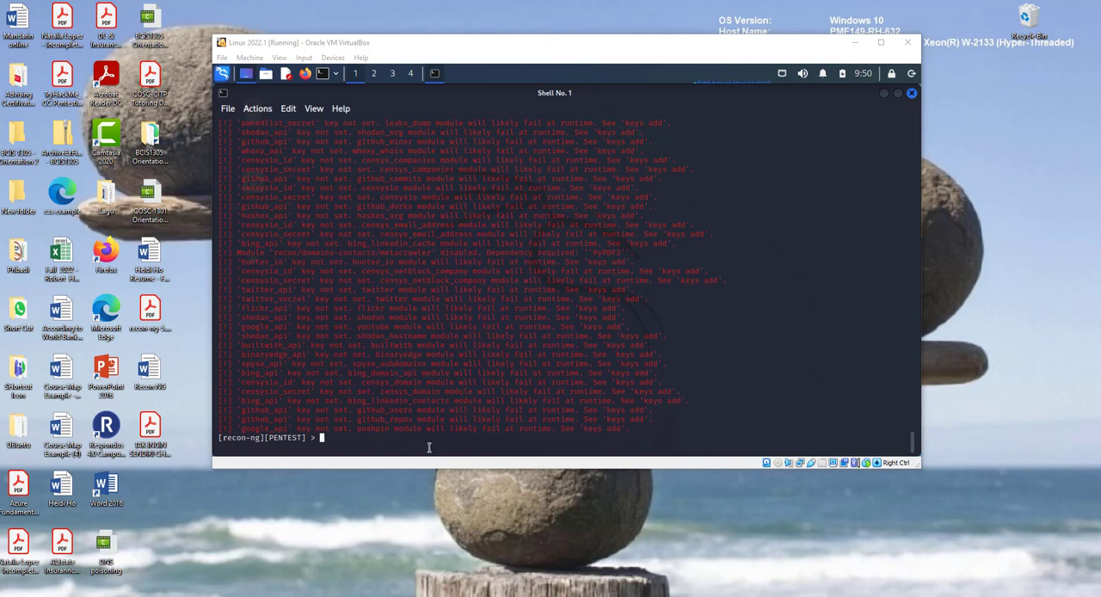
{"action": "type", "text": "modules searc h"}
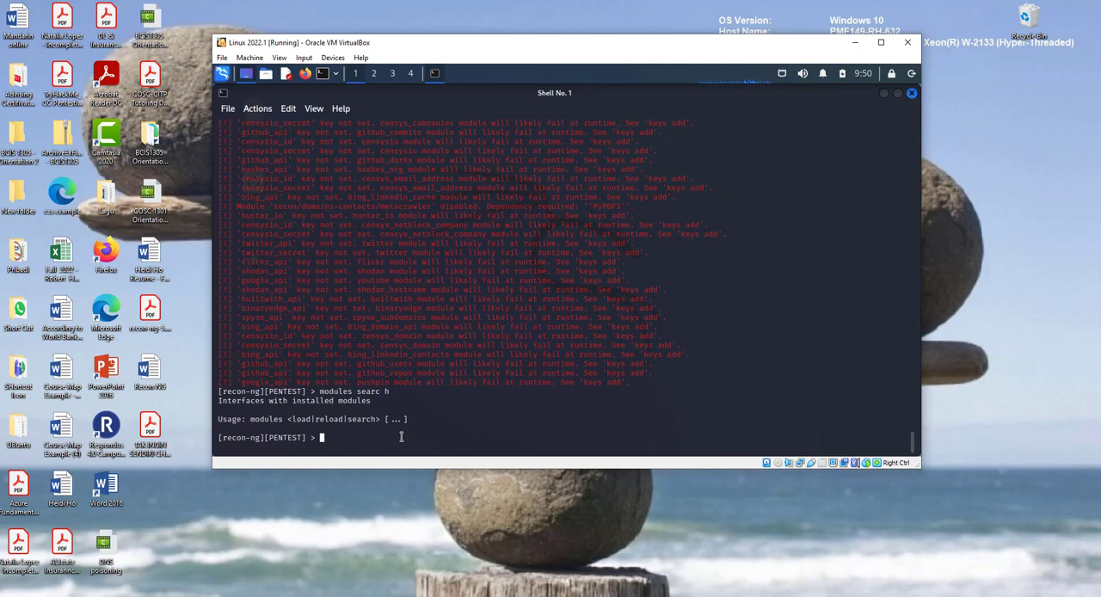
Run 'marketplace search' to list all modules with version, install status and date.
{"action": "type", "text": "marketpal"}
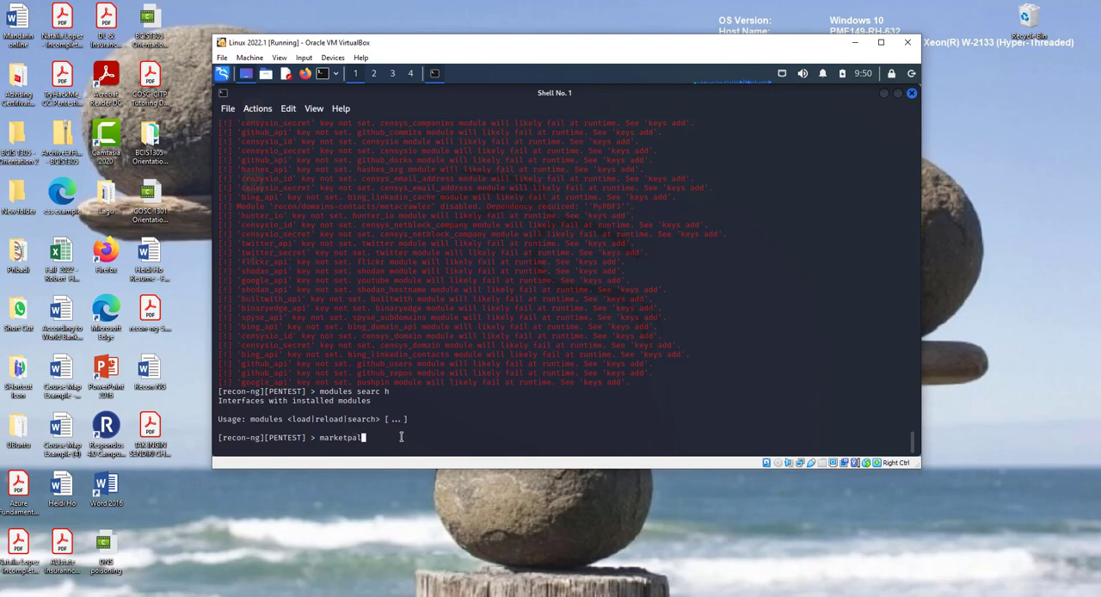
{"action": "key", "text": "BackSpace"}
{"action": "type", "text": "lace search"}
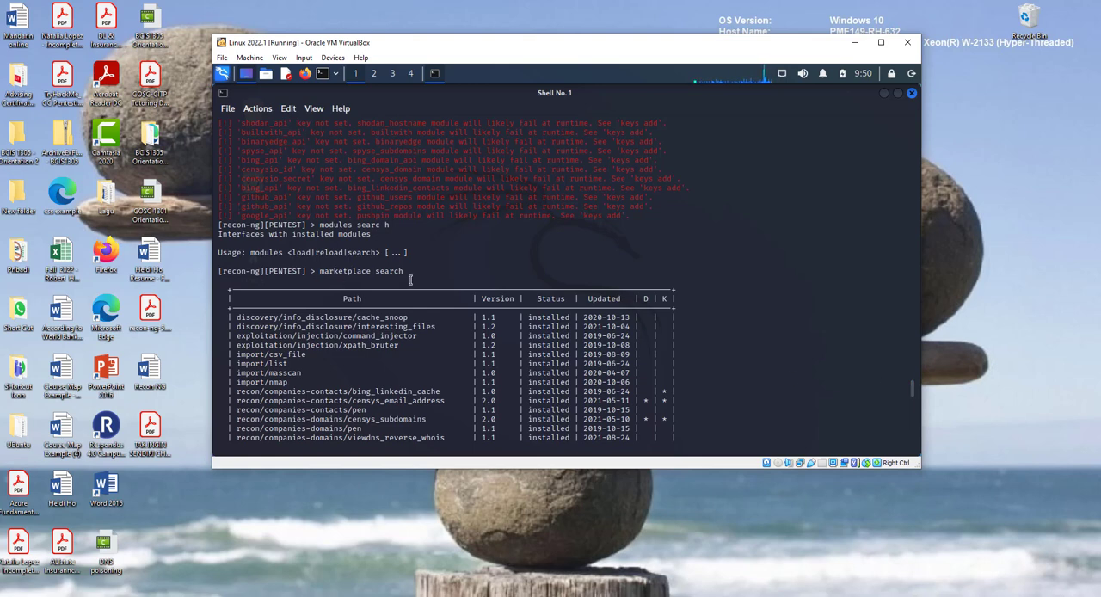
{"action": "mouse_move", "coordinate": [438, 293]}
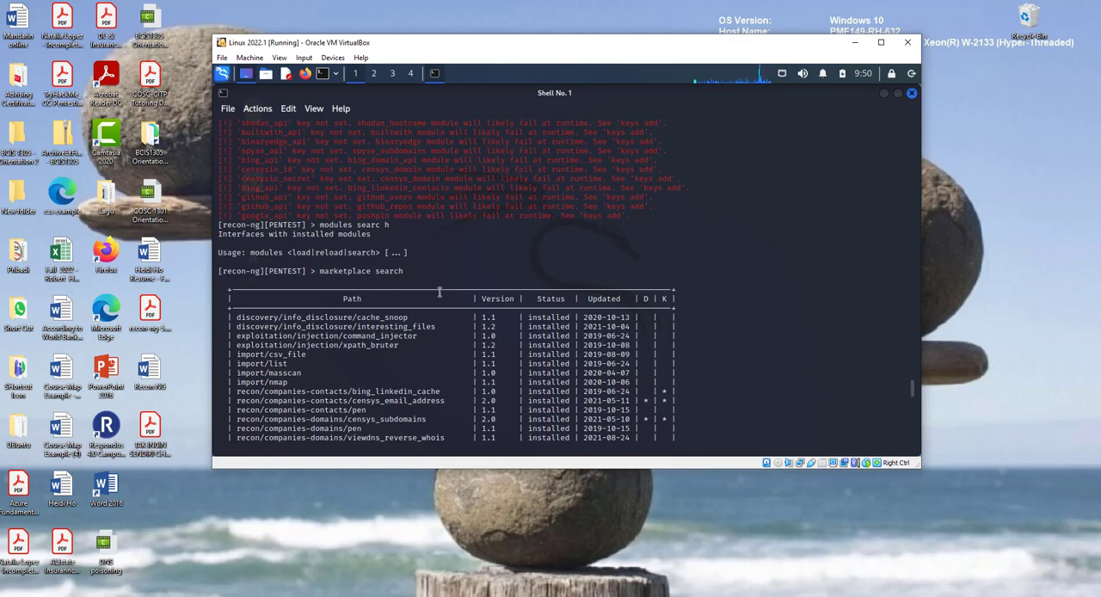
{"action": "mouse_move", "coordinate": [551, 310]}
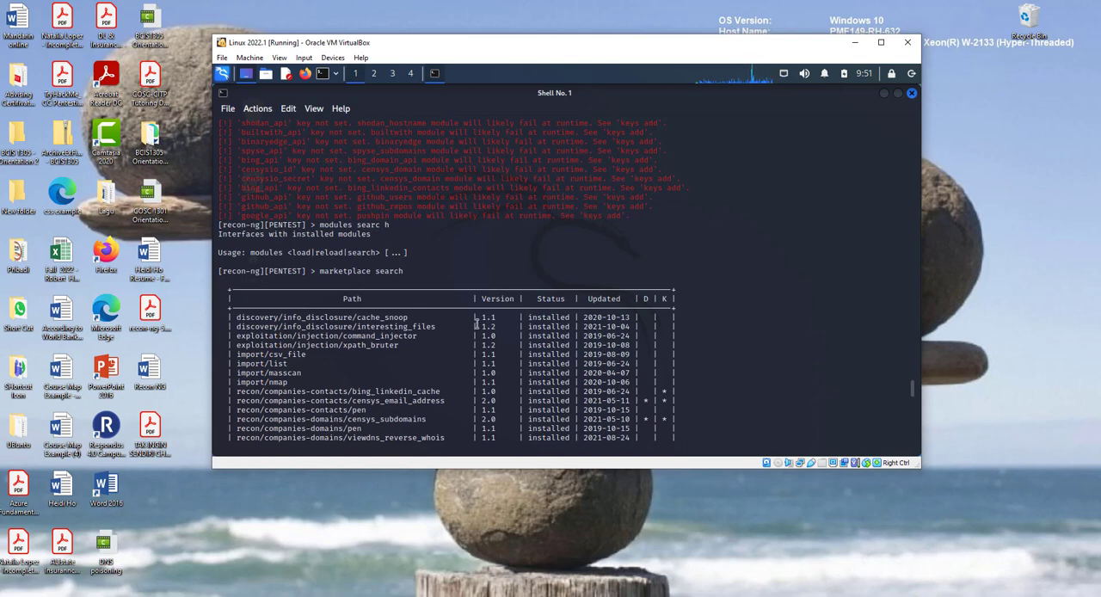
{"action": "mouse_move", "coordinate": [912, 409]}
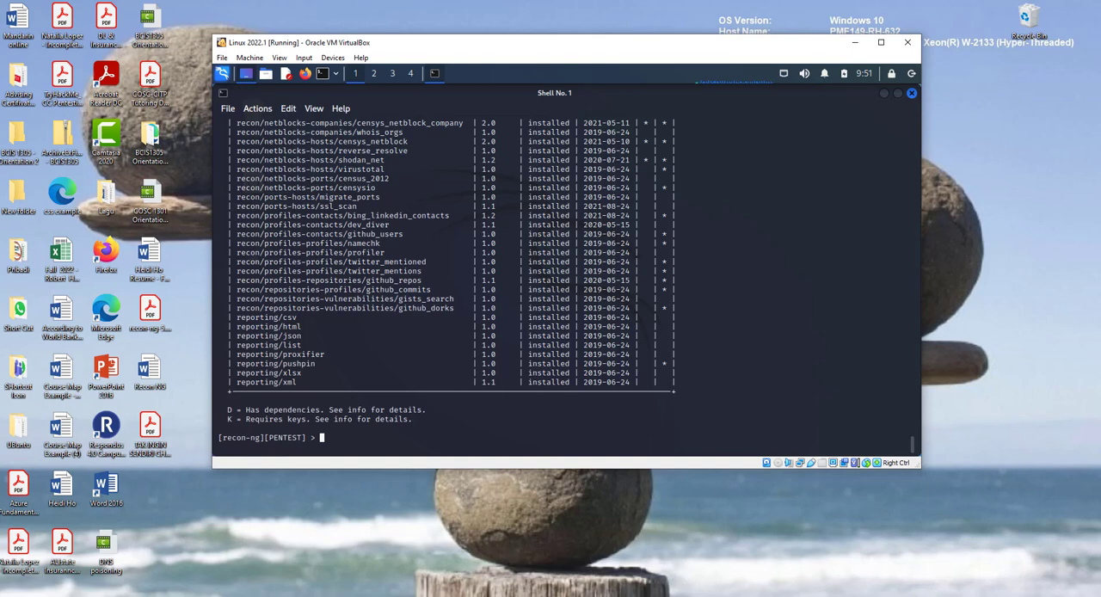
Start 'modules load' and pick the recon/domains-contacts/whois_pocs path from the marketplace list.
{"action": "type", "text": "m"}
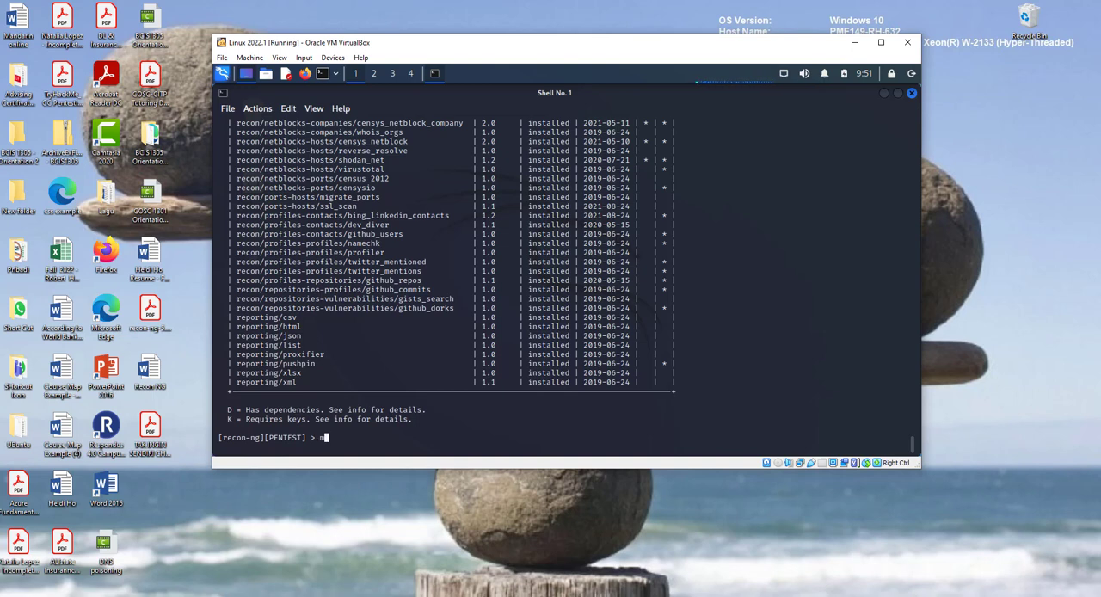
{"action": "type", "text": "modules l"}
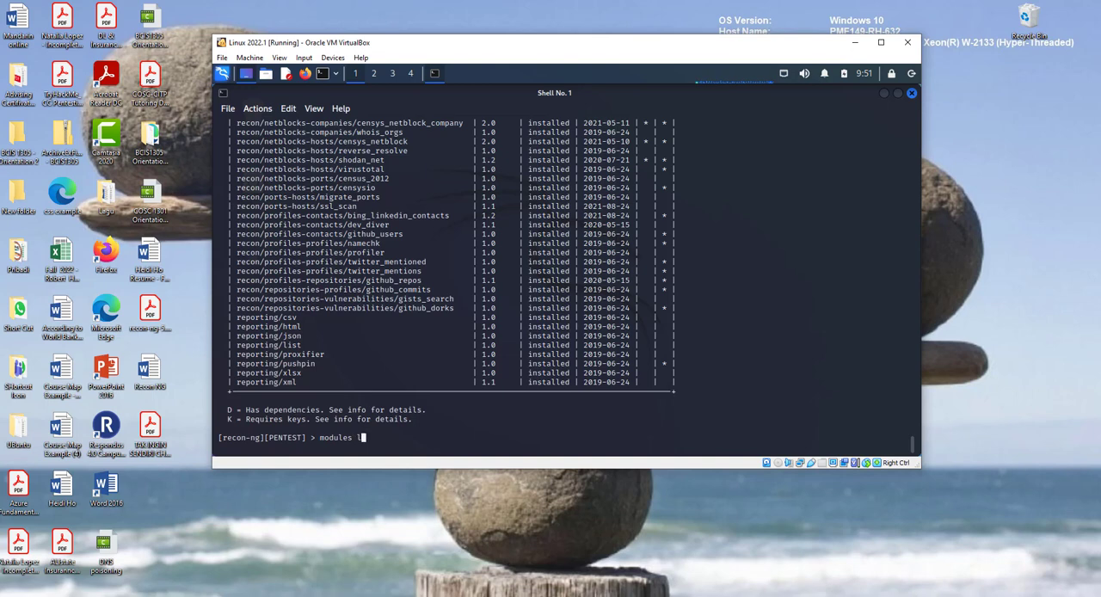
{"action": "type", "text": "oad"}
{"action": "type", "text": "marketplace search"}
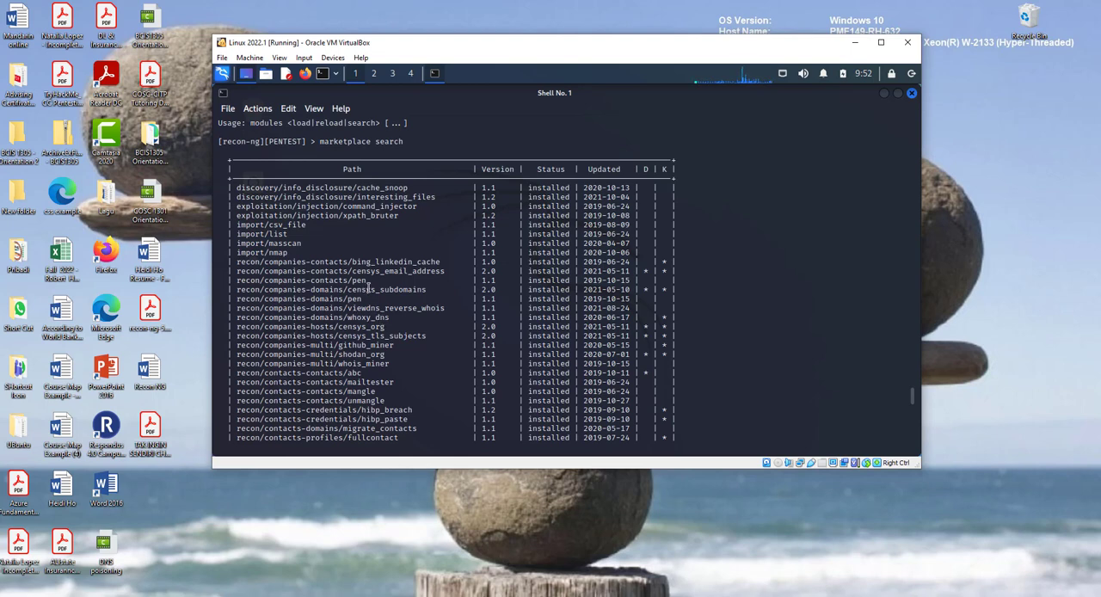
{"action": "mouse_move", "coordinate": [434, 292]}
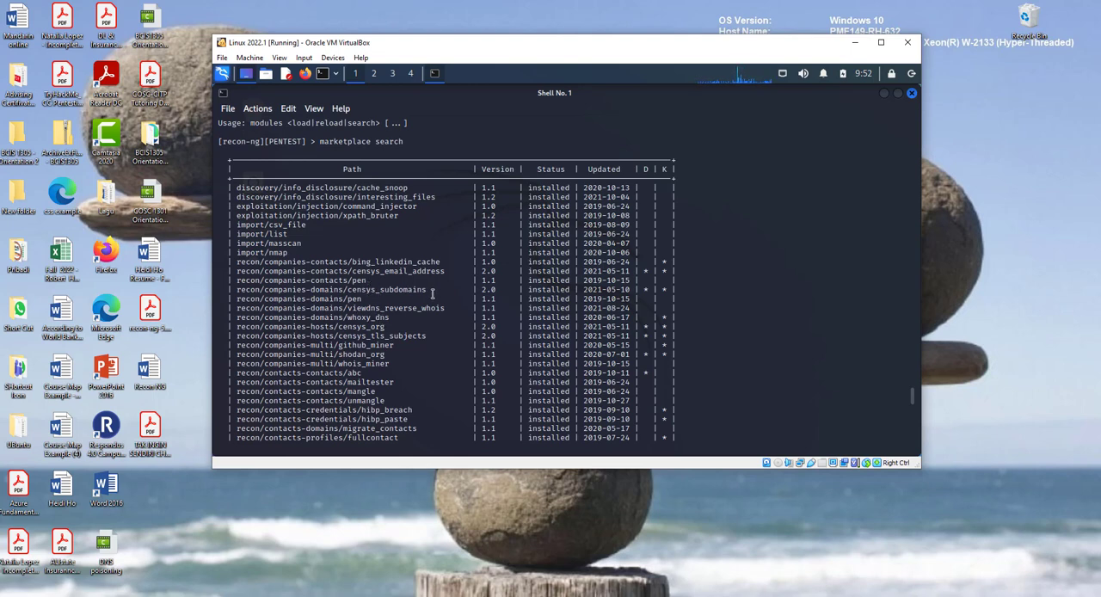
{"action": "mouse_move", "coordinate": [406, 271]}
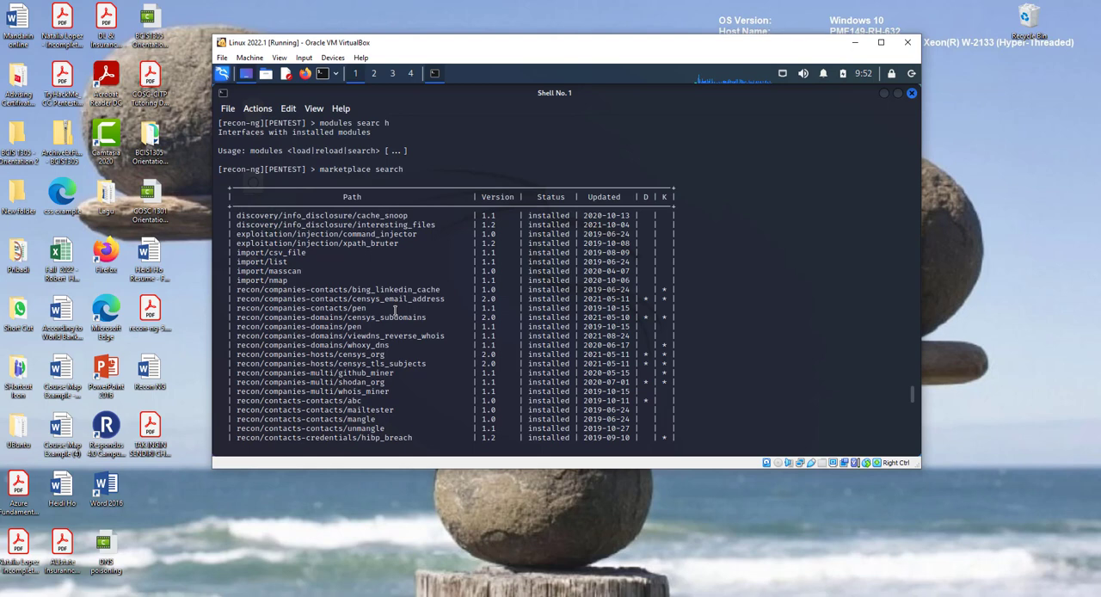
{"action": "mouse_move", "coordinate": [397, 351]}
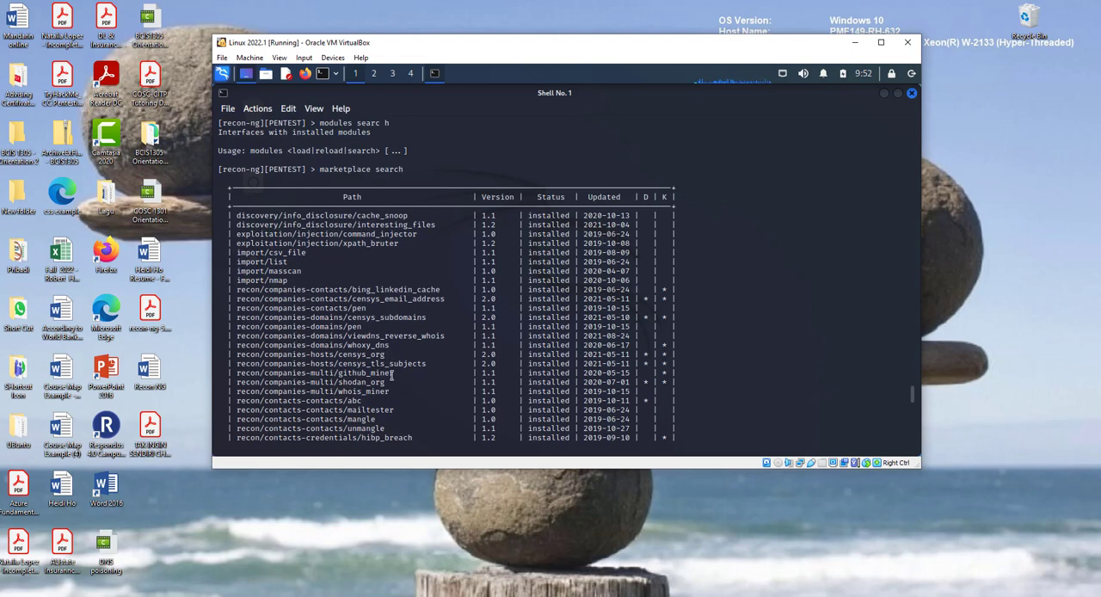
{"action": "scroll", "scroll_direction": "down", "scroll_amount": 3}
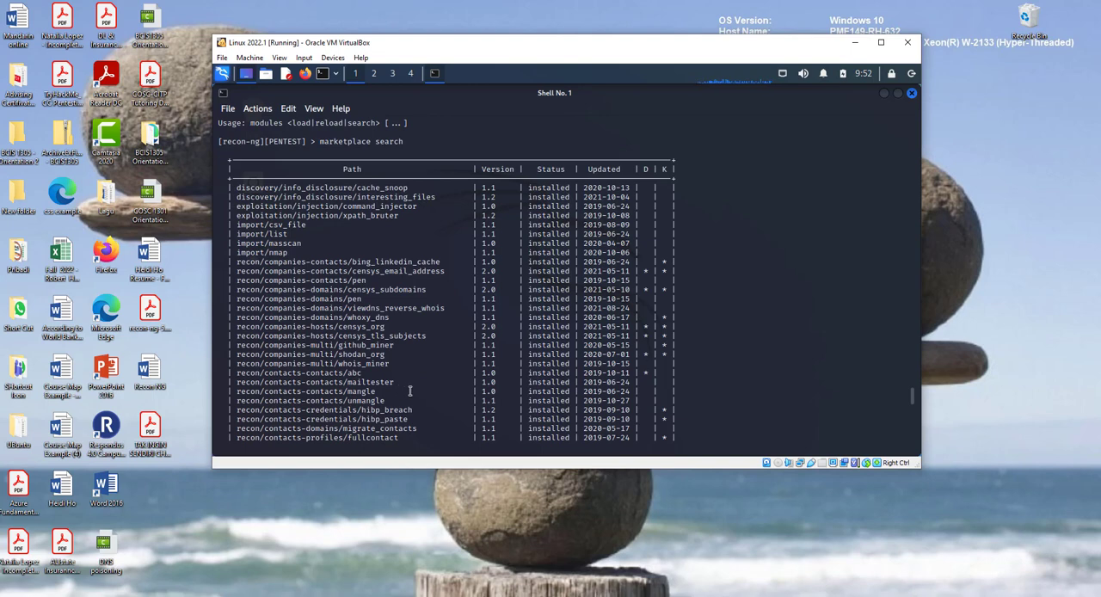
{"action": "mouse_move", "coordinate": [365, 410]}
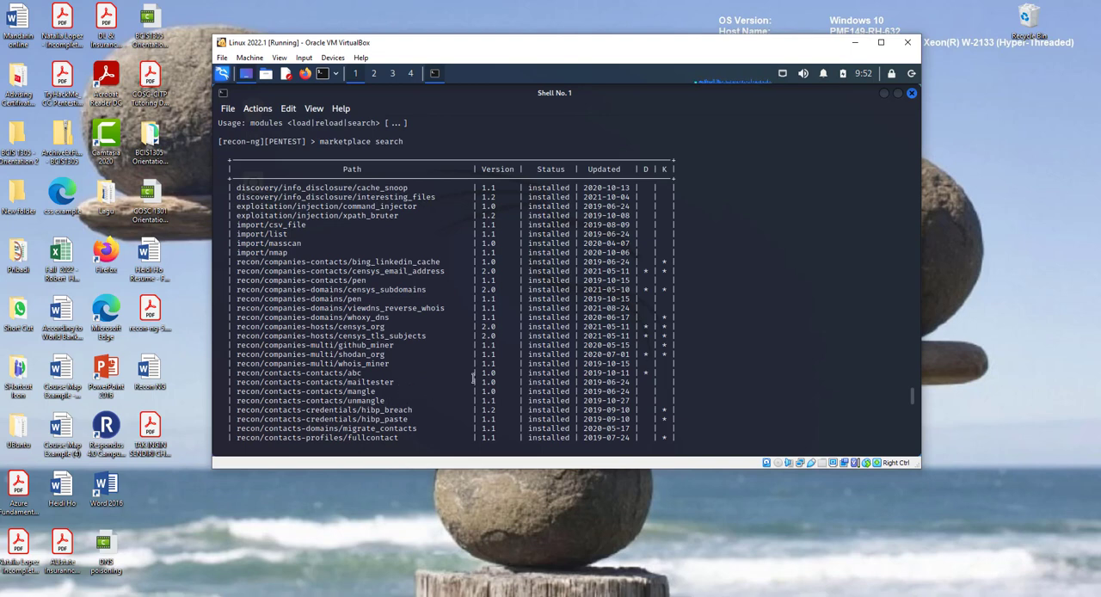
{"action": "mouse_move", "coordinate": [523, 354]}
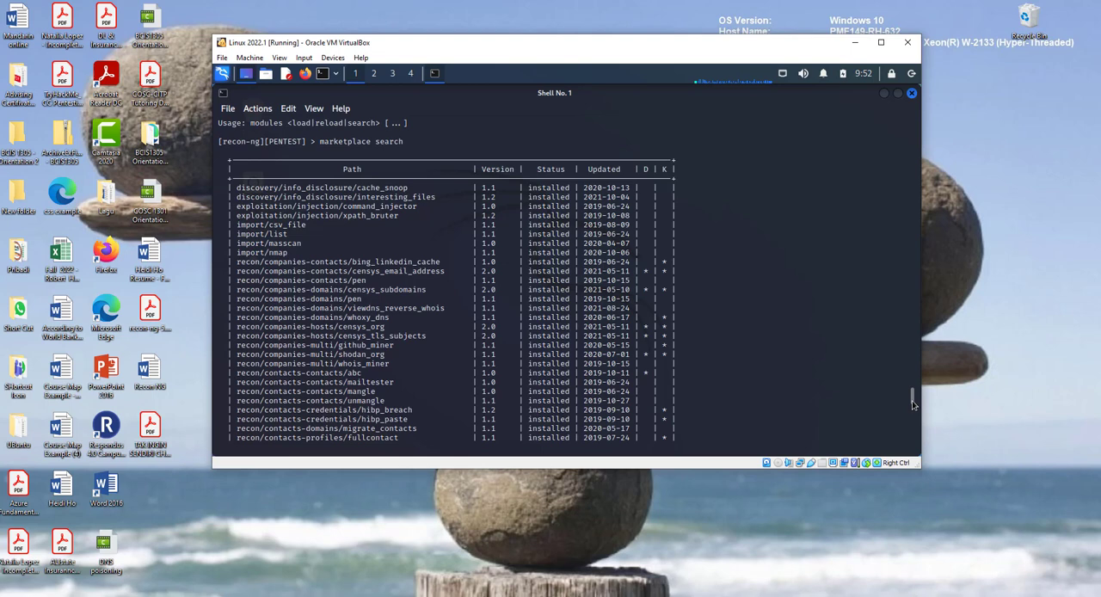
{"action": "scroll", "scroll_direction": "down", "scroll_amount": 3}
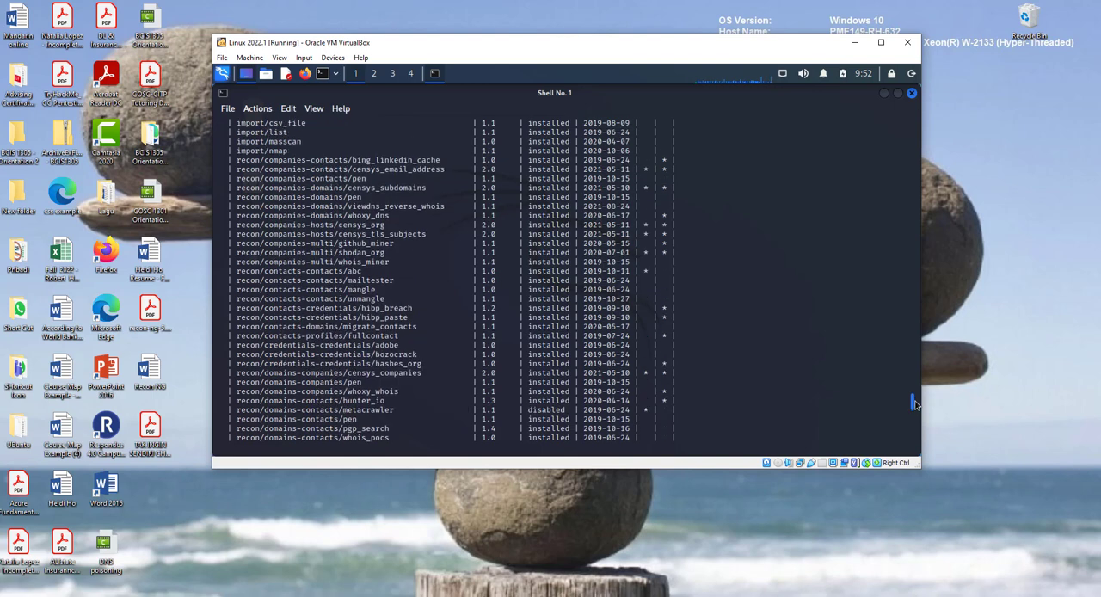
{"action": "scroll", "scroll_direction": "down", "scroll_amount": 3}
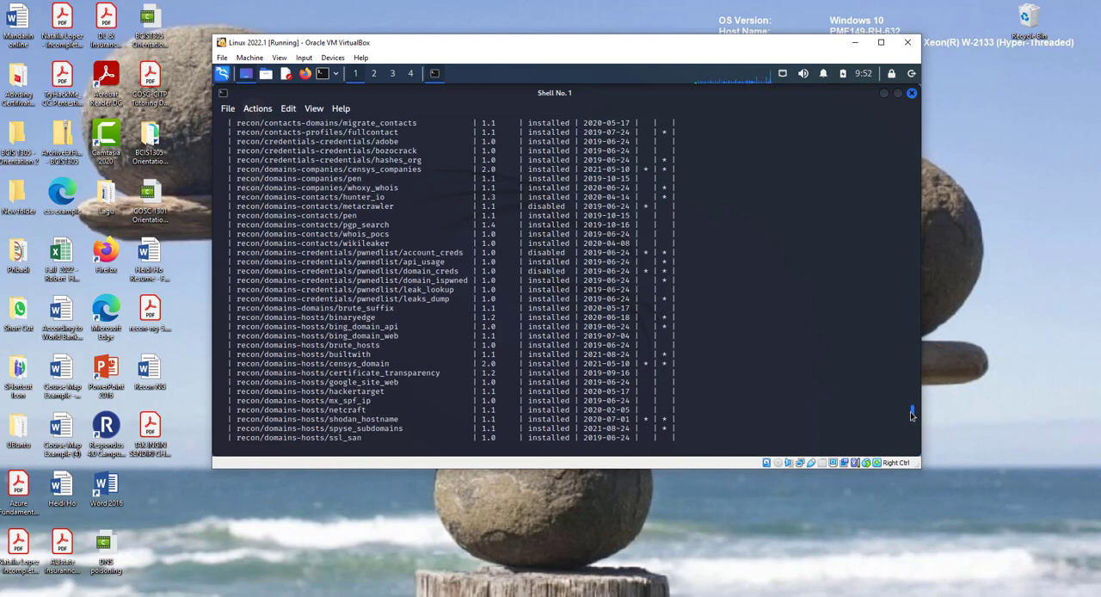
{"action": "mouse_move", "coordinate": [905, 432]}
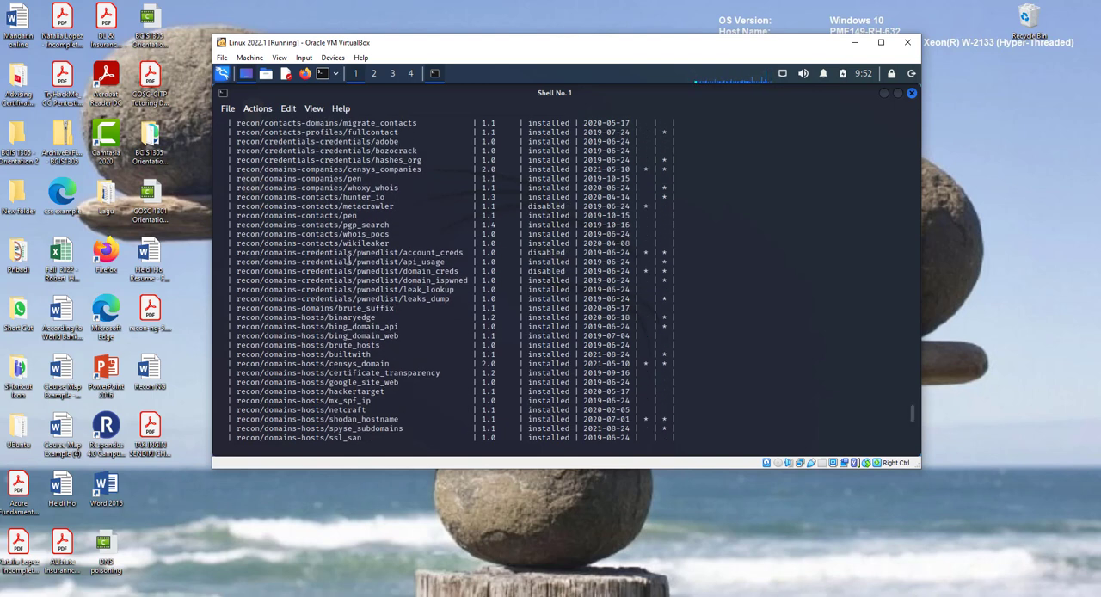
{"action": "double_click", "coordinate": [344, 234]}
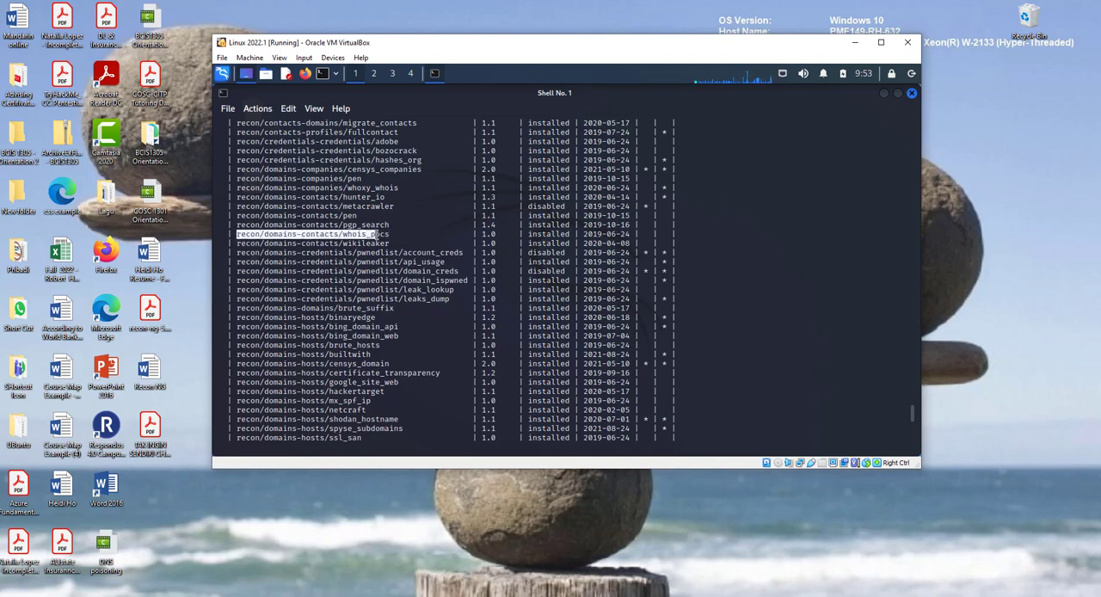
{"action": "mouse_move", "coordinate": [379, 234]}
{"action": "type", "text": "modules load recon/domains-contacts/whois_poc"}
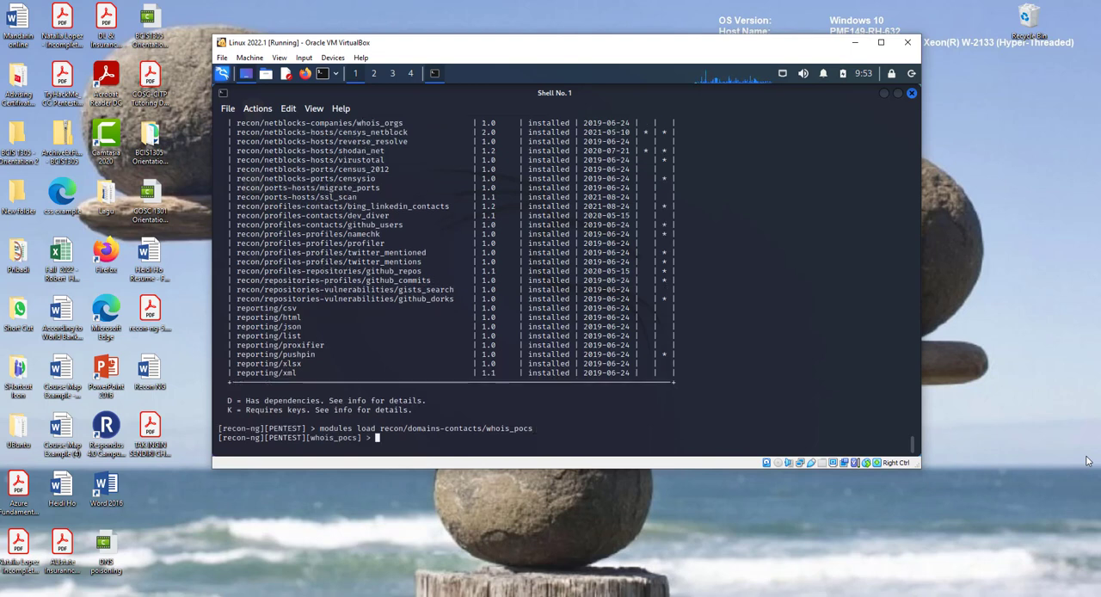
Attempt 'options set SOURCES comptia.org' on whois_pocs and show its options.
{"action": "type", "text": "show options"}
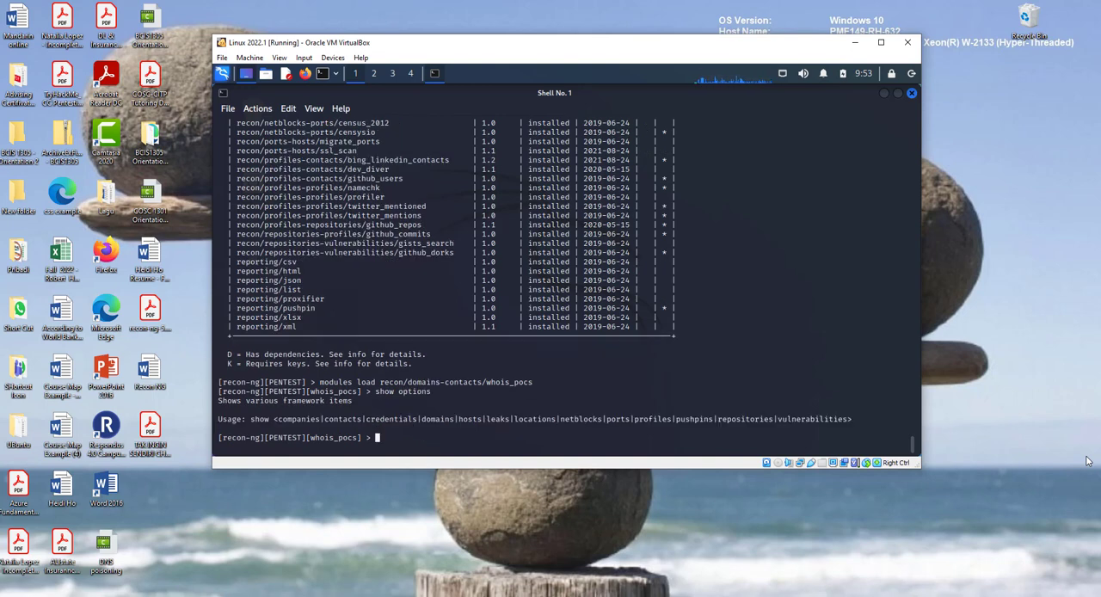
{"action": "type", "text": "options set SOUR"}
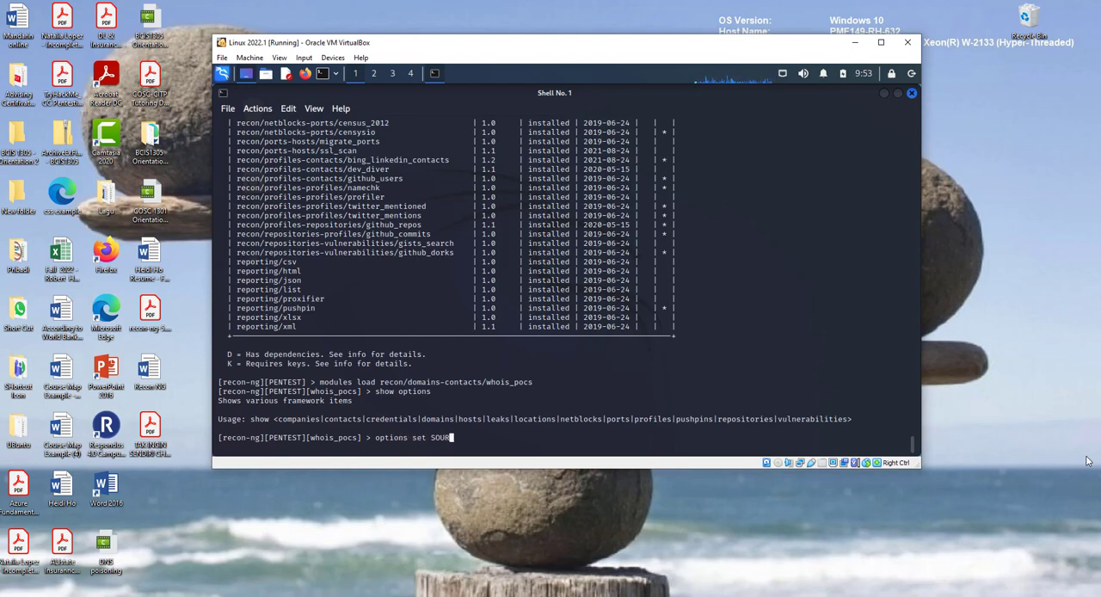
{"action": "type", "text": "CES"}
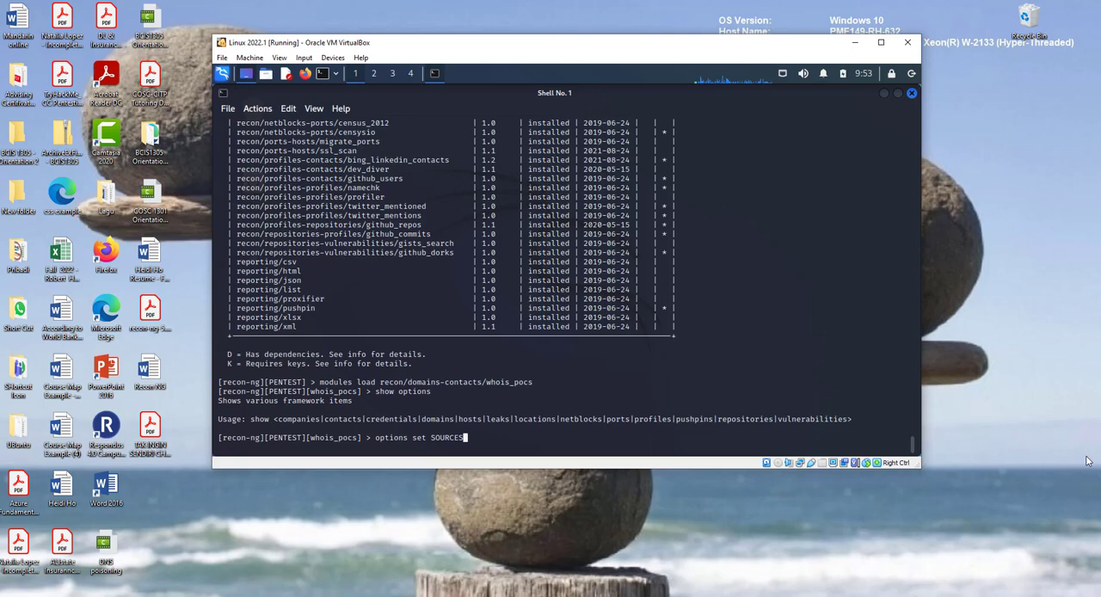
{"action": "type", "text": "comptia"}
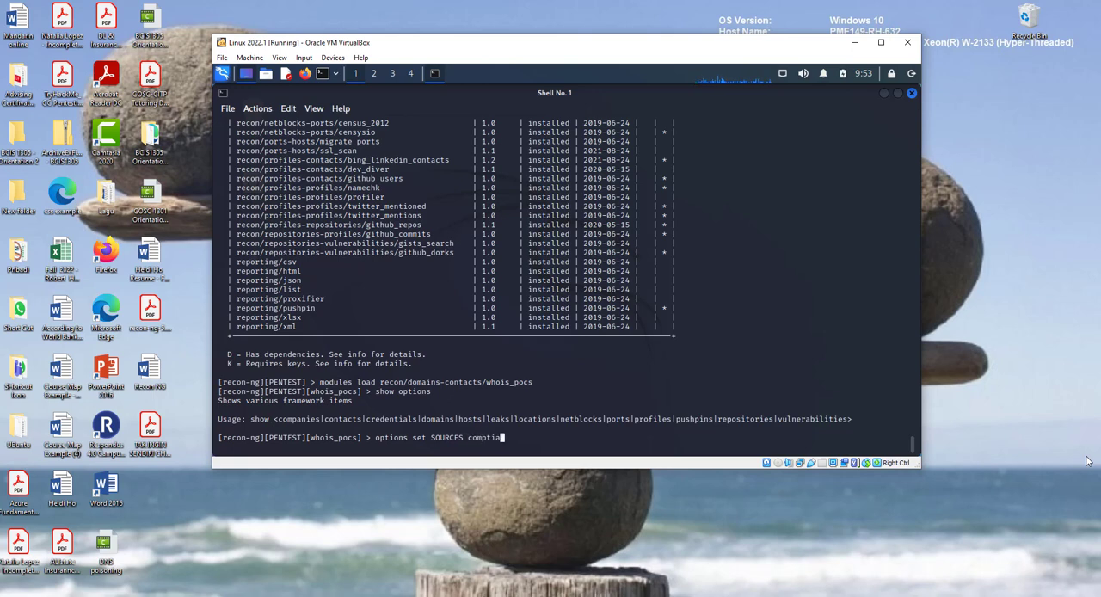
{"action": "type", "text": ".org"}
{"action": "type", "text": "inf"}
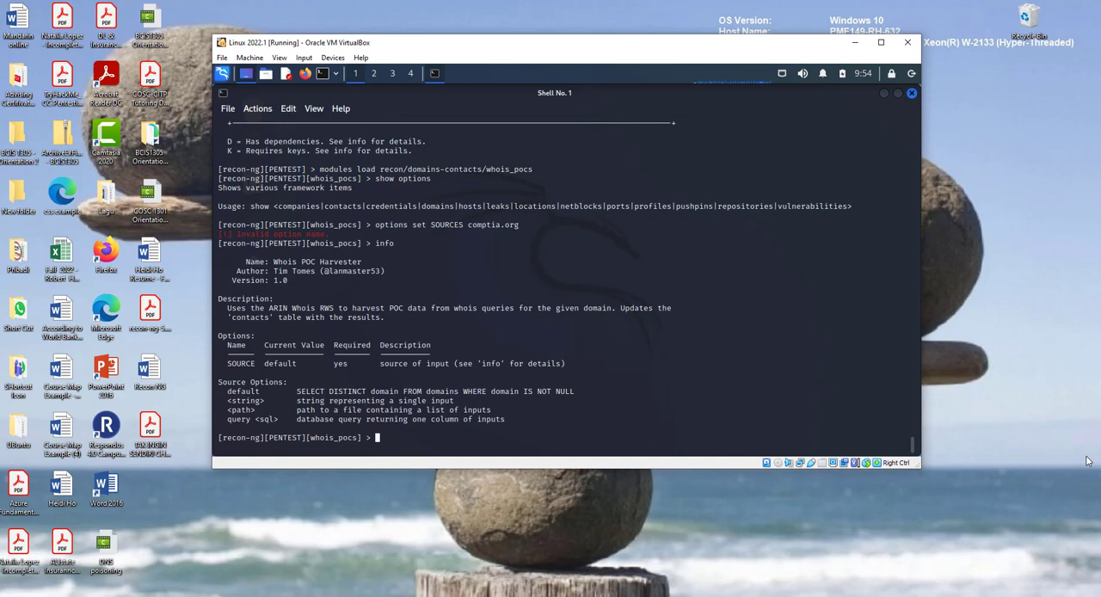
{"action": "type", "text": "options set SOURCES comptia.org"}
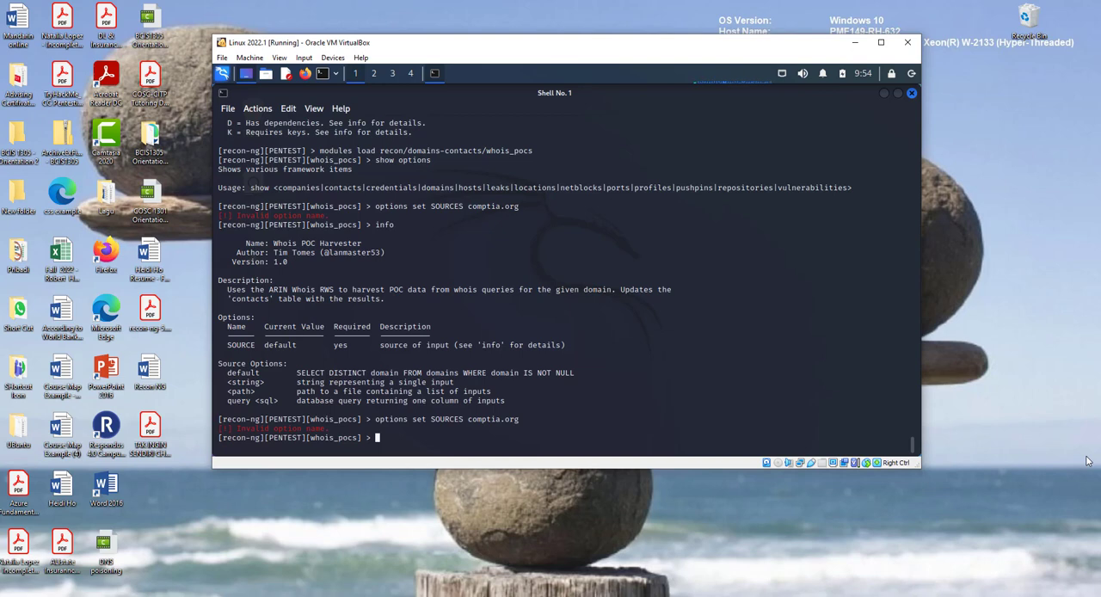
{"action": "type", "text": "options set SOURCES comptia.org"}
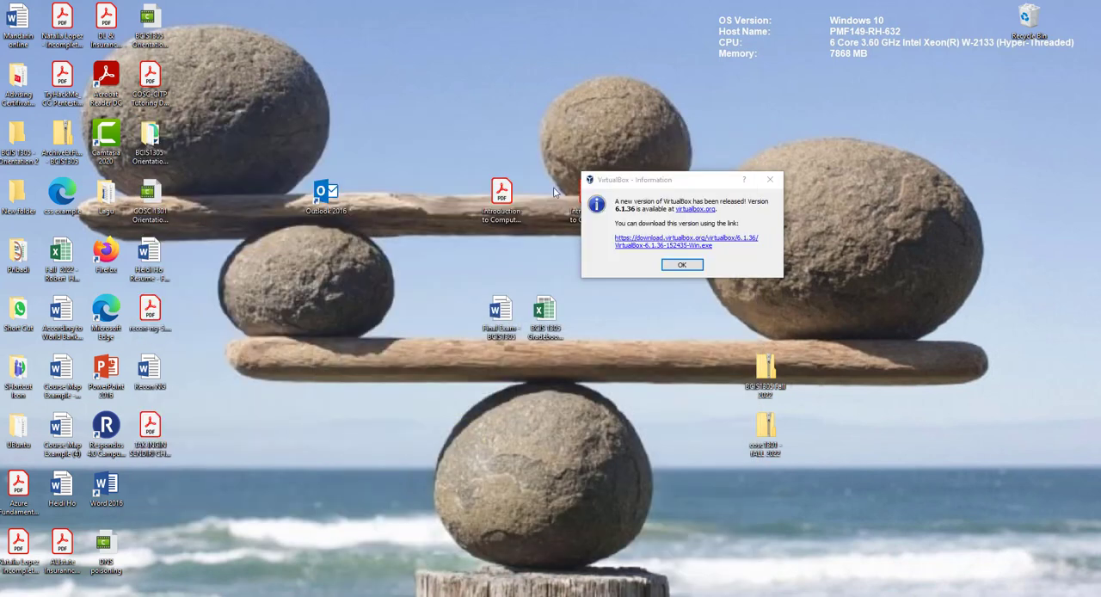
{"action": "mouse_move", "coordinate": [552, 191]}
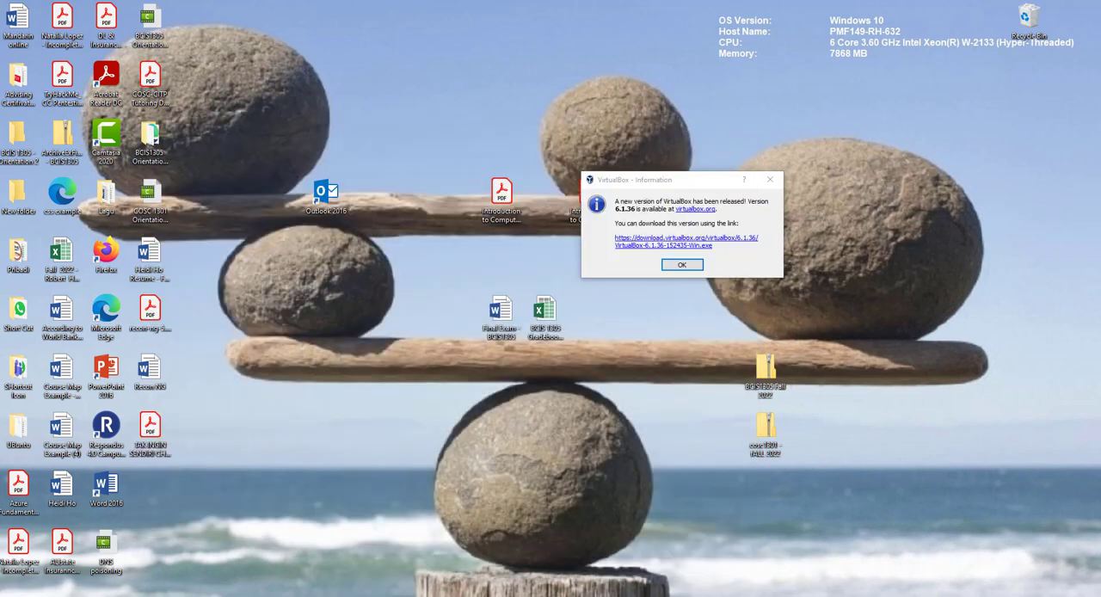
Dismiss the VirtualBox new-version notice with OK.
{"action": "left_click", "coordinate": [681, 265]}
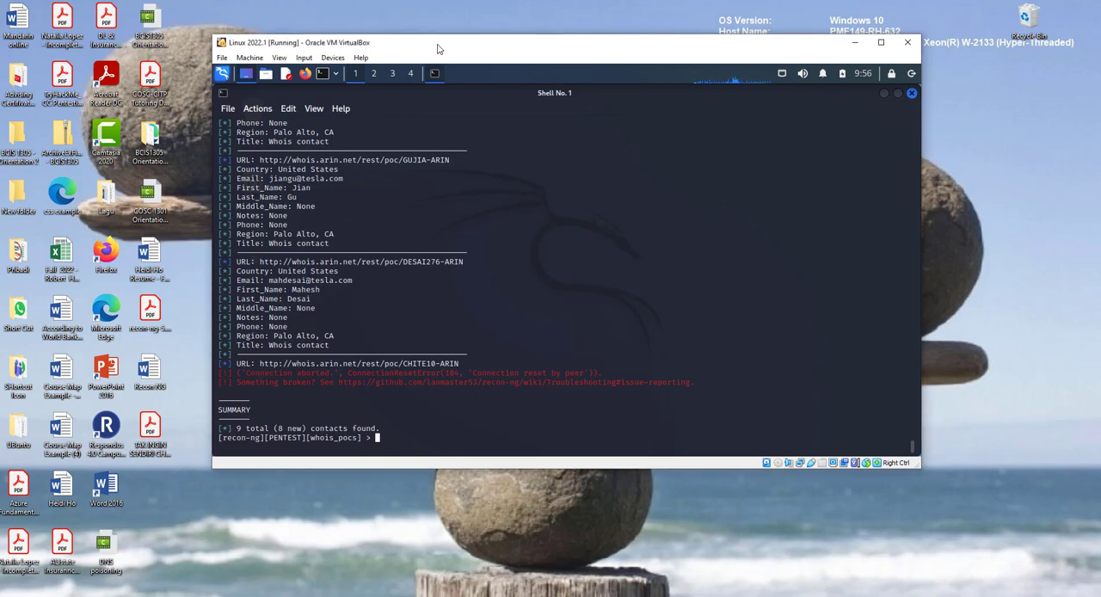
Set whois_pocs SOURCE to tesla.com, run it, and read the 14 total (2 new) Tesla contacts.
{"action": "type", "text": "run"}
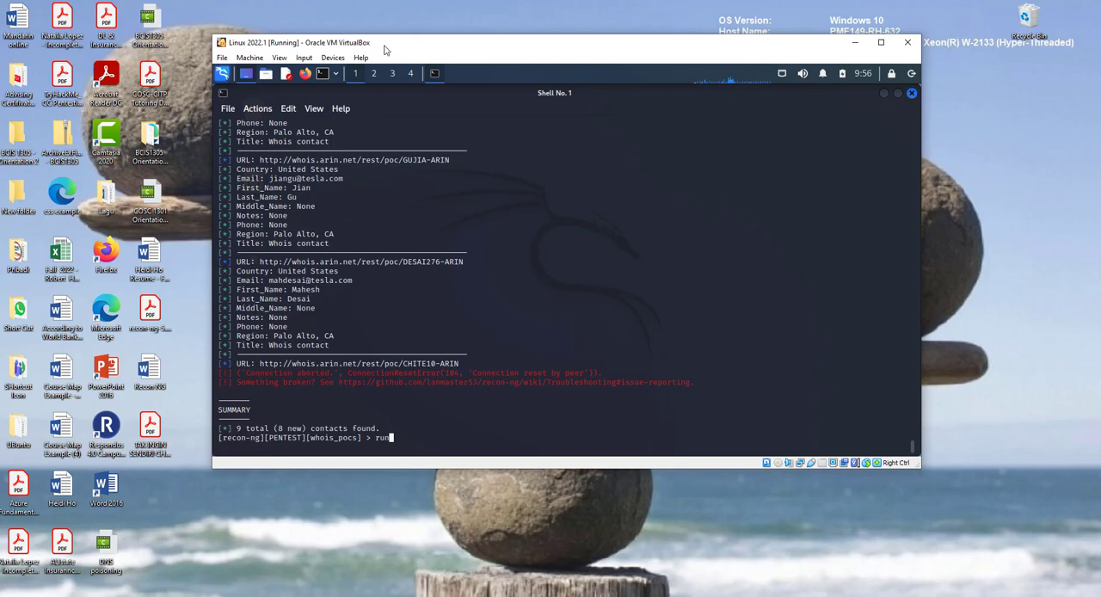
{"action": "type", "text": "options set SOURCE tesla.com"}
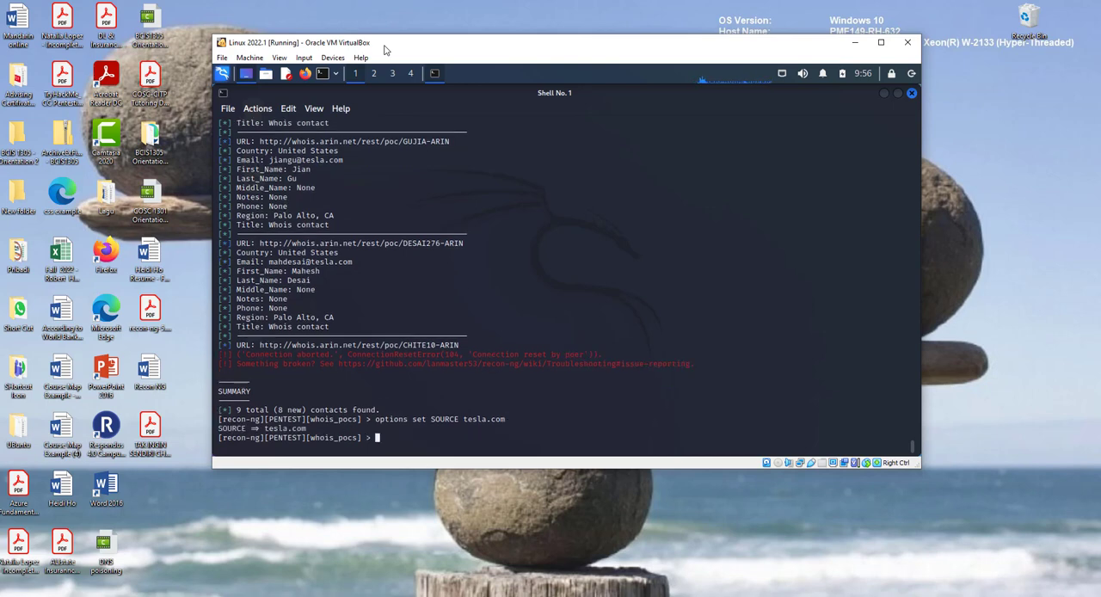
{"action": "type", "text": "inf"}
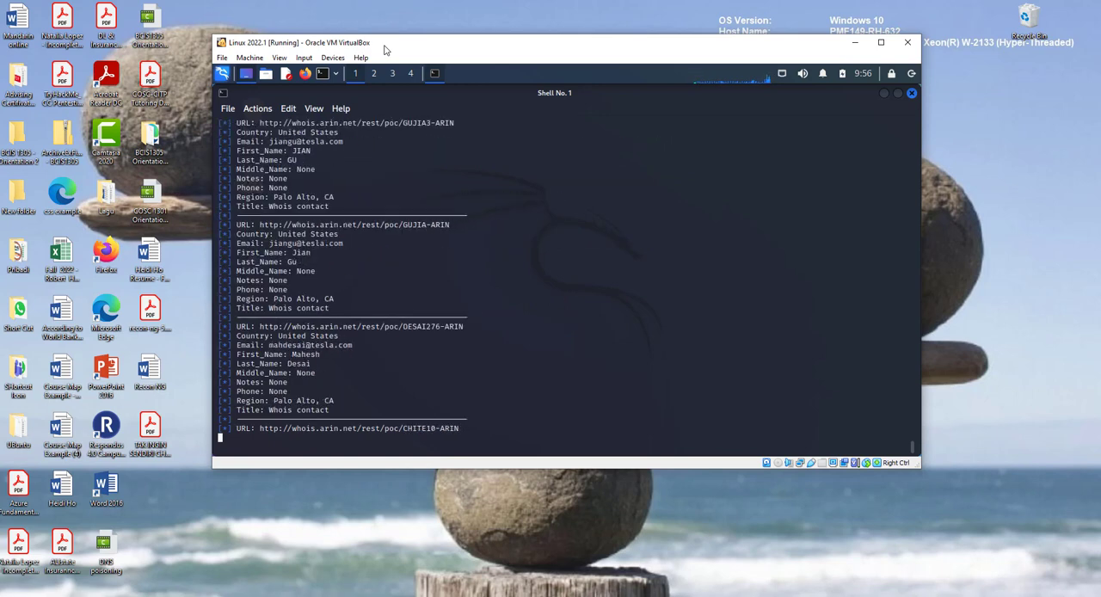
{"action": "mouse_move", "coordinate": [775, 512]}
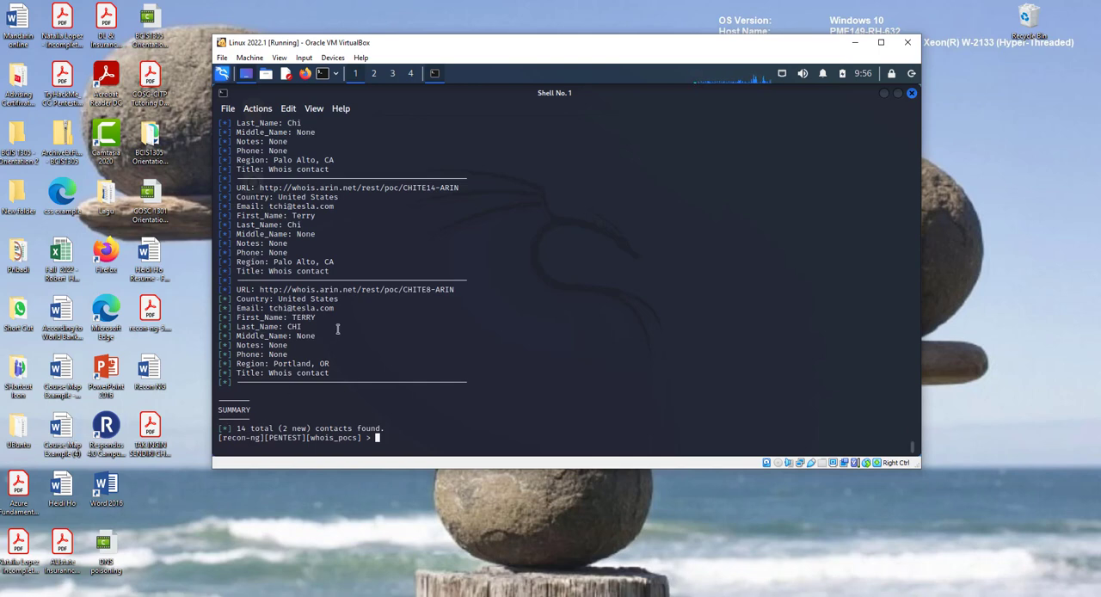
{"action": "mouse_move", "coordinate": [311, 330]}
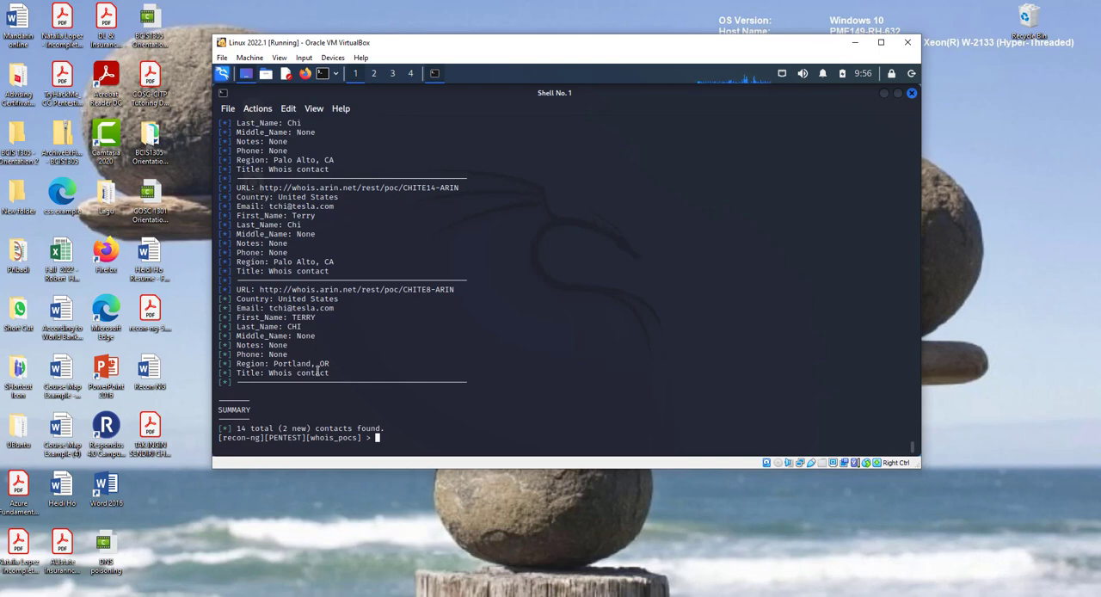
{"action": "mouse_move", "coordinate": [416, 248]}
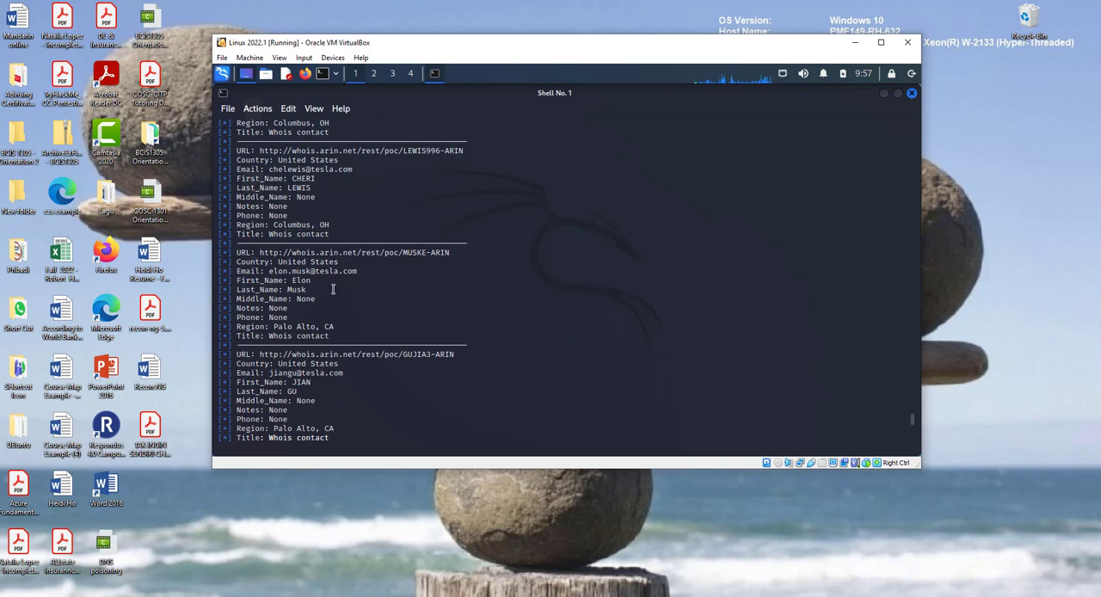
{"action": "mouse_move", "coordinate": [324, 283]}
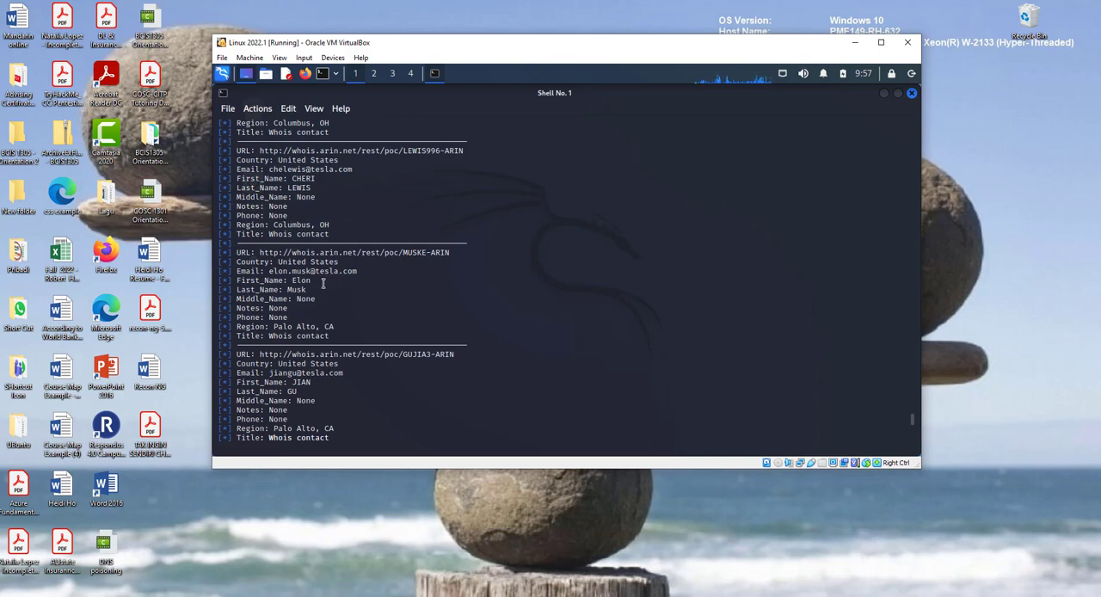
{"action": "mouse_move", "coordinate": [291, 273]}
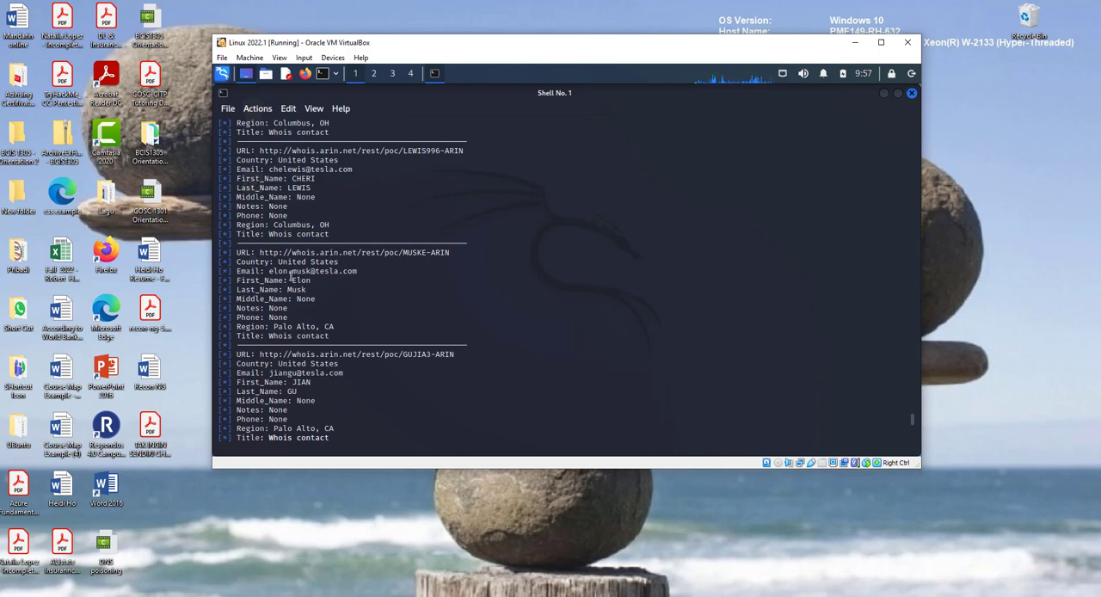
{"action": "mouse_move", "coordinate": [350, 282]}
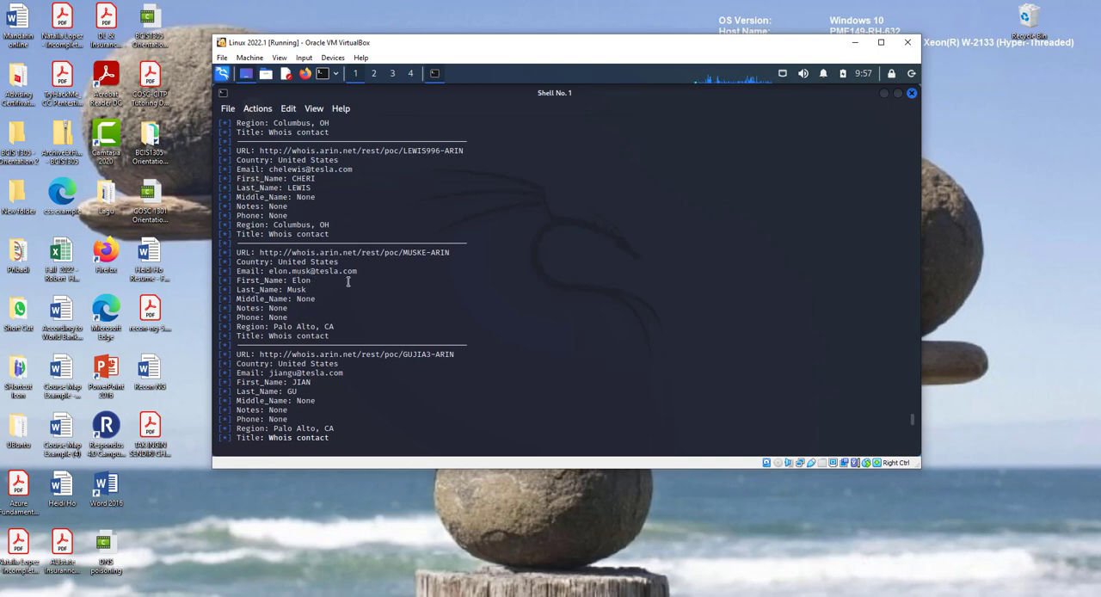
{"action": "mouse_move", "coordinate": [293, 331]}
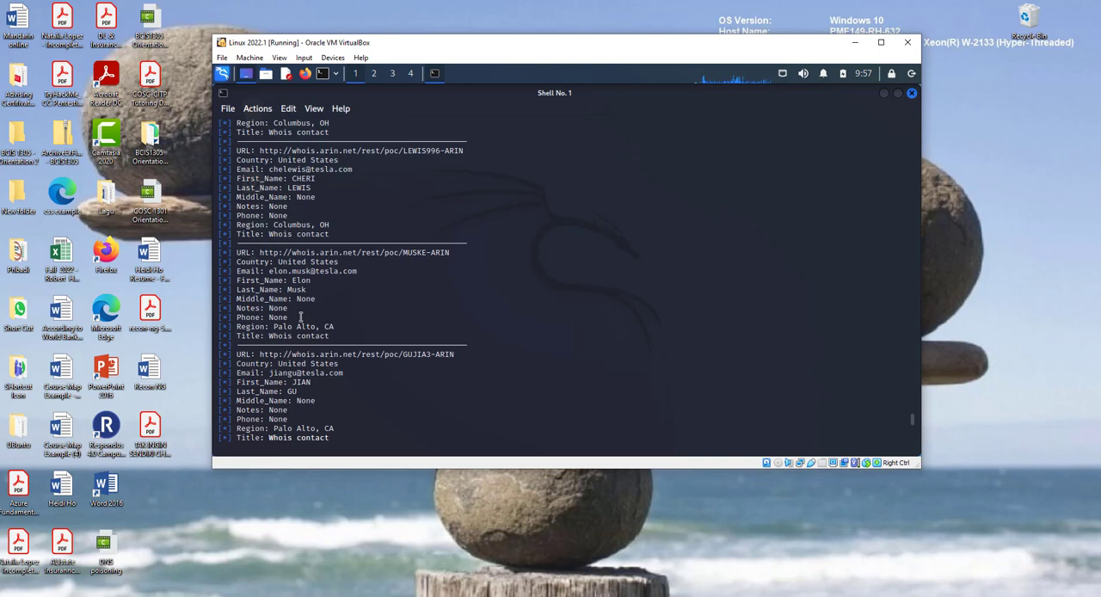
{"action": "mouse_move", "coordinate": [391, 296]}
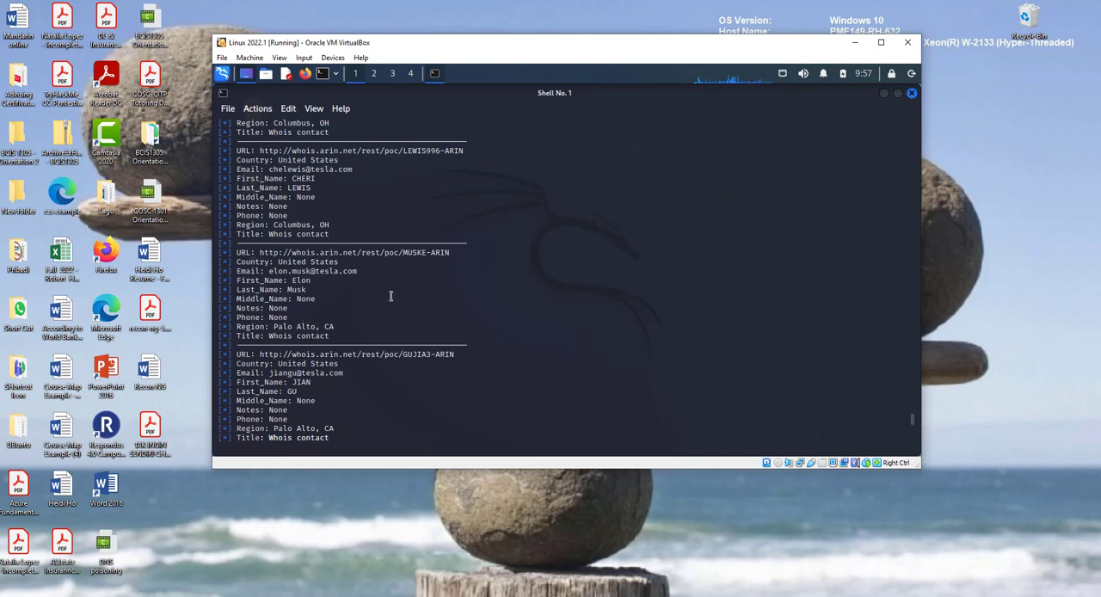
{"action": "mouse_move", "coordinate": [454, 299]}
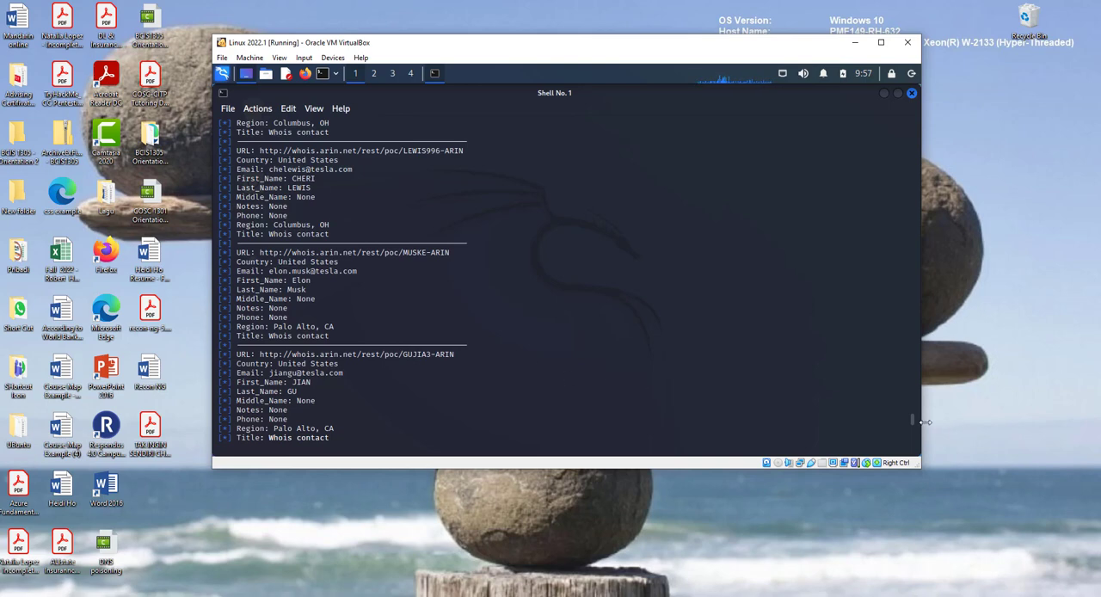
{"action": "mouse_move", "coordinate": [911, 423]}
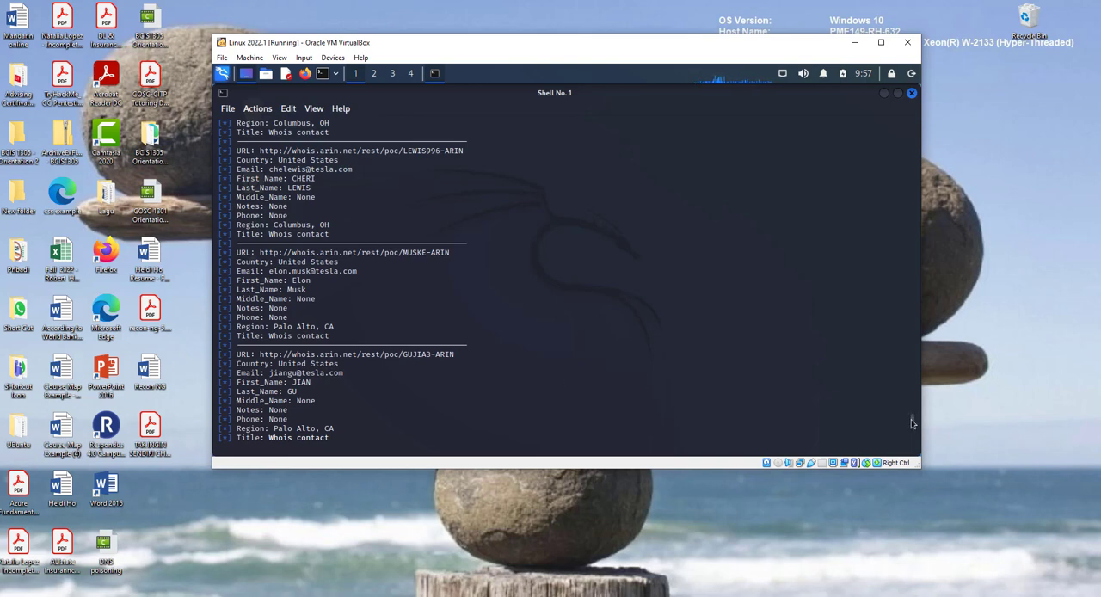
{"action": "scroll", "scroll_direction": "down", "scroll_amount": 3}
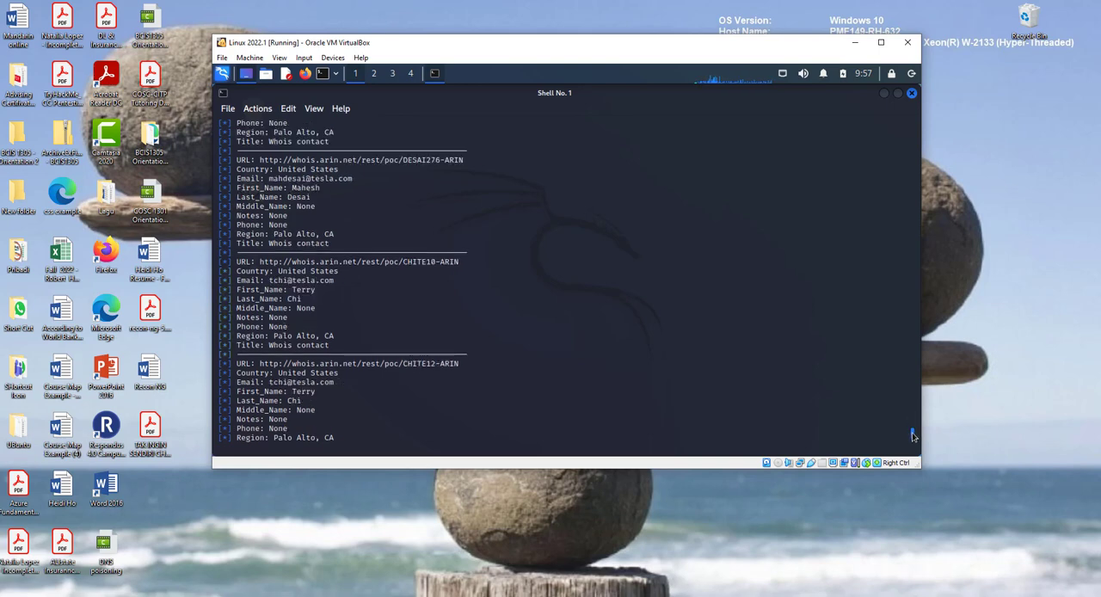
{"action": "scroll", "scroll_direction": "down", "scroll_amount": 3}
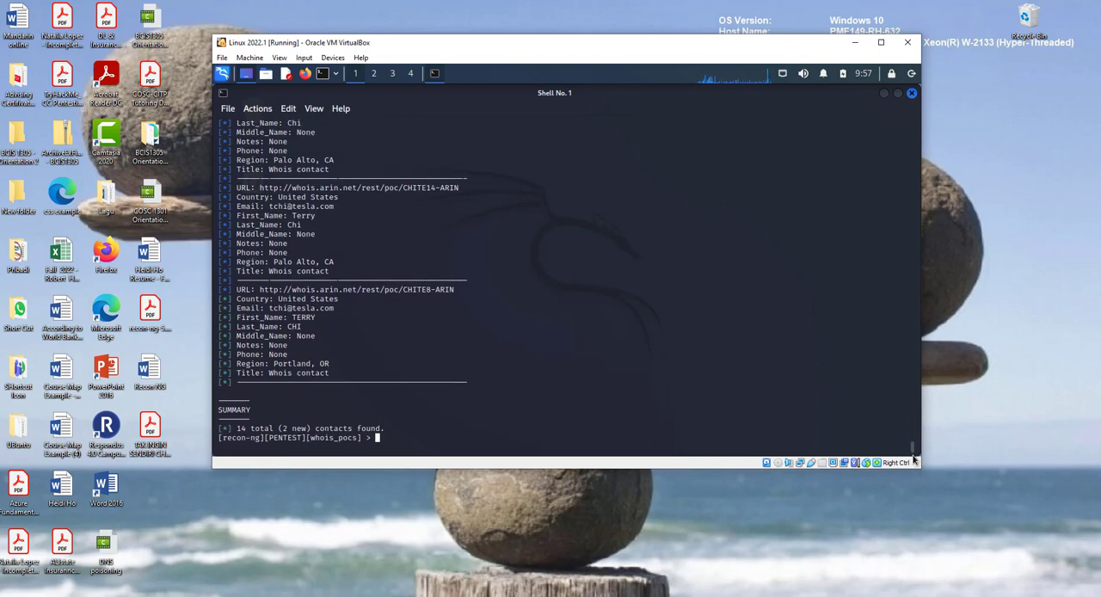
{"action": "type", "text": "options set SOURCE tesla.com"}
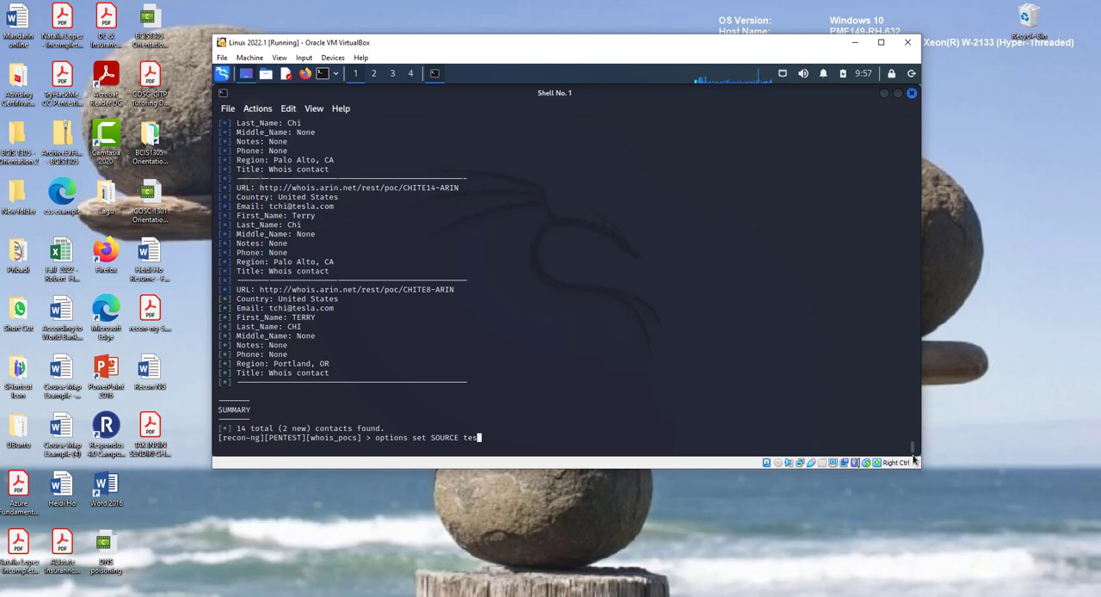
{"action": "type", "text": "comptia.org"}
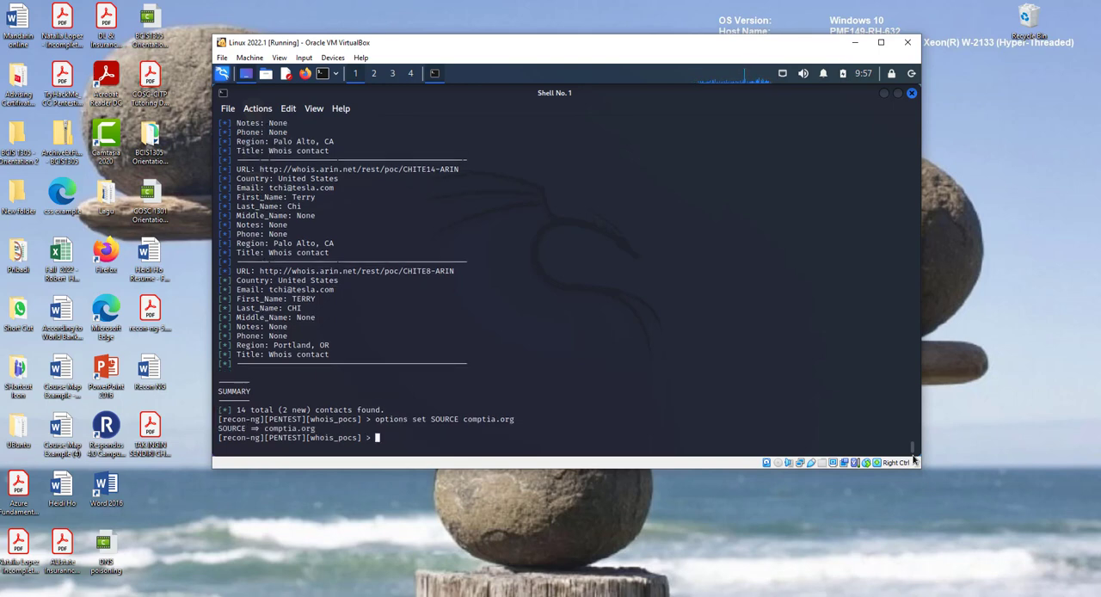
{"action": "type", "text": "info"}
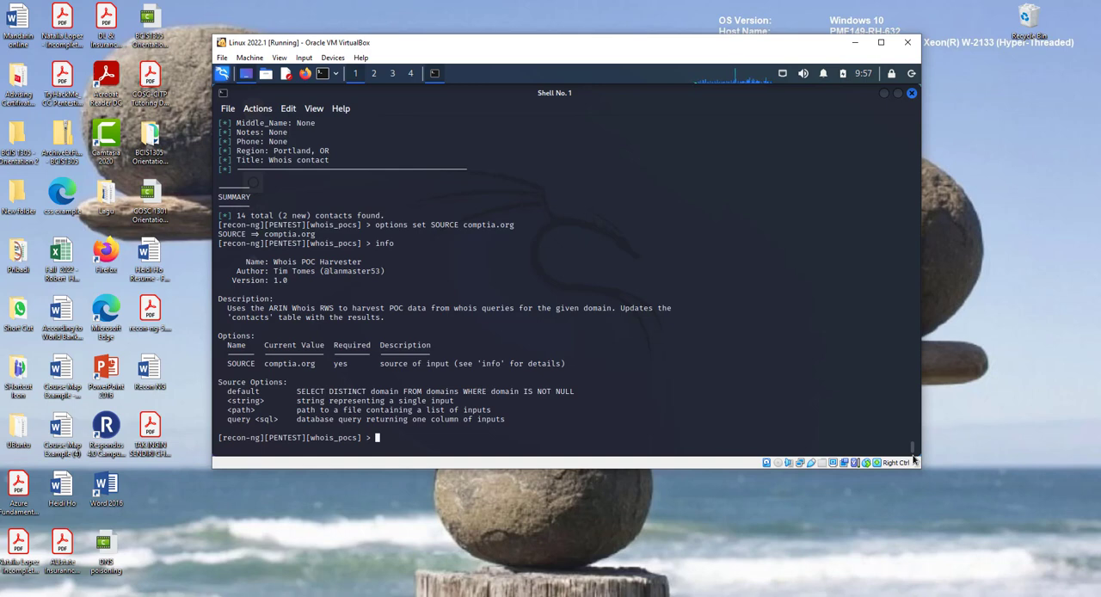
{"action": "type", "text": "run"}
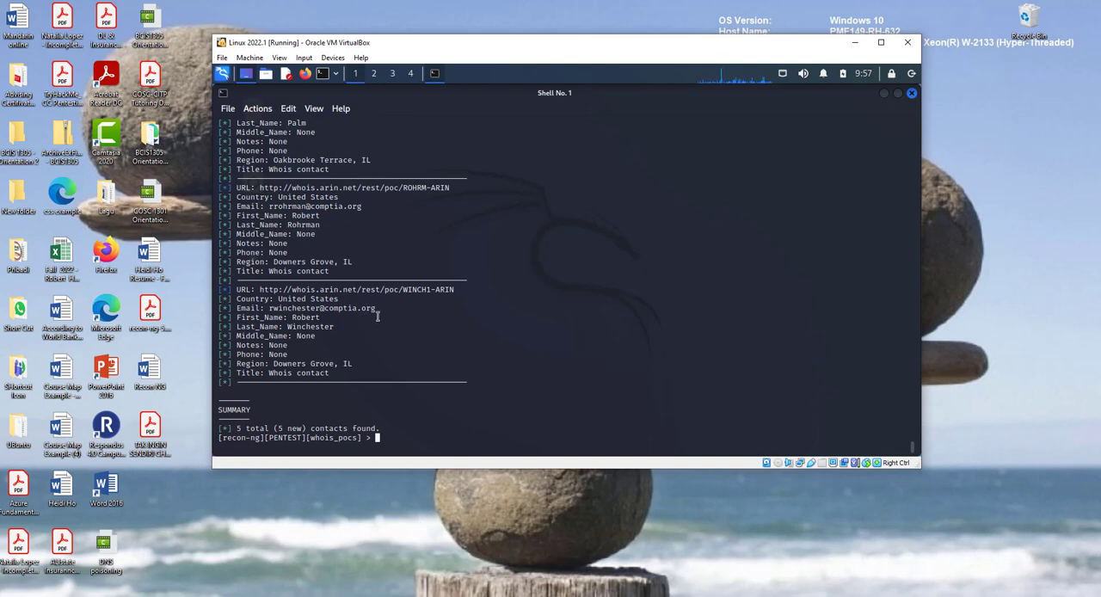
{"action": "mouse_move", "coordinate": [378, 361]}
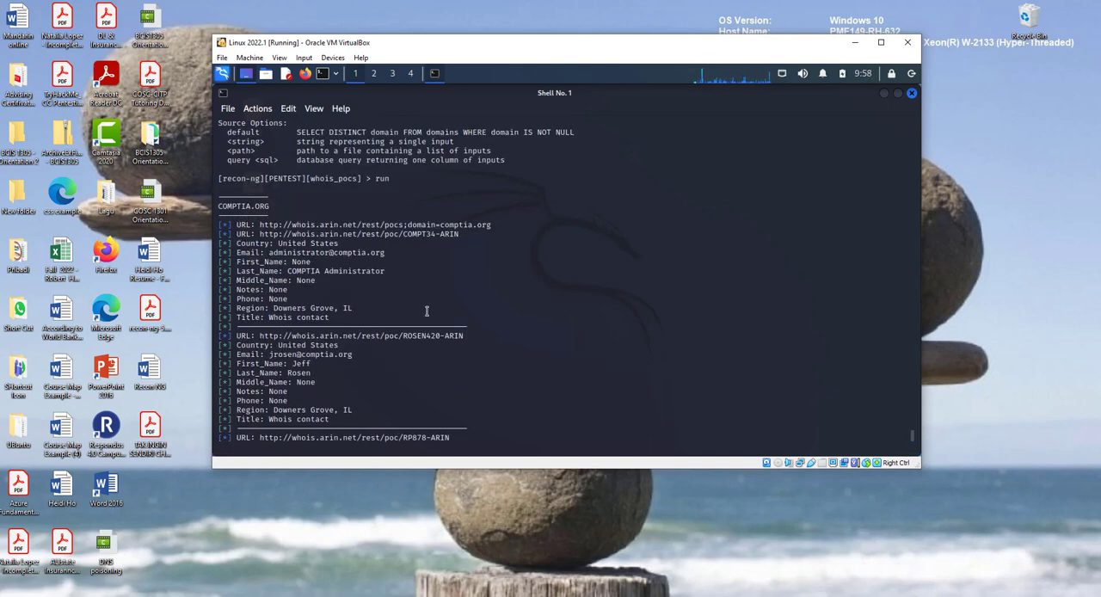
{"action": "mouse_move", "coordinate": [379, 296]}
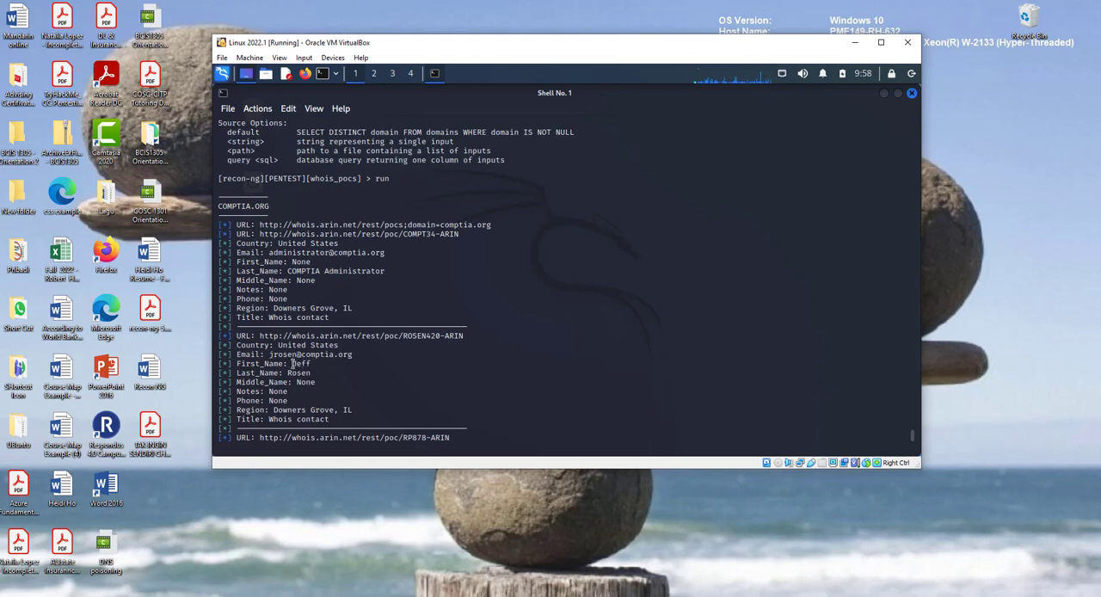
{"action": "mouse_move", "coordinate": [317, 372]}
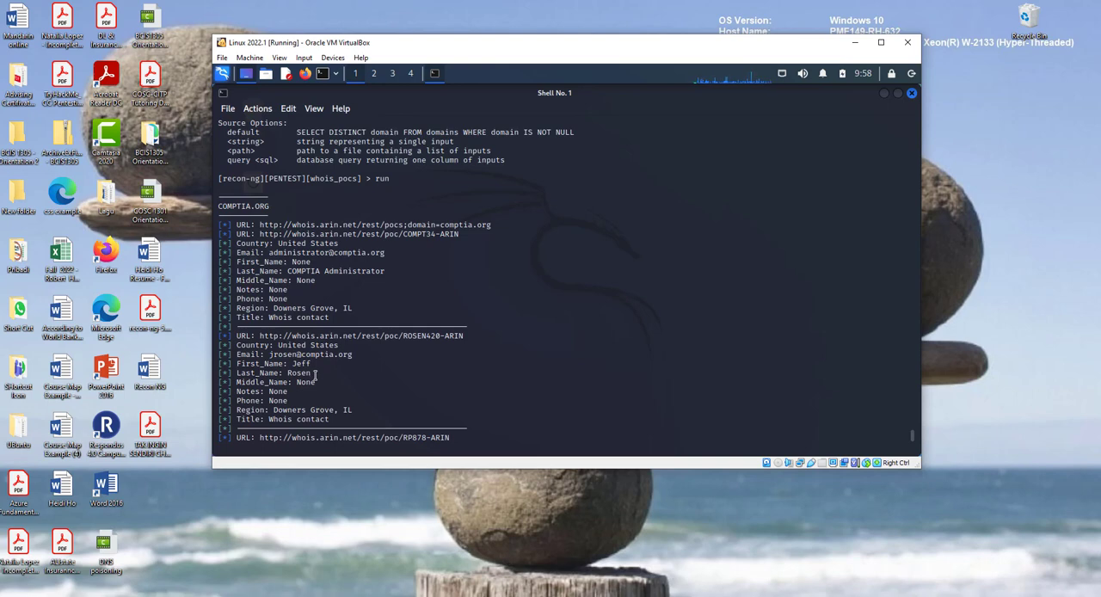
{"action": "mouse_move", "coordinate": [301, 363]}
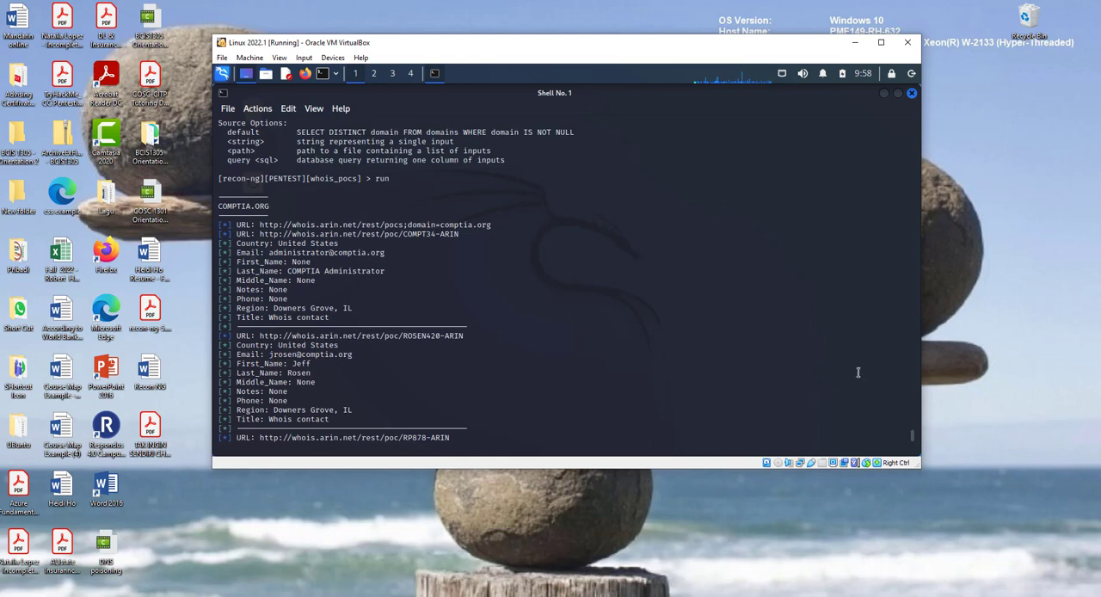
{"action": "scroll", "scroll_direction": "down", "scroll_amount": 3}
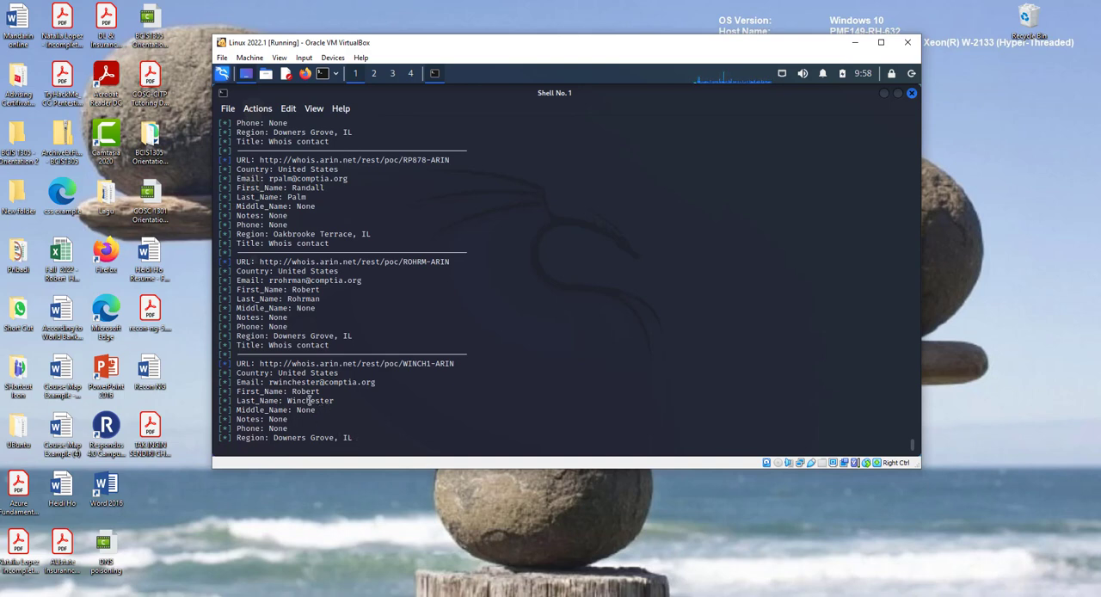
{"action": "mouse_move", "coordinate": [453, 340]}
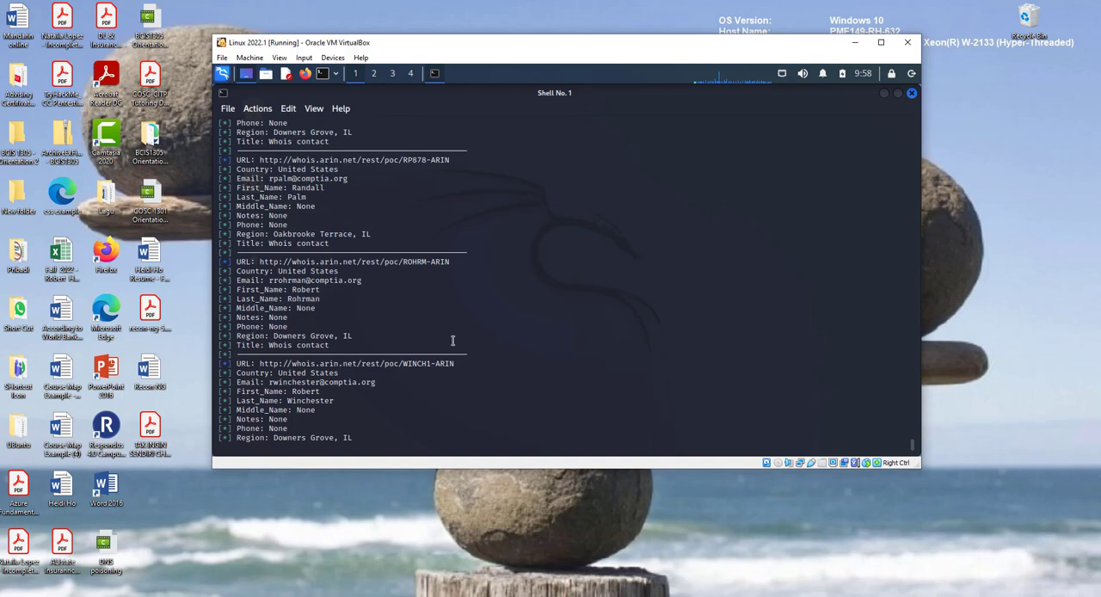
{"action": "scroll", "scroll_direction": "down", "scroll_amount": 3}
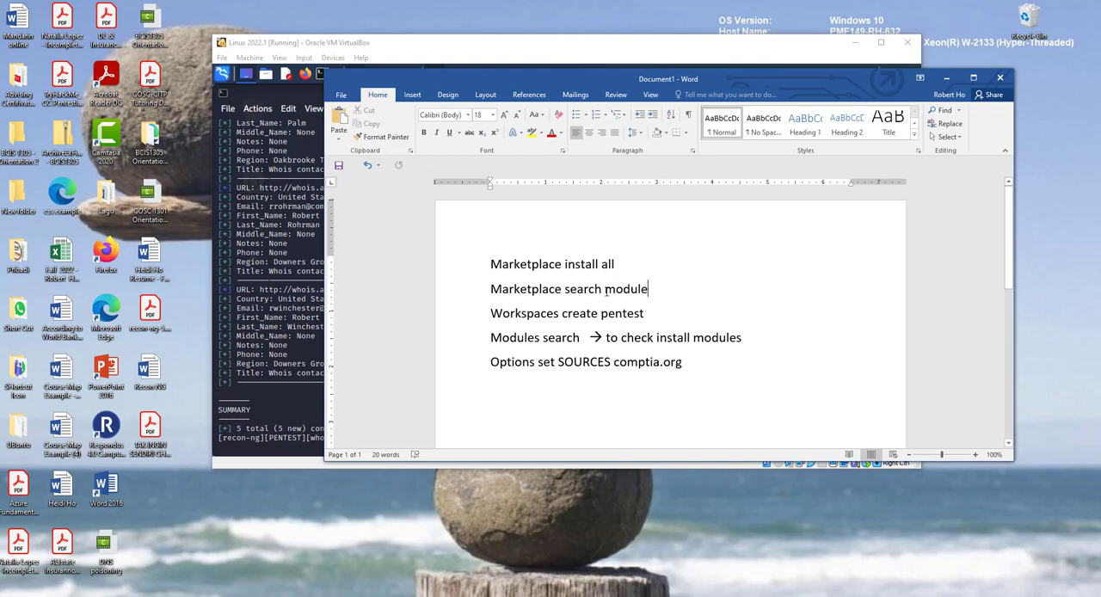
Delete the word 'module' from the Recon-ng command notes in Word.
{"action": "double_click", "coordinate": [625, 289]}
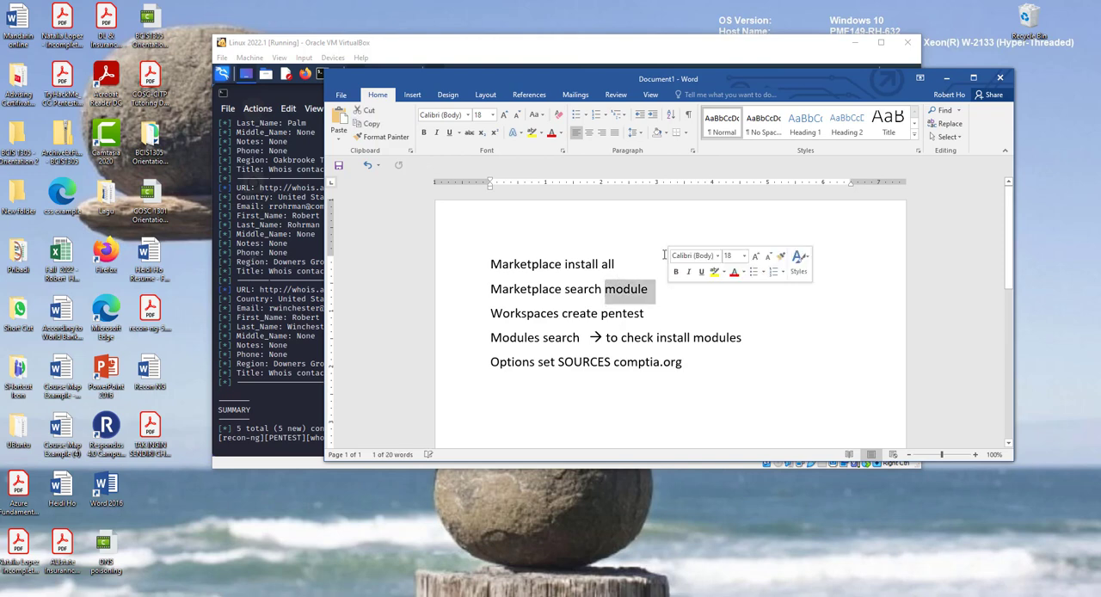
{"action": "key", "text": "Delete"}
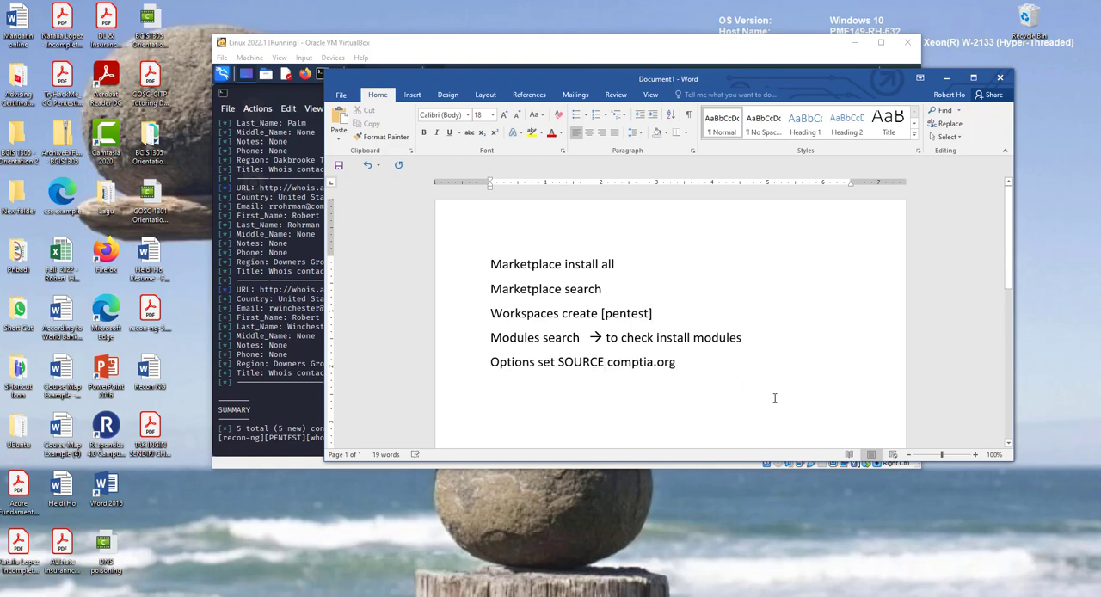
{"action": "mouse_move", "coordinate": [671, 389]}
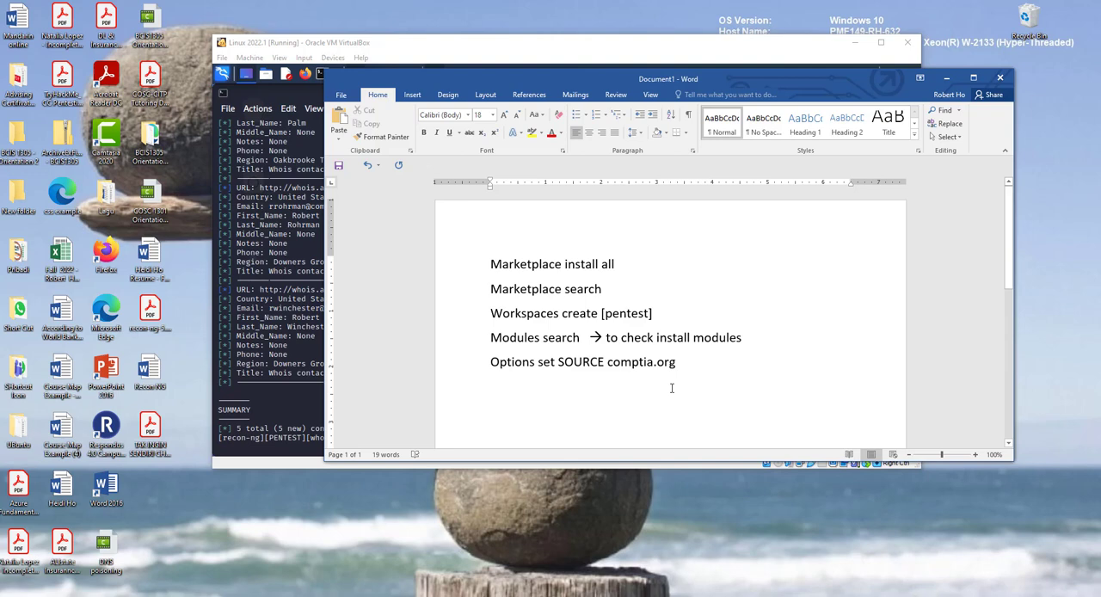
{"action": "mouse_move", "coordinate": [781, 410]}
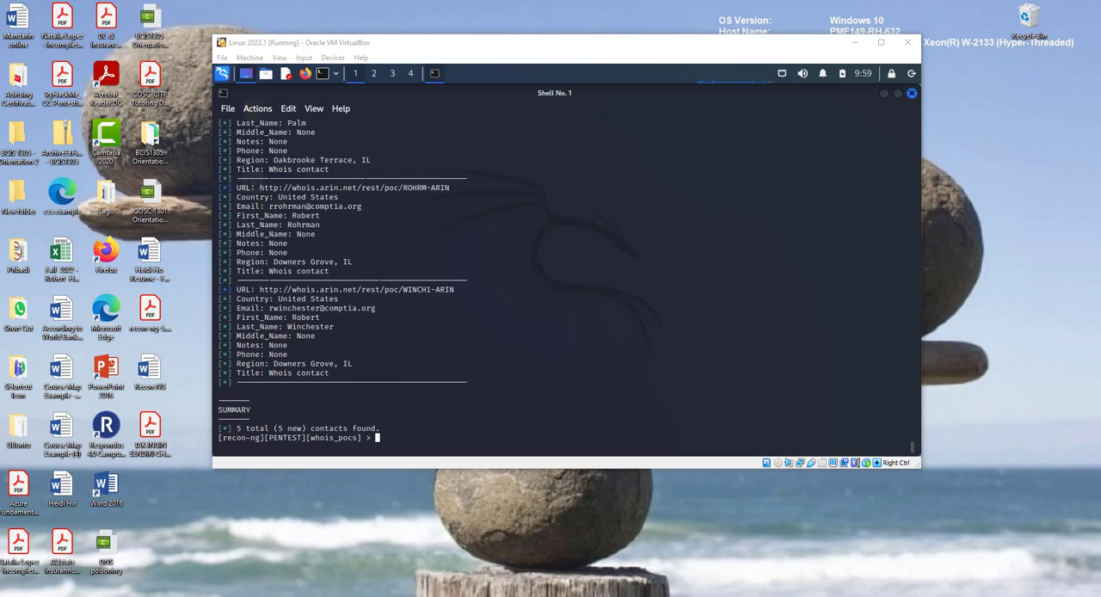
{"action": "mouse_move", "coordinate": [891, 251]}
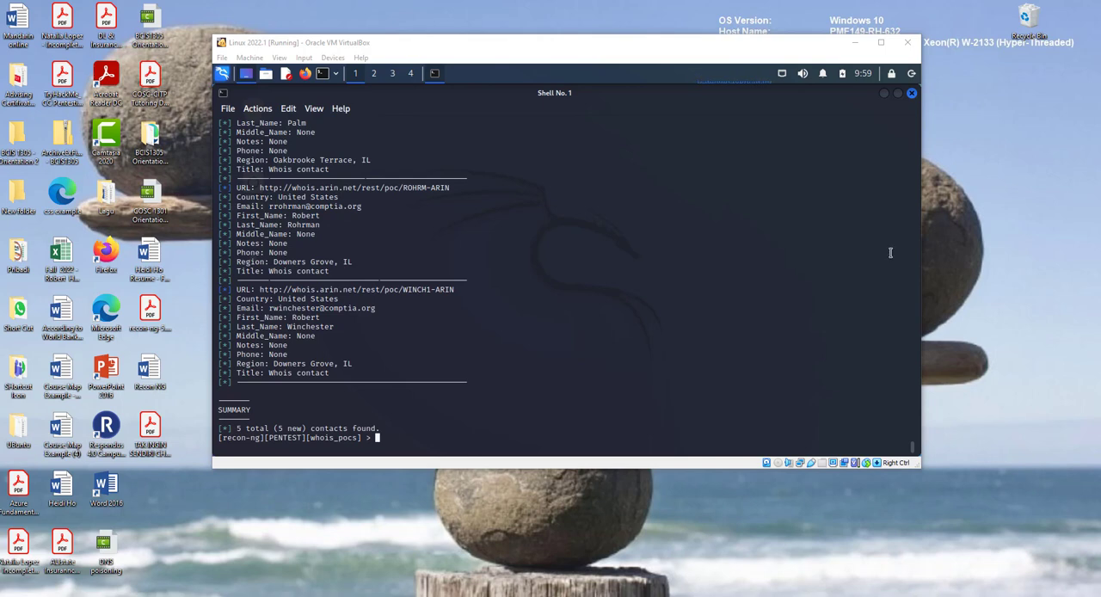
{"action": "mouse_move", "coordinate": [916, 451]}
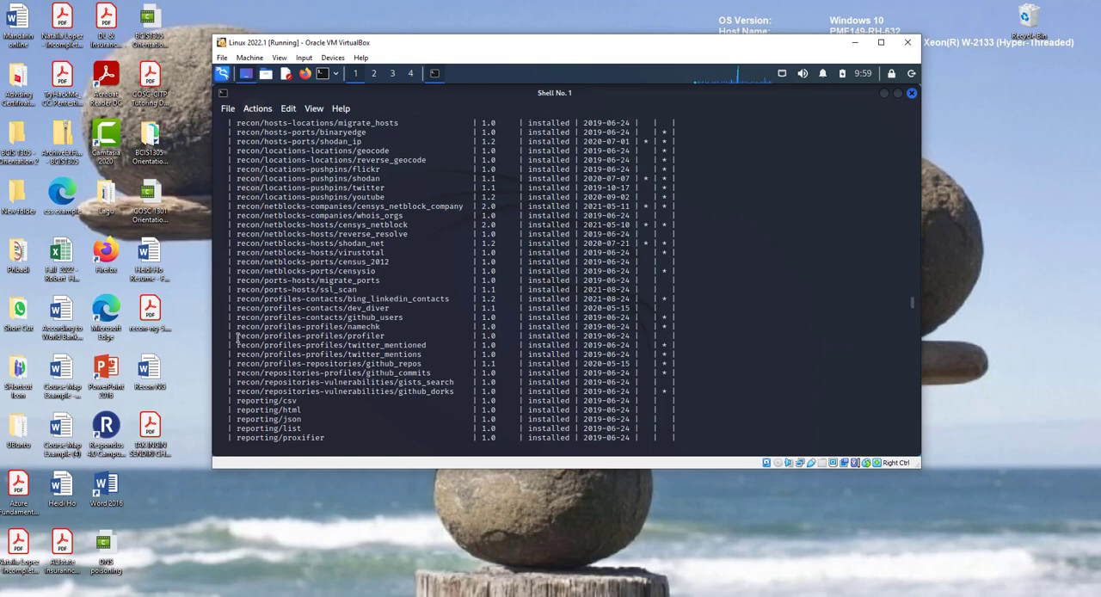
{"action": "double_click", "coordinate": [307, 335]}
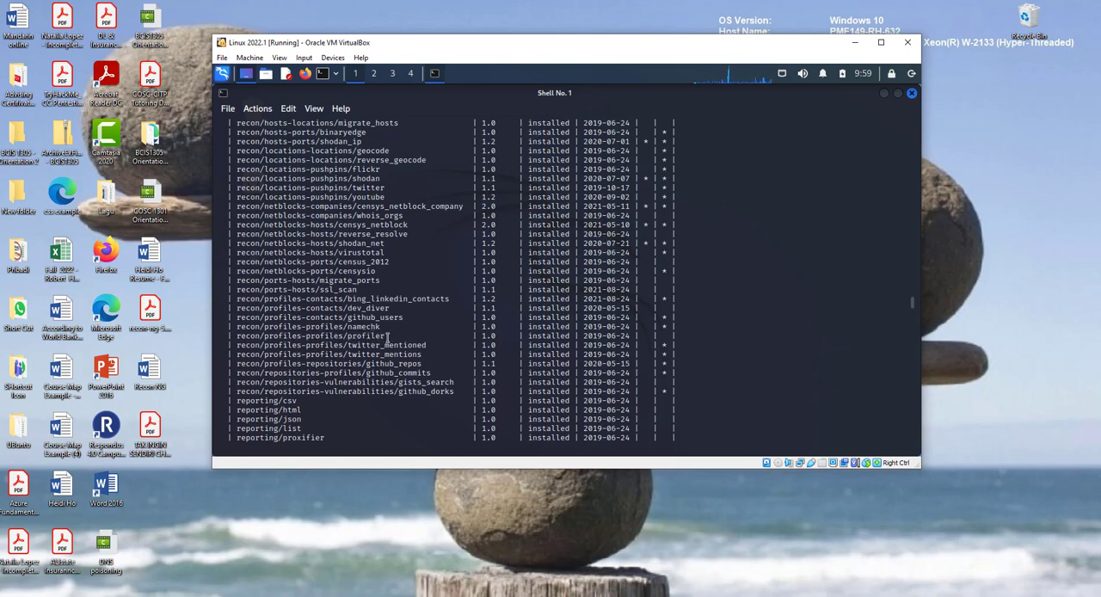
{"action": "double_click", "coordinate": [315, 336]}
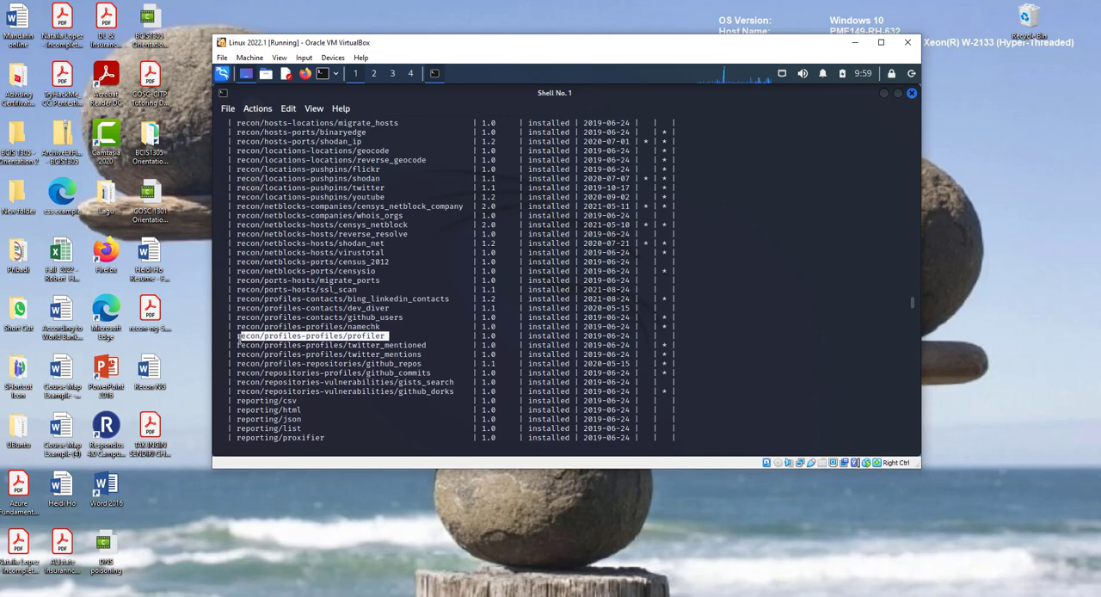
{"action": "right_click", "coordinate": [309, 335]}
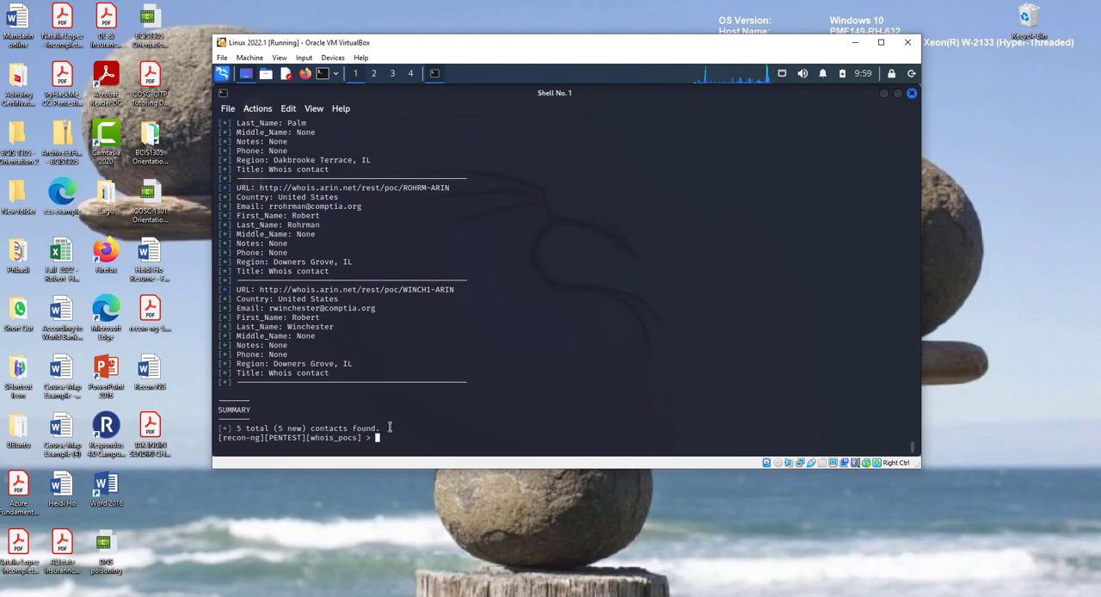
{"action": "mouse_move", "coordinate": [403, 406]}
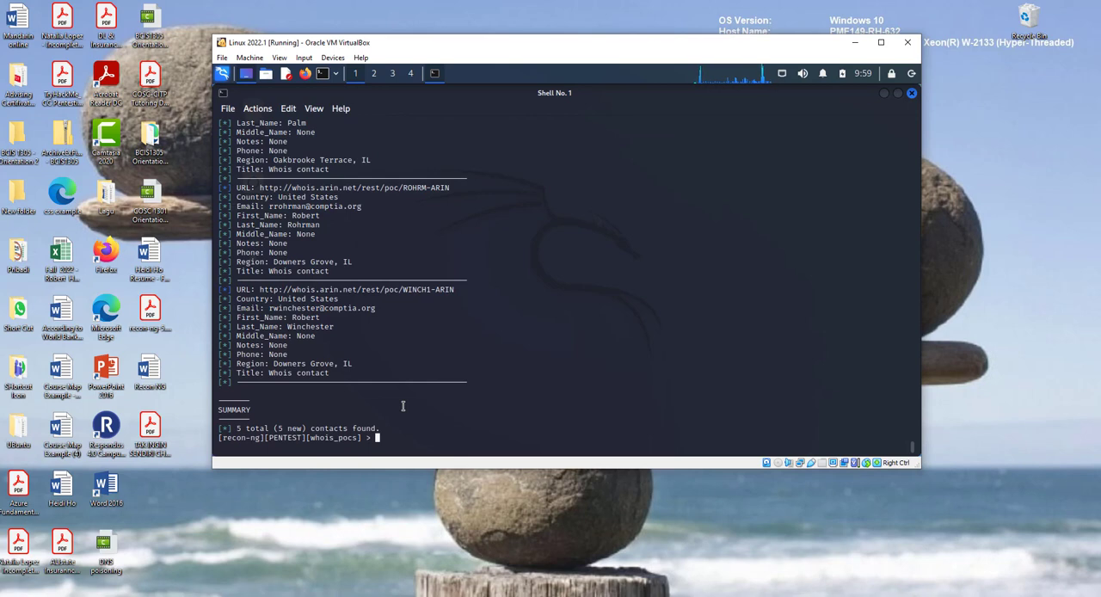
Load the recon/profiles-profiles/profiler module.
{"action": "type", "text": "modlue"}
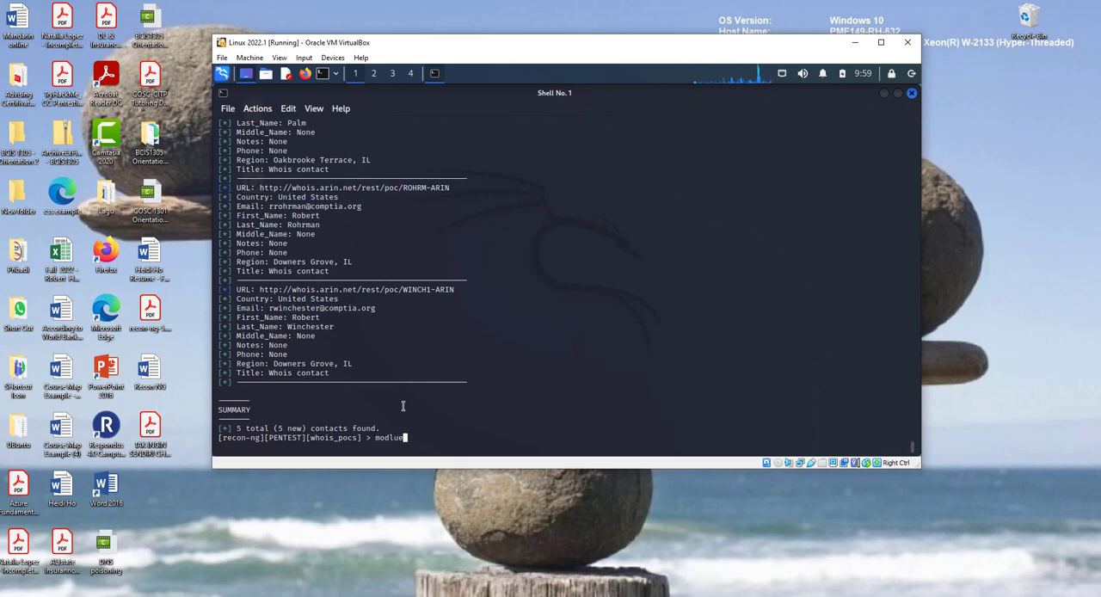
{"action": "type", "text": "s"}
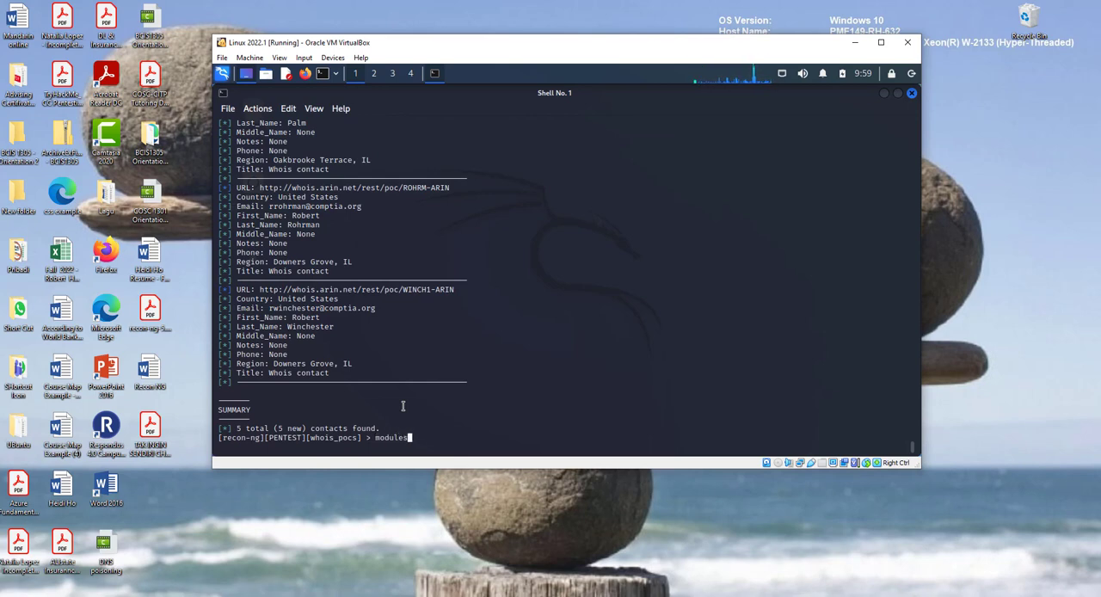
{"action": "type", "text": "load"}
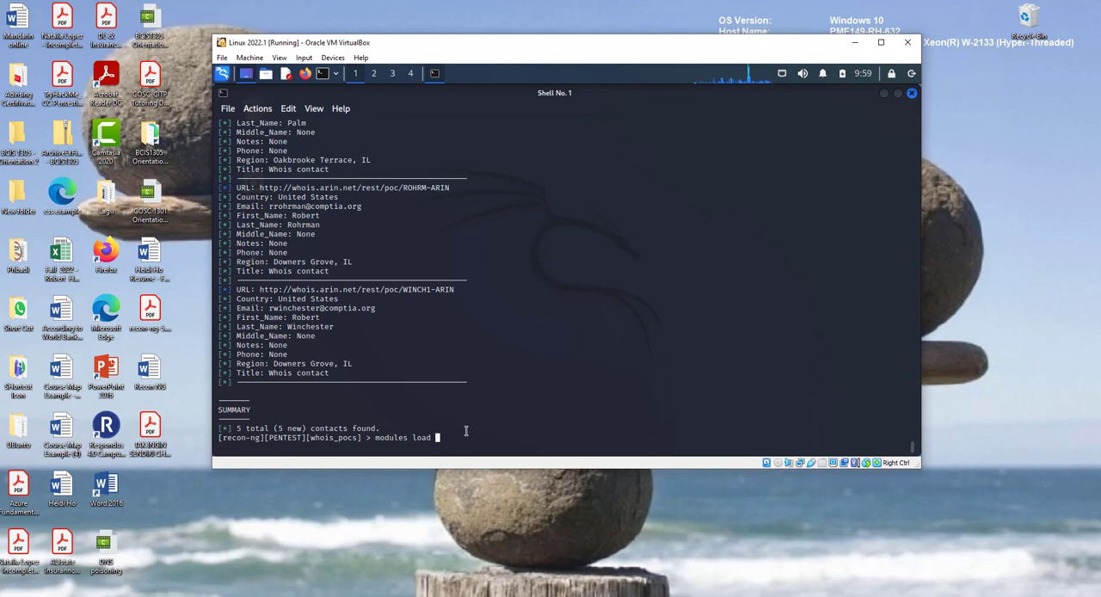
{"action": "type", "text": "recon/profiles-profiles/profiler"}
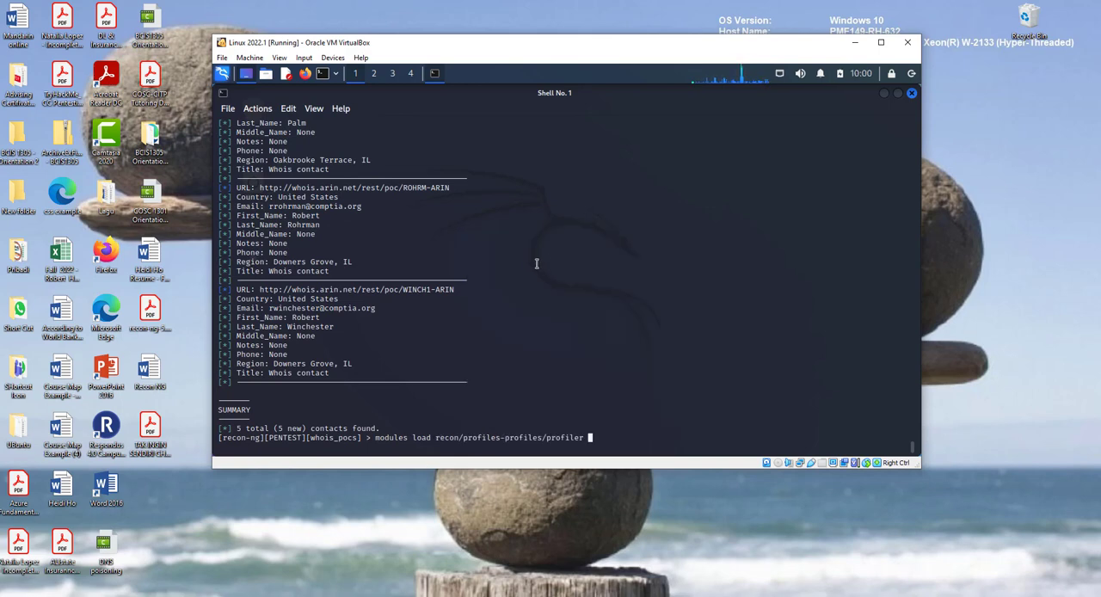
{"action": "key", "text": "Return"}
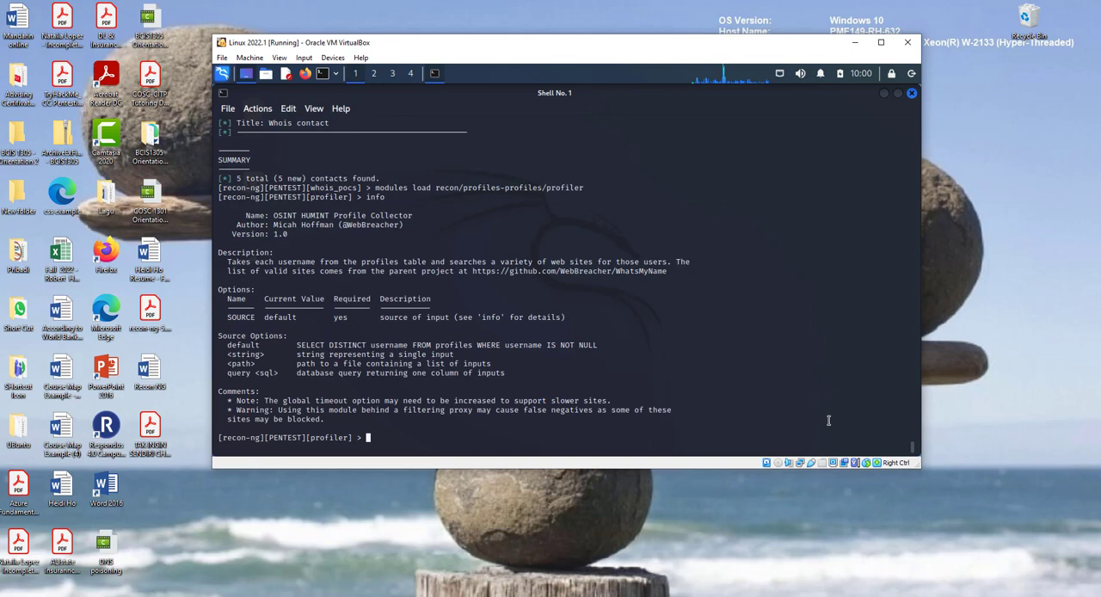
Show the profiler's info and set its SOURCE option to comptia.org.
{"action": "type", "text": "info"}
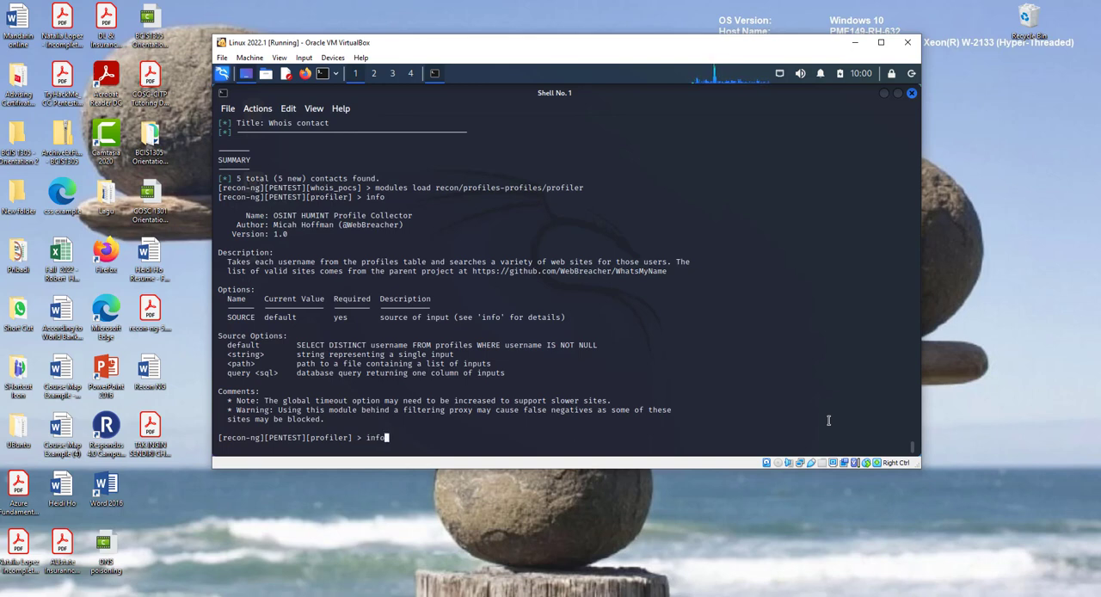
{"action": "type", "text": "options set SOURCE comptia.org"}
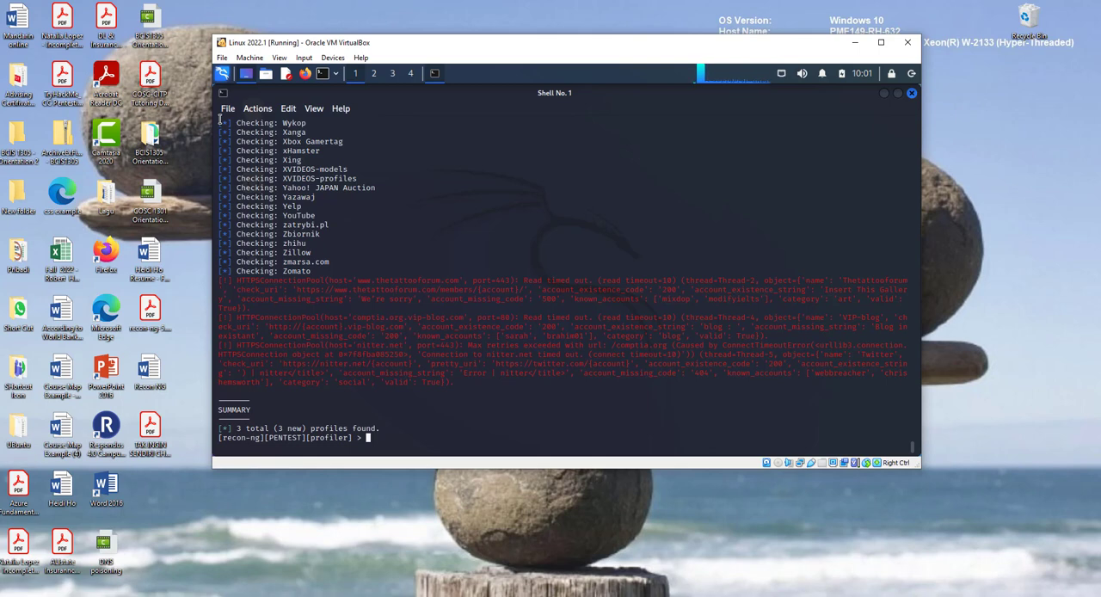
{"action": "mouse_move", "coordinate": [251, 437]}
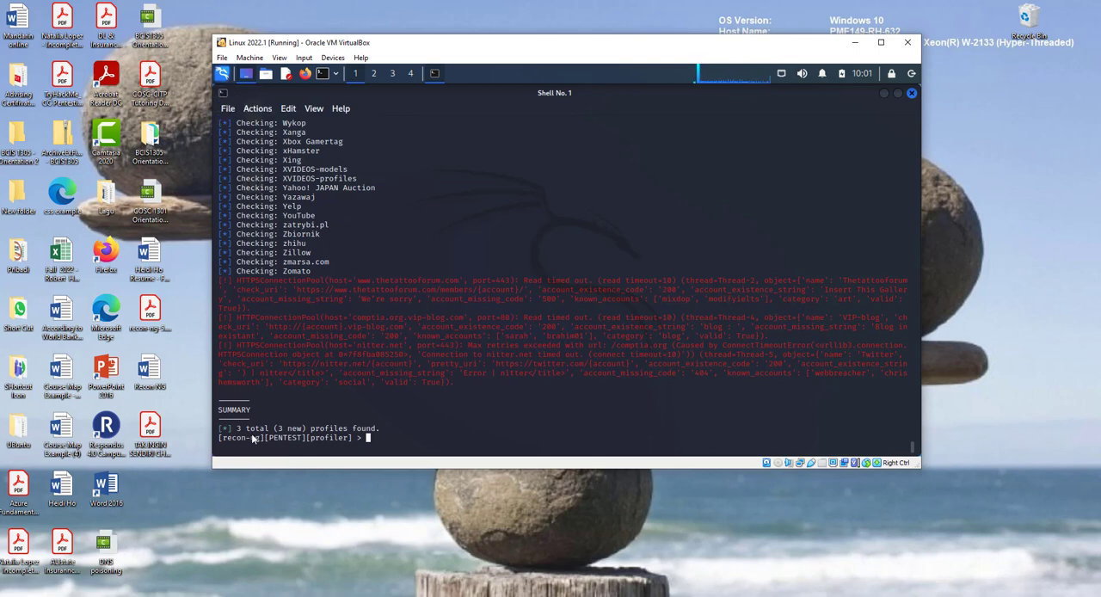
{"action": "mouse_move", "coordinate": [768, 334]}
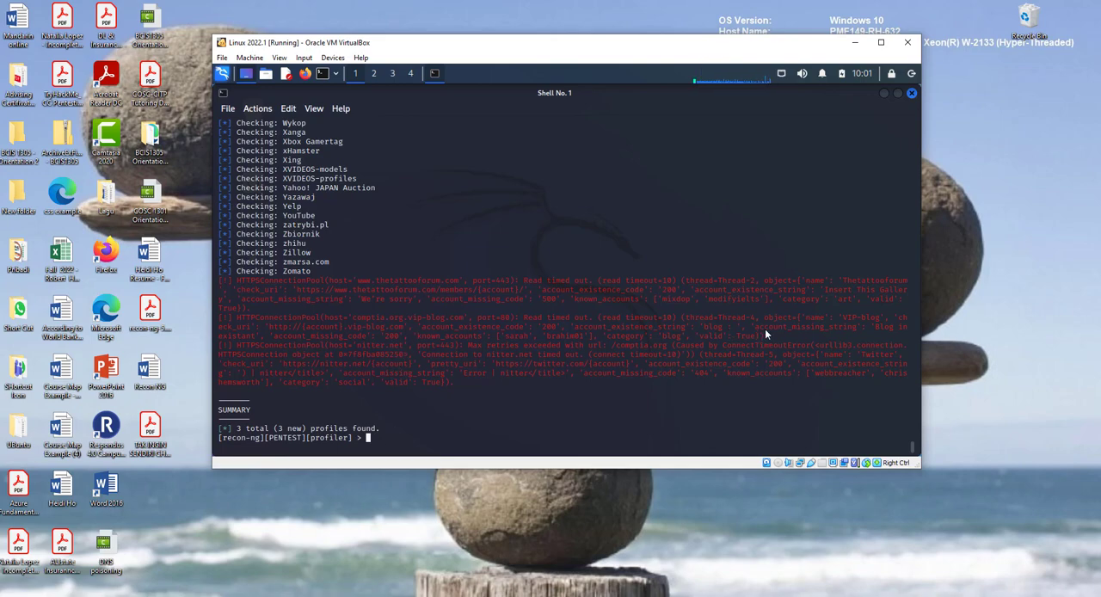
{"action": "mouse_move", "coordinate": [915, 452]}
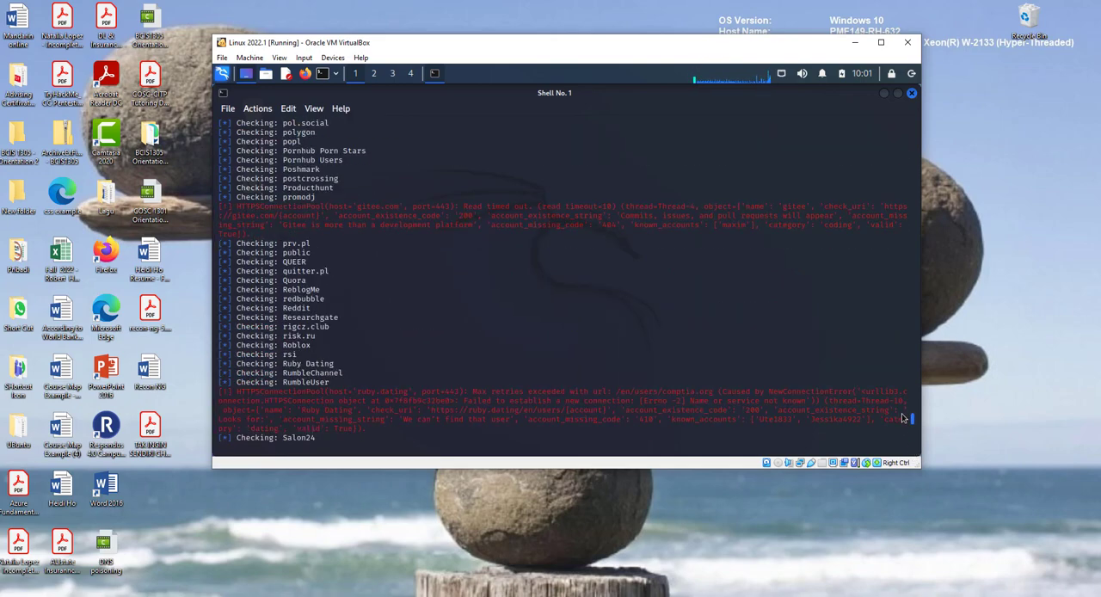
Scroll through the profiler's site-by-site results for comptia.org.
{"action": "scroll", "scroll_direction": "down", "scroll_amount": 3}
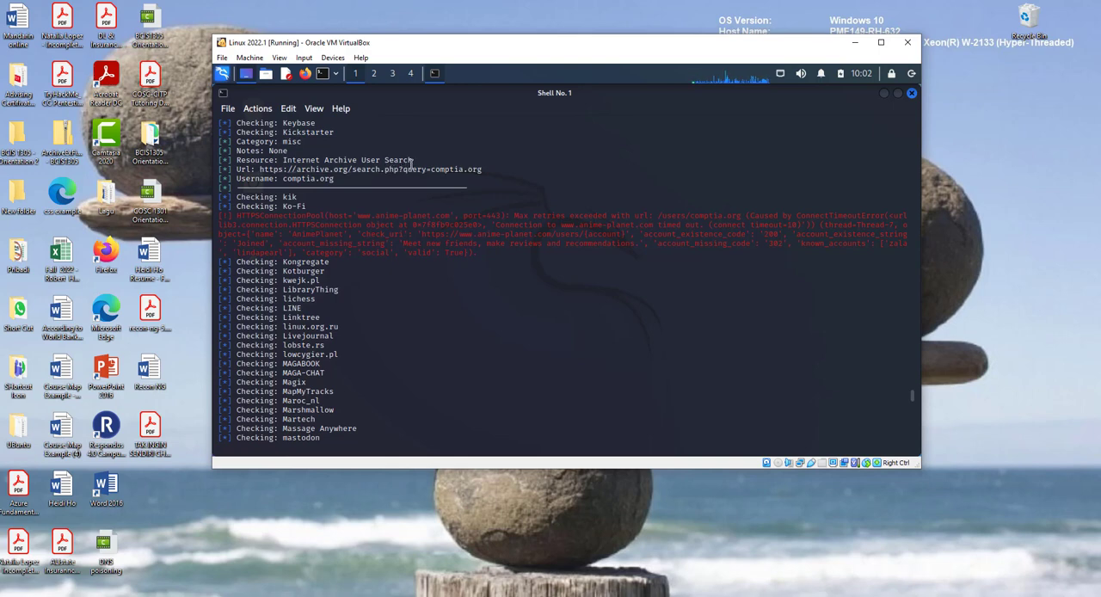
{"action": "mouse_move", "coordinate": [368, 183]}
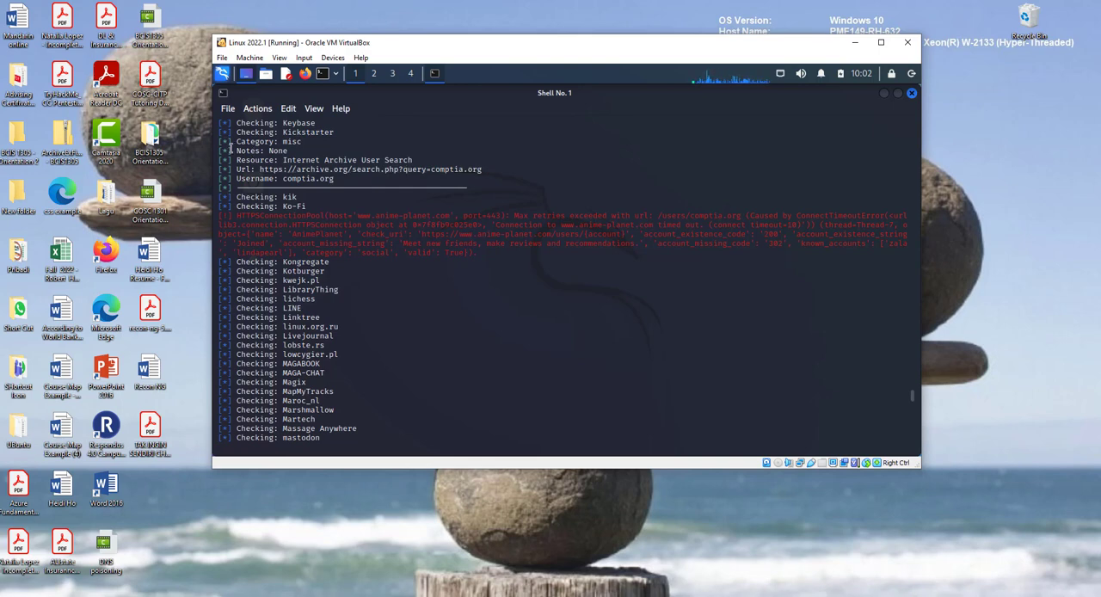
{"action": "mouse_move", "coordinate": [434, 162]}
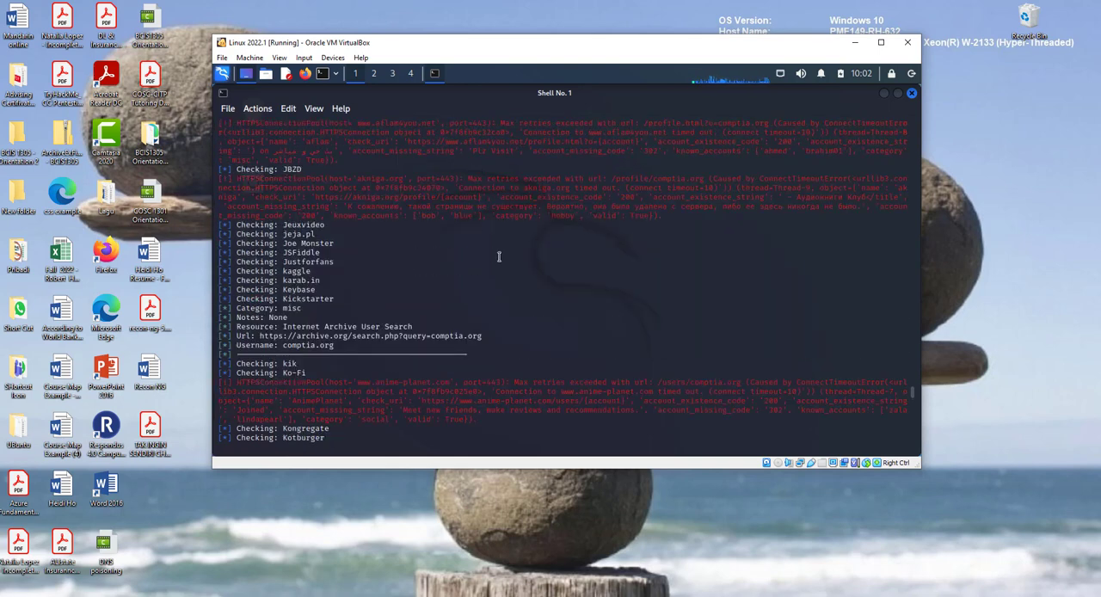
Scroll down to the profiler SUMMARY reporting 3 total (3 new) profiles found.
{"action": "scroll", "scroll_direction": "down", "scroll_amount": 3}
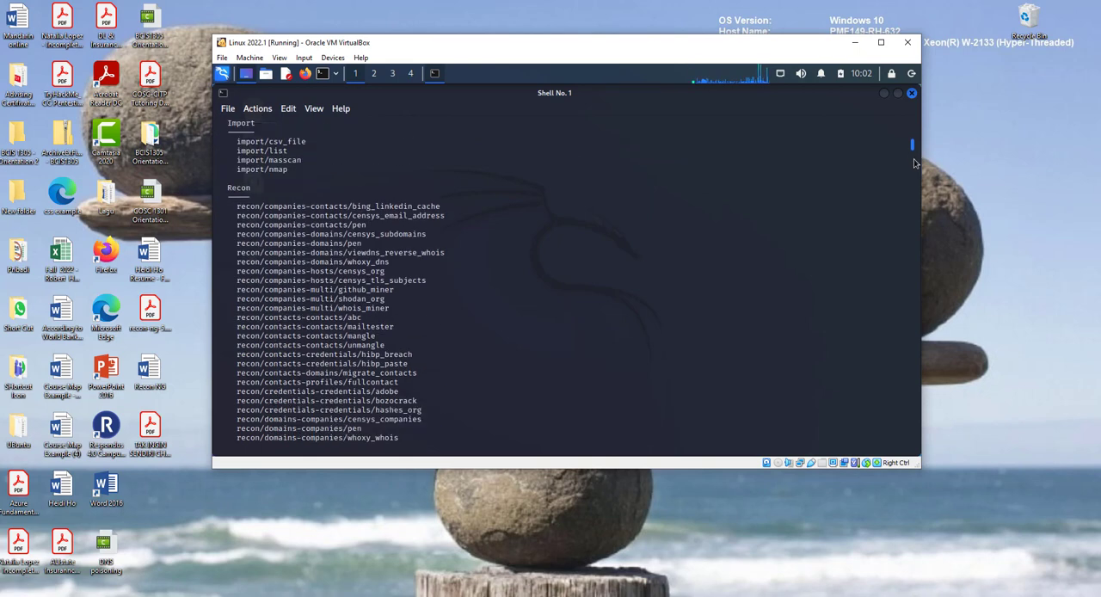
{"action": "scroll", "scroll_direction": "down", "scroll_amount": 3}
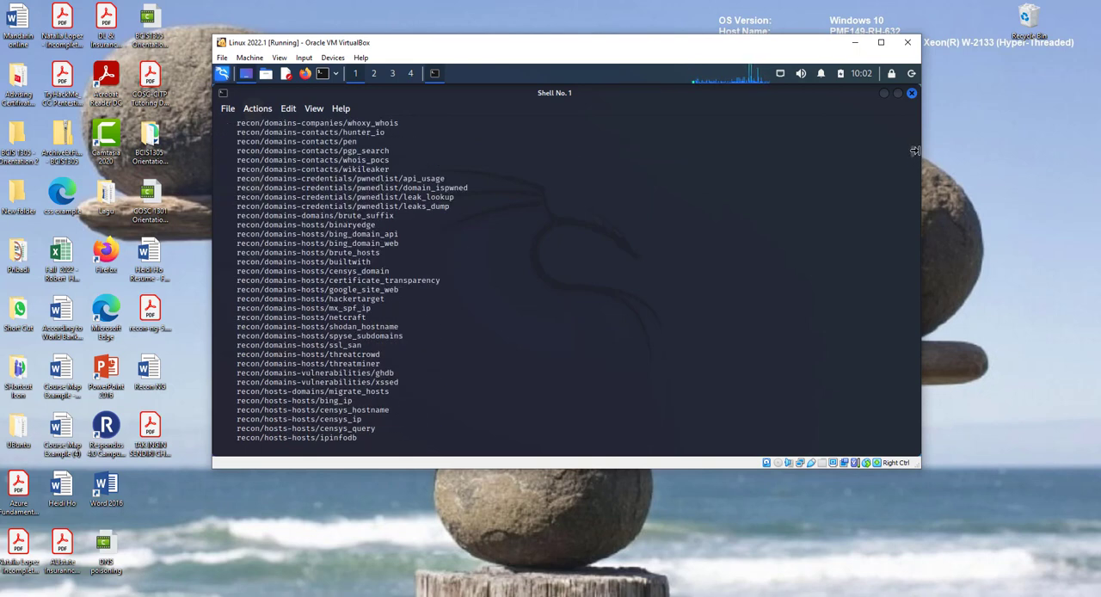
{"action": "mouse_move", "coordinate": [898, 159]}
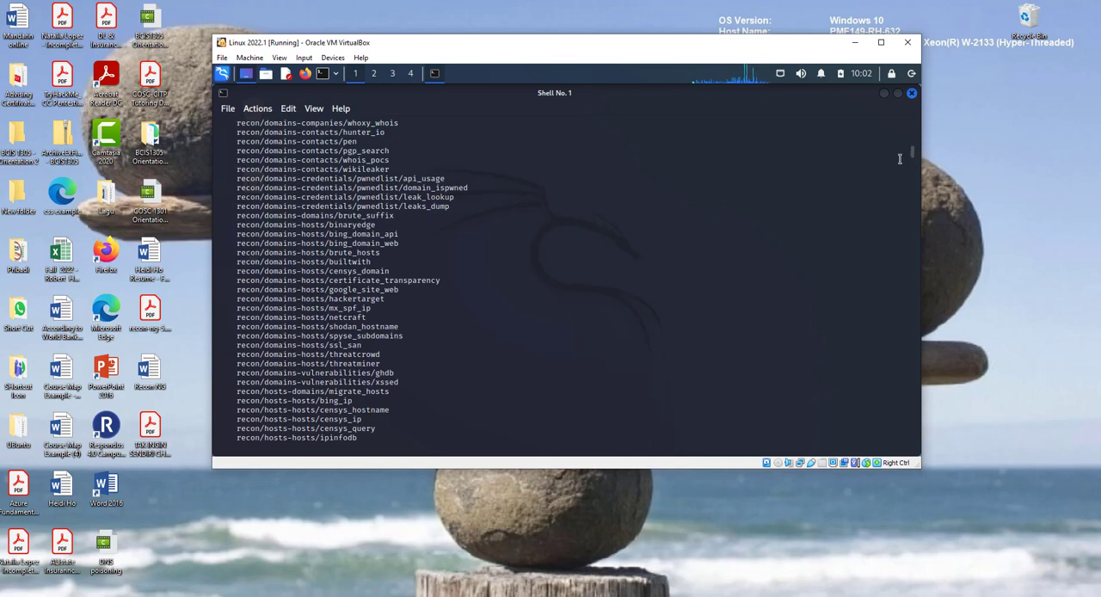
{"action": "mouse_move", "coordinate": [415, 259]}
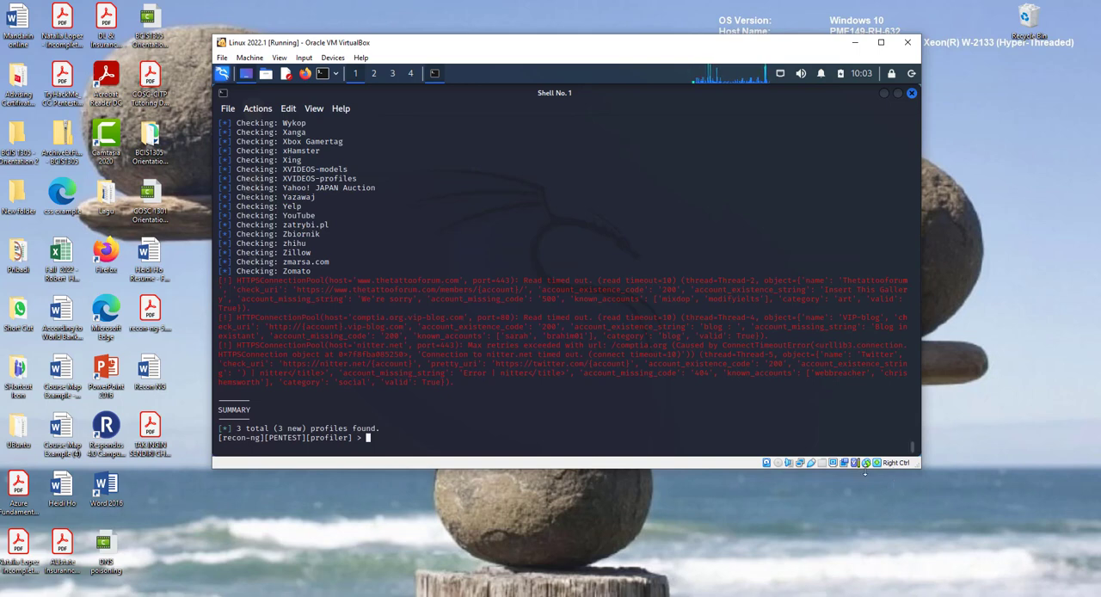
Load the recon/domains-hosts/hackertarget module.
{"action": "type", "text": "modul"}
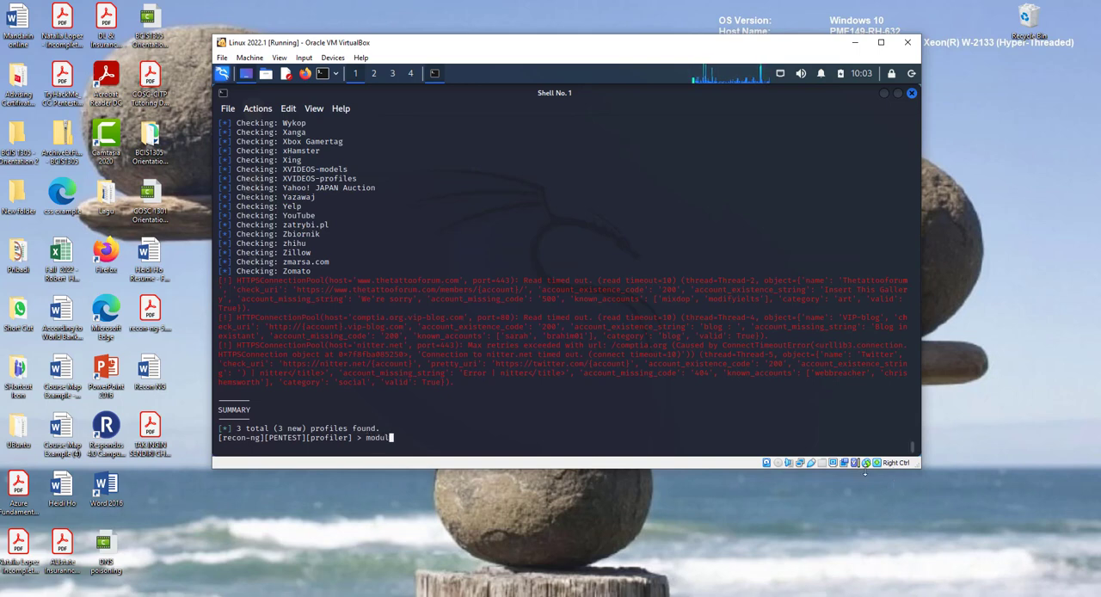
{"action": "type", "text": "es load"}
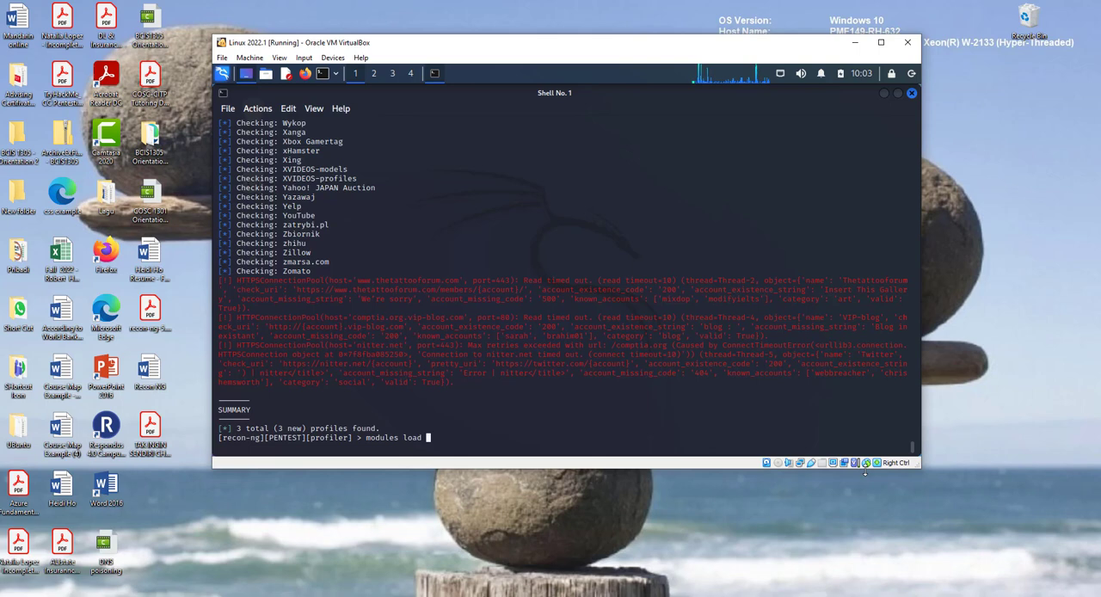
{"action": "mouse_move", "coordinate": [454, 437]}
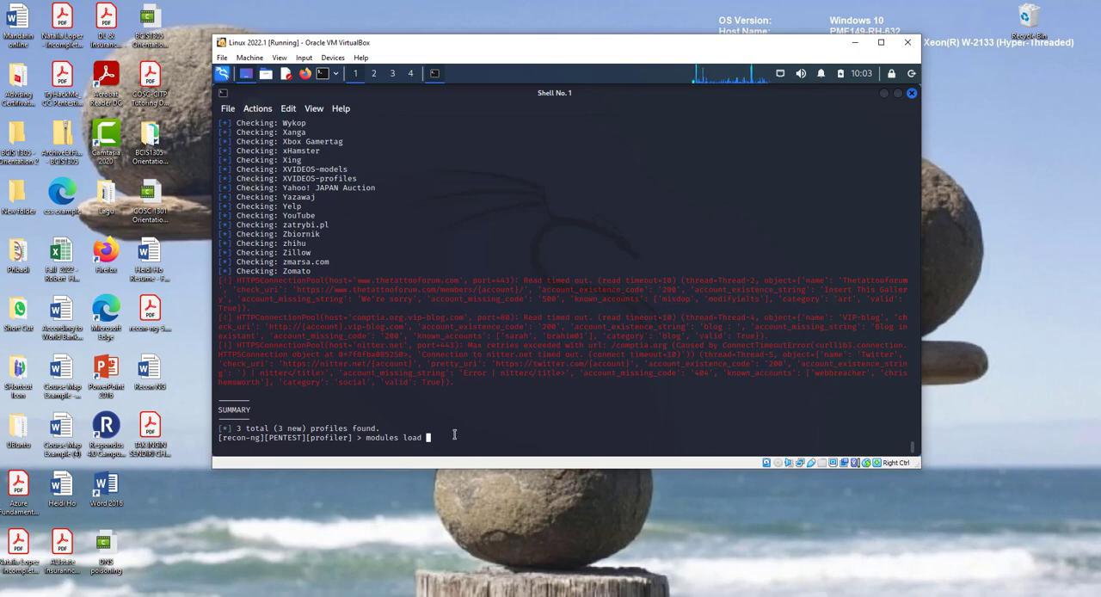
{"action": "type", "text": "recon/domains-hosts/hackertarget"}
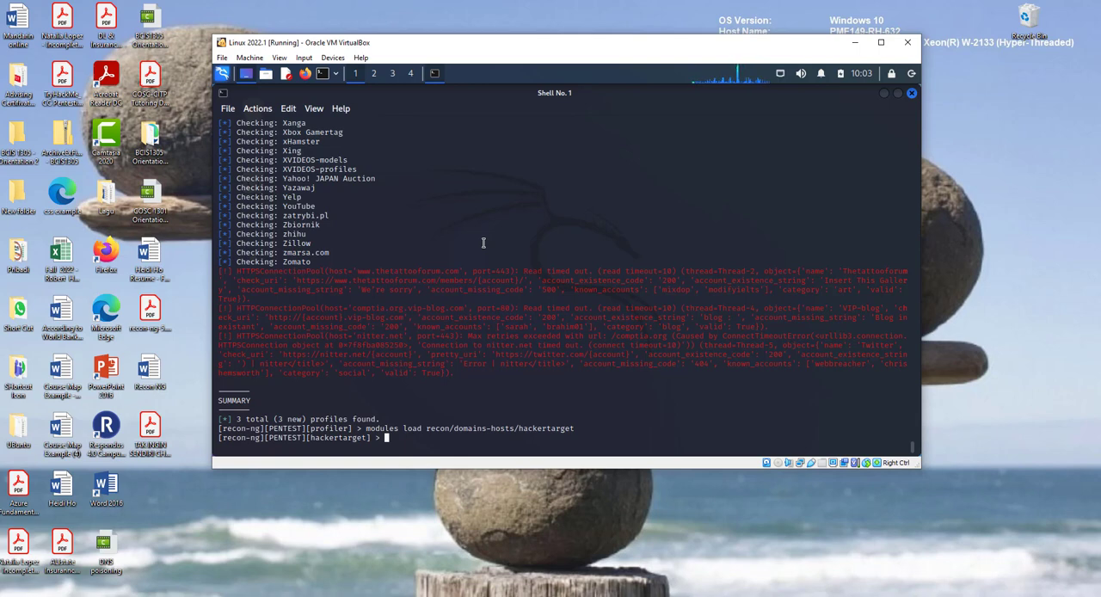
Set the SOURCE option, correcting a mistyped comptia to tesla.com.
{"action": "type", "text": "set o"}
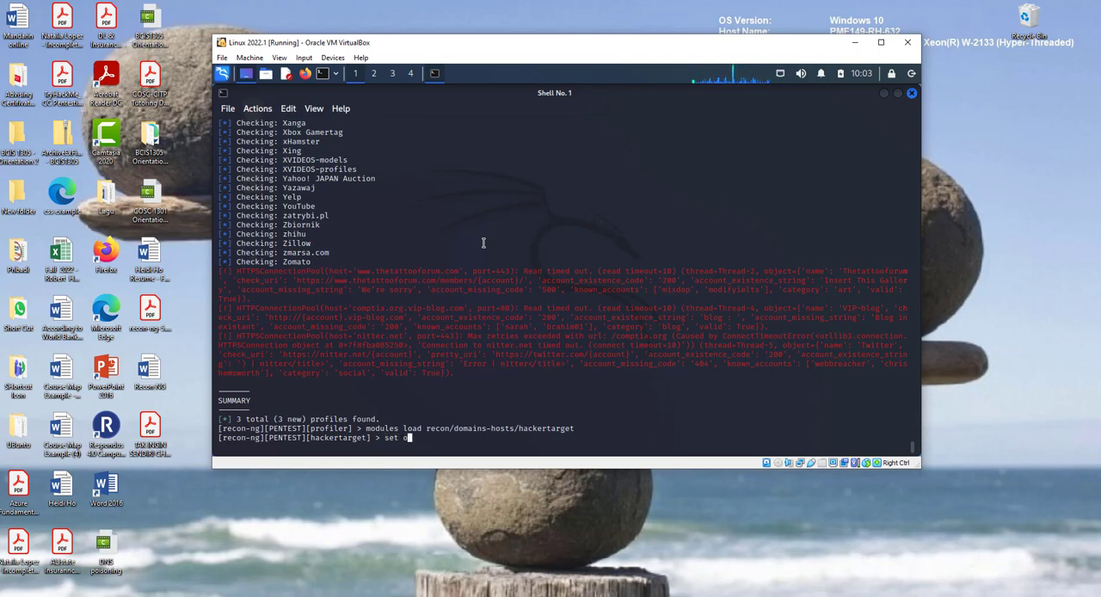
{"action": "type", "text": "ption"}
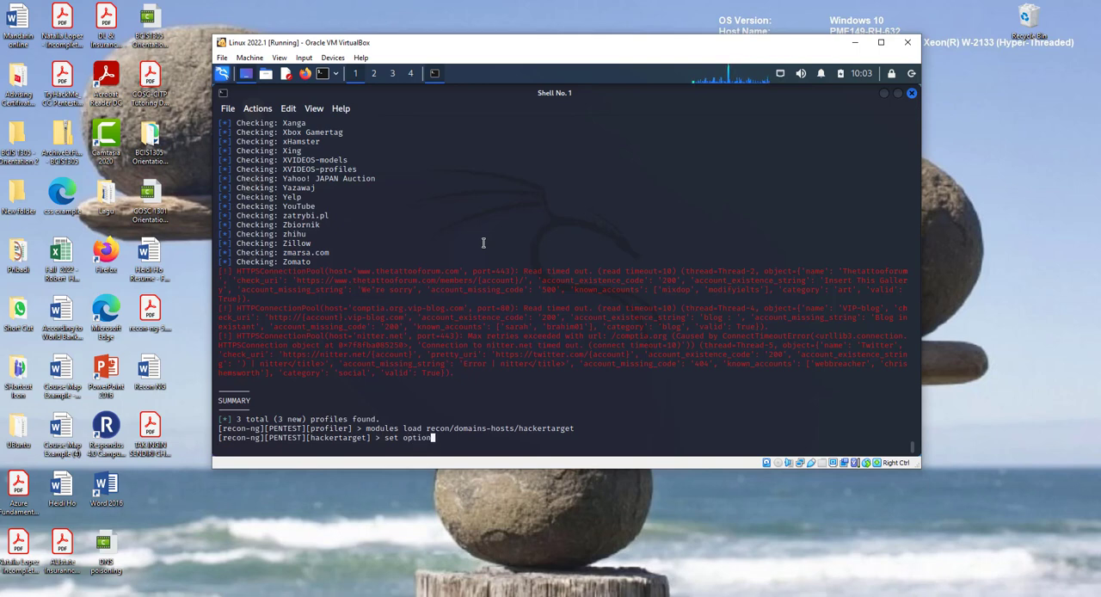
{"action": "type", "text": "SOURCE"}
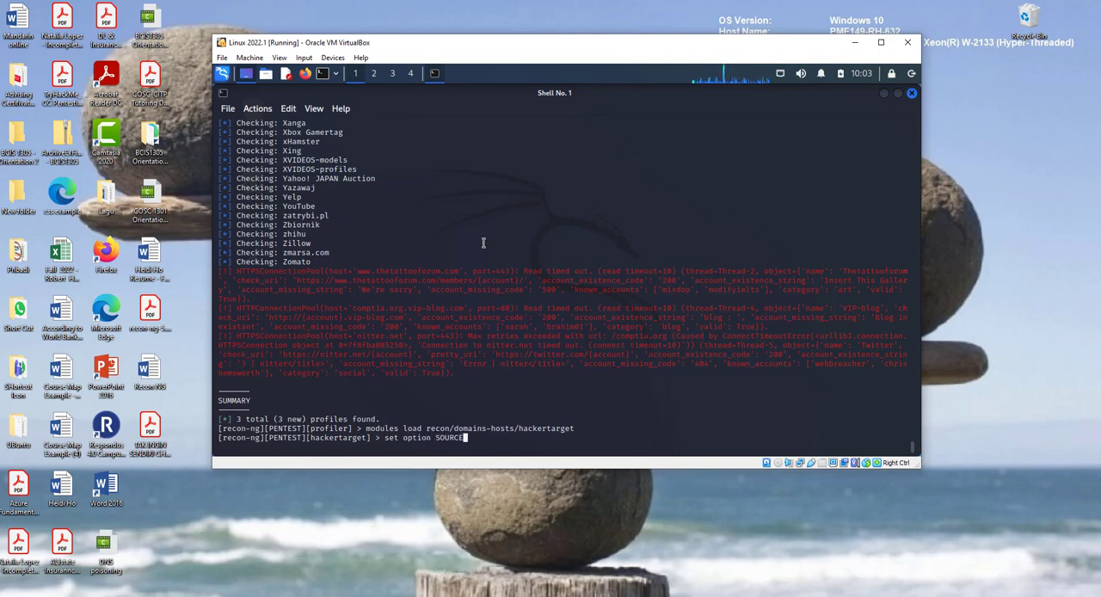
{"action": "type", "text": "comptia.or"}
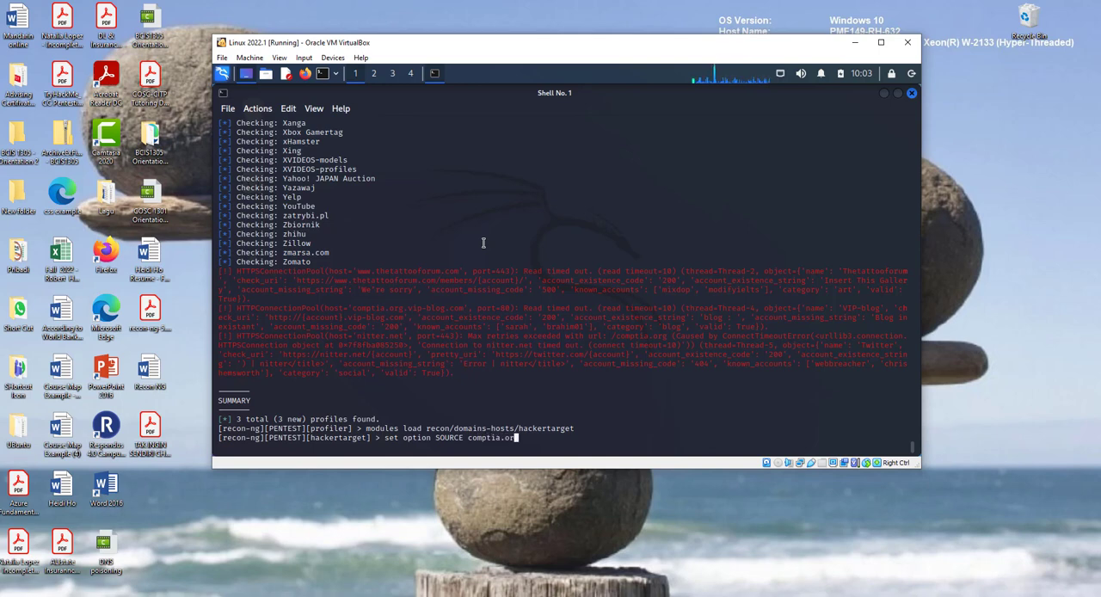
{"action": "type", "text": "g"}
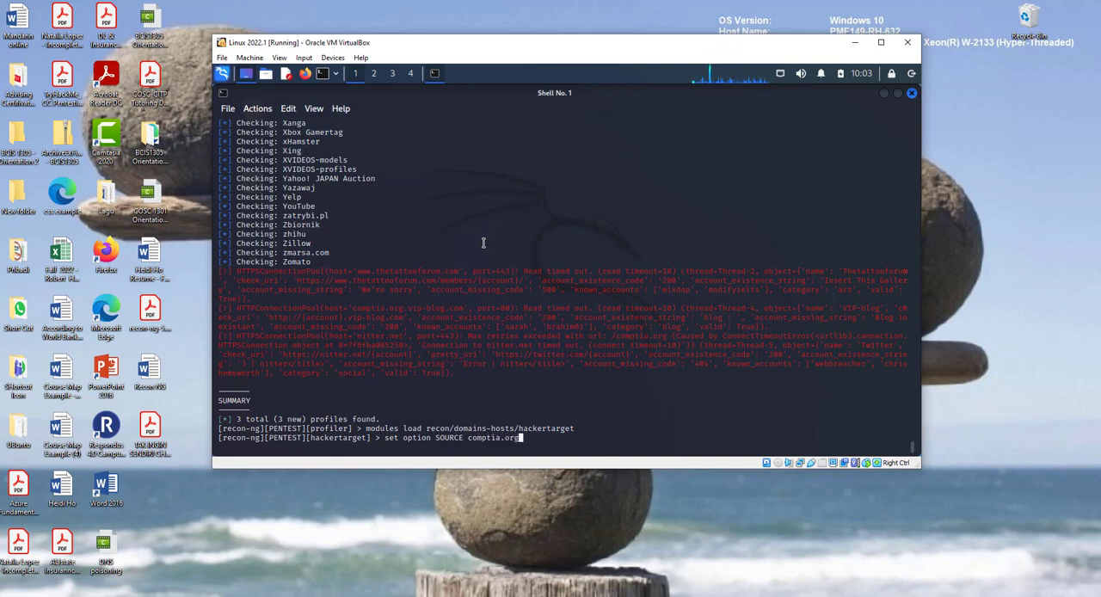
{"action": "key", "text": "BackSpace"}
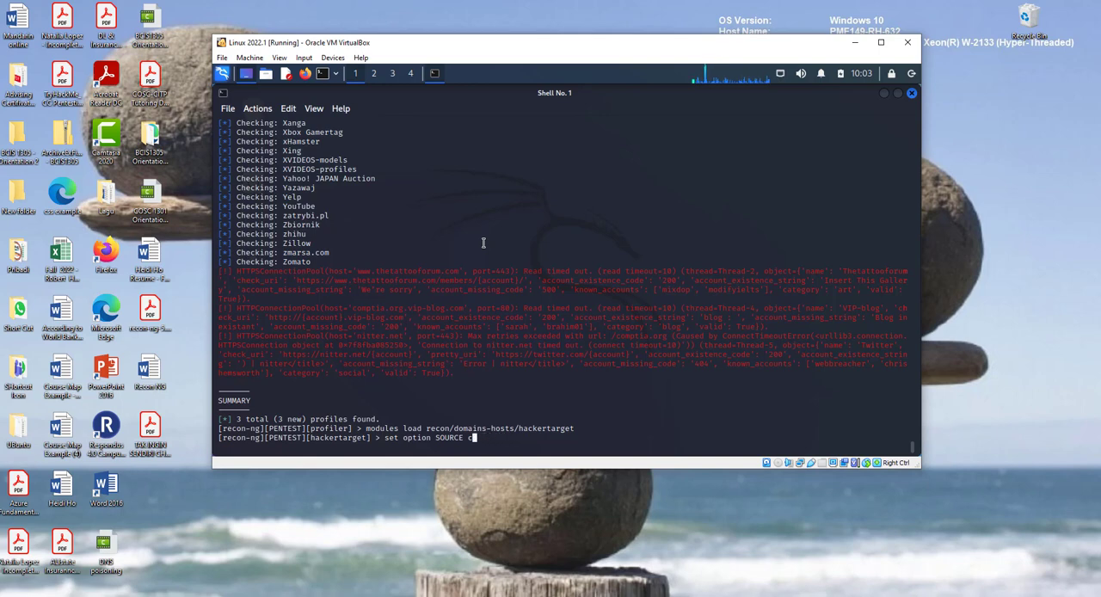
{"action": "type", "text": "tesla.com"}
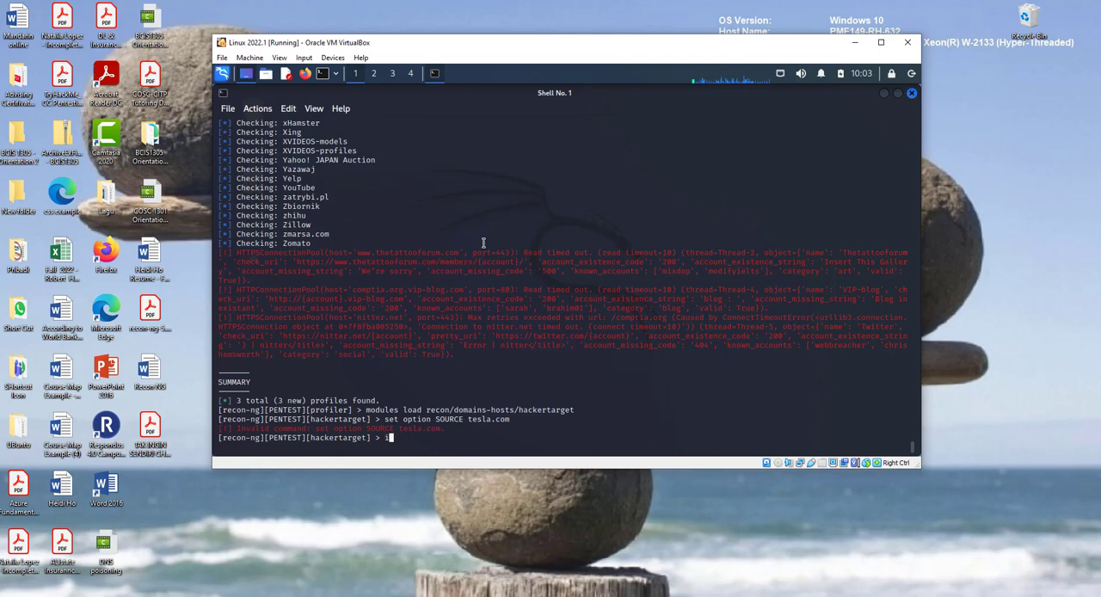
Check the module info and re-enter set option SOURCE tesla.com to confirm the source.
{"action": "type", "text": "info"}
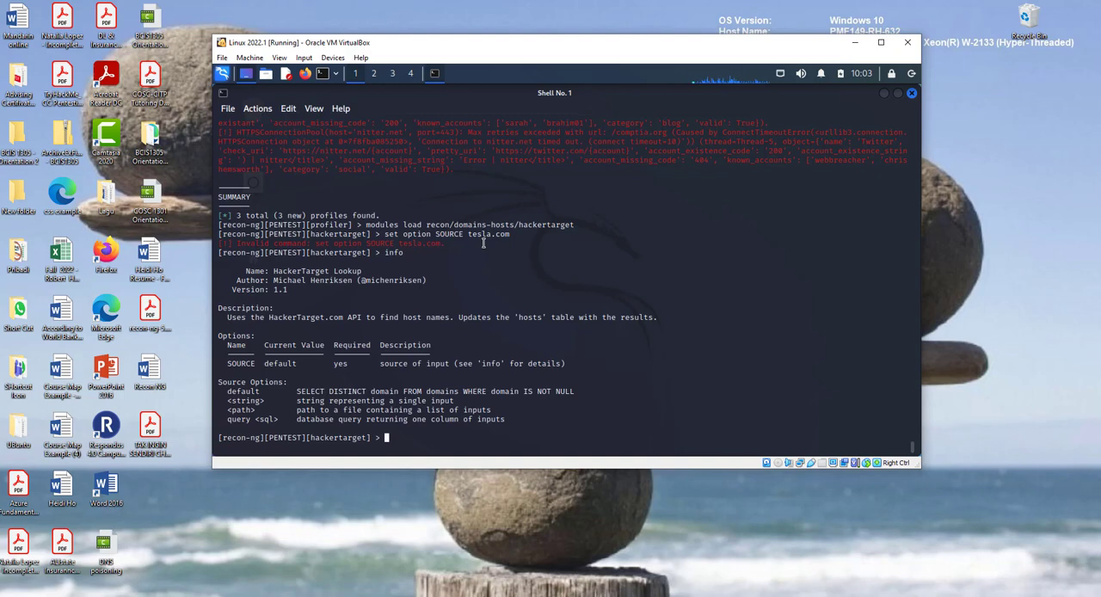
{"action": "type", "text": "info"}
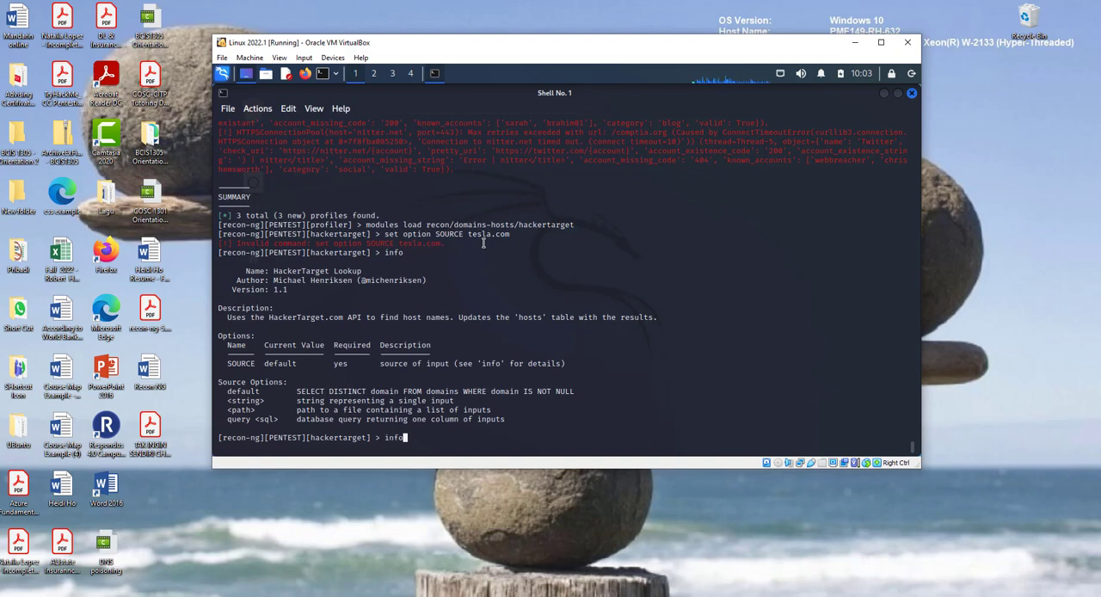
{"action": "type", "text": "set option SOURCE tesla.com"}
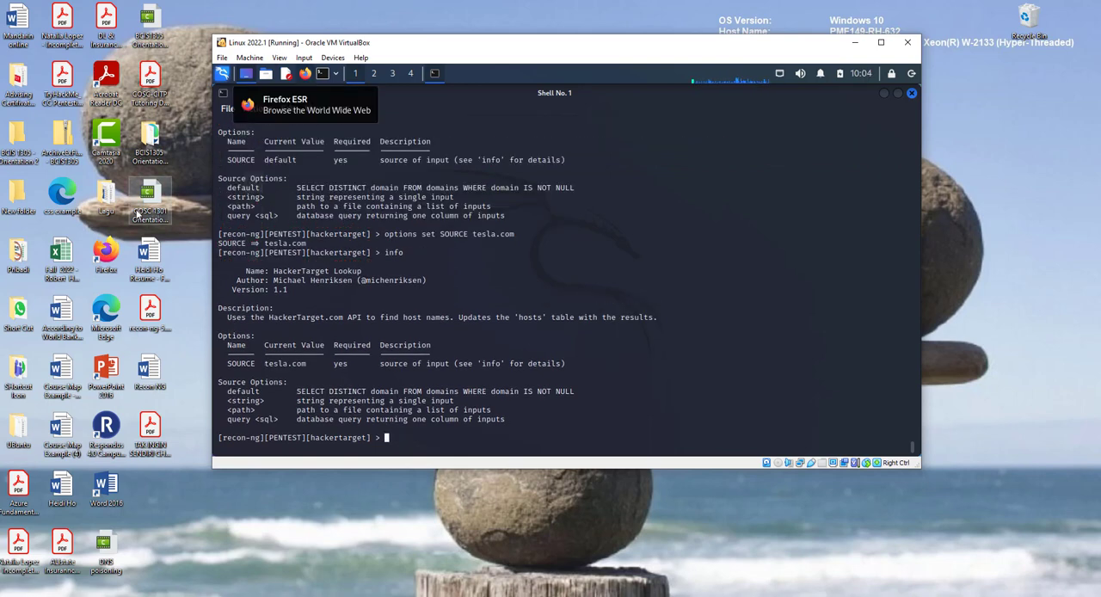
{"action": "mouse_move", "coordinate": [198, 213]}
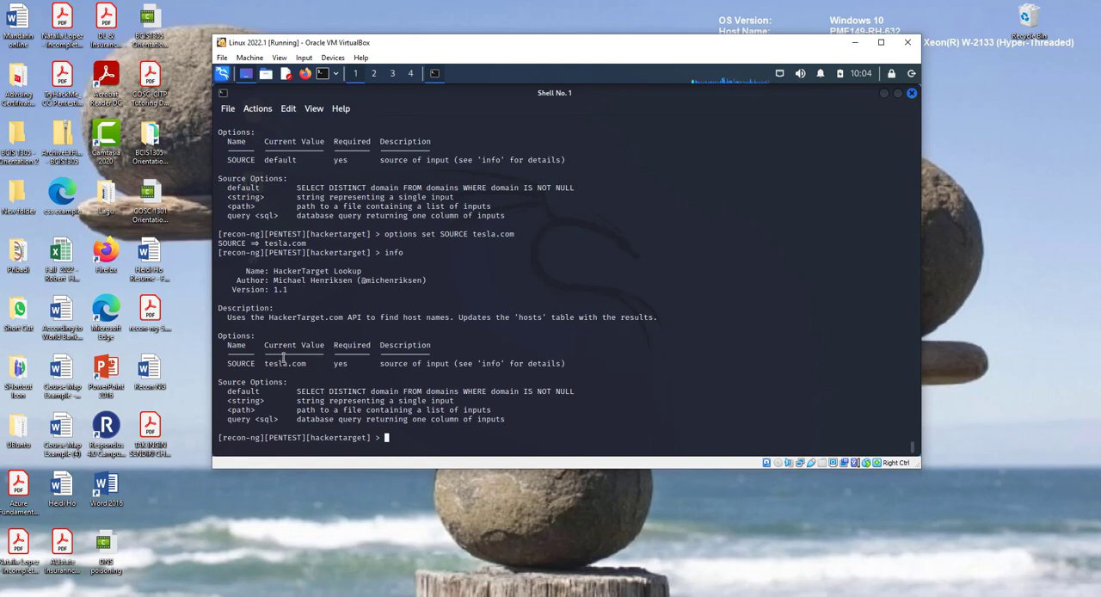
{"action": "mouse_move", "coordinate": [357, 399]}
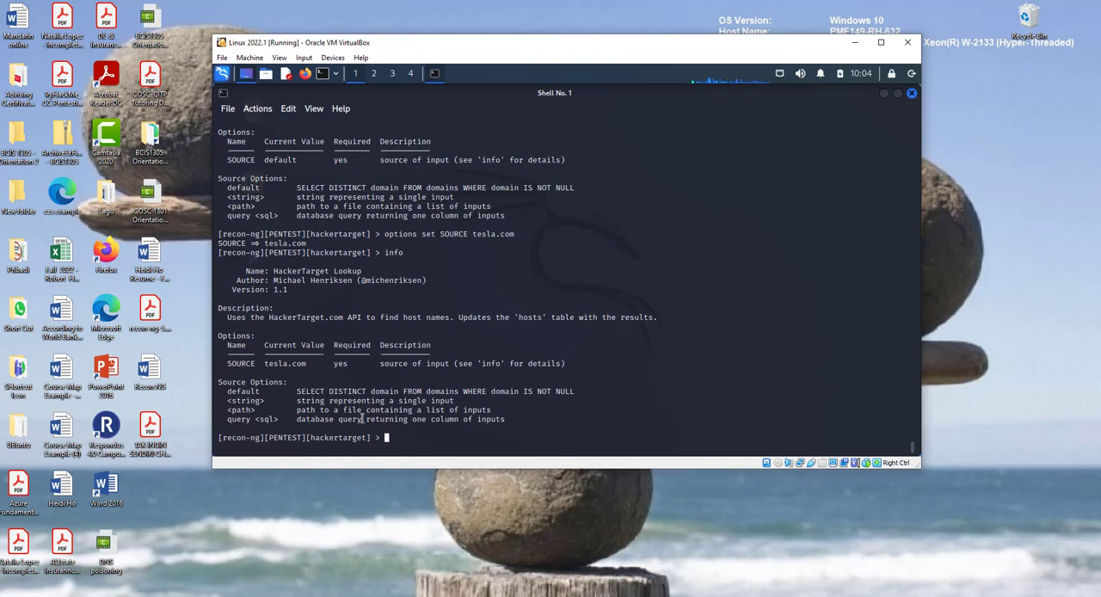
{"action": "mouse_move", "coordinate": [941, 447]}
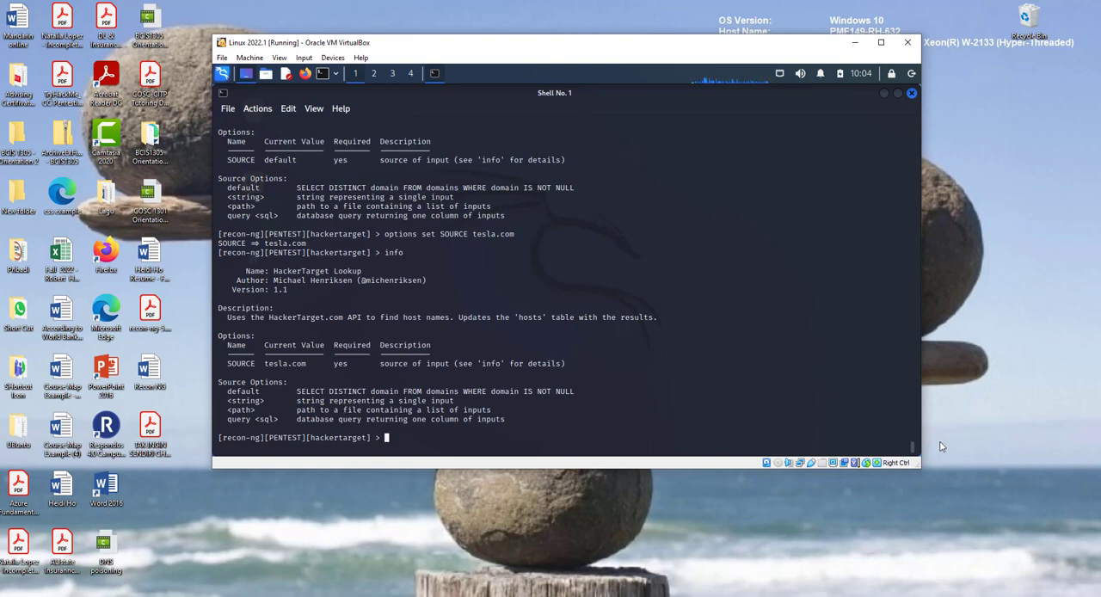
{"action": "mouse_move", "coordinate": [936, 461]}
{"action": "type", "text": "run"}
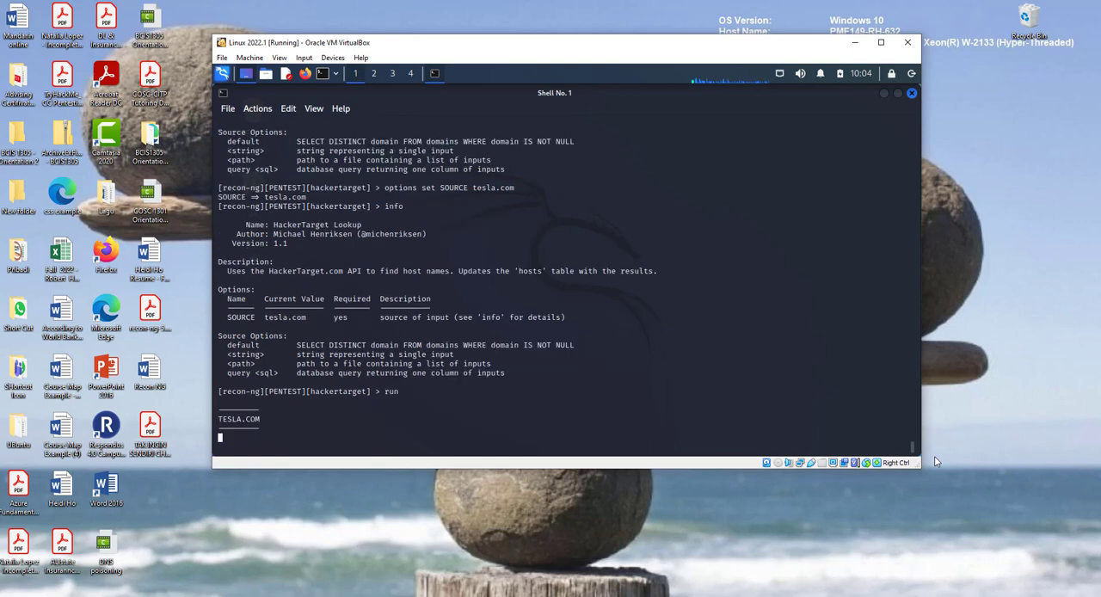
Run the hackertarget lookup, listing 35 new tesla.com hosts with IP addresses.
{"action": "key", "text": "Return"}
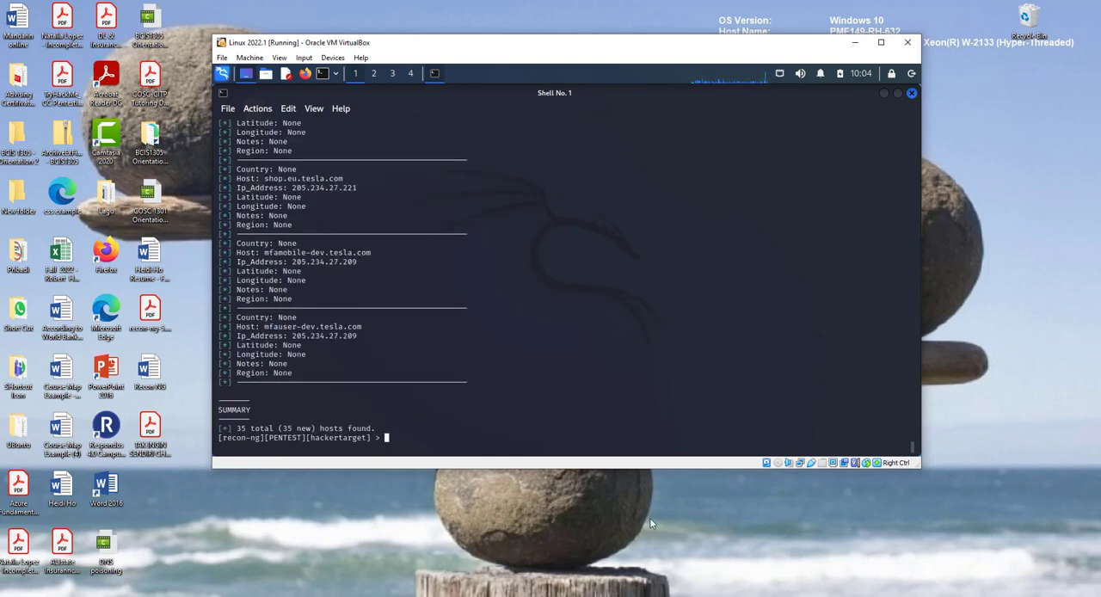
{"action": "mouse_move", "coordinate": [250, 444]}
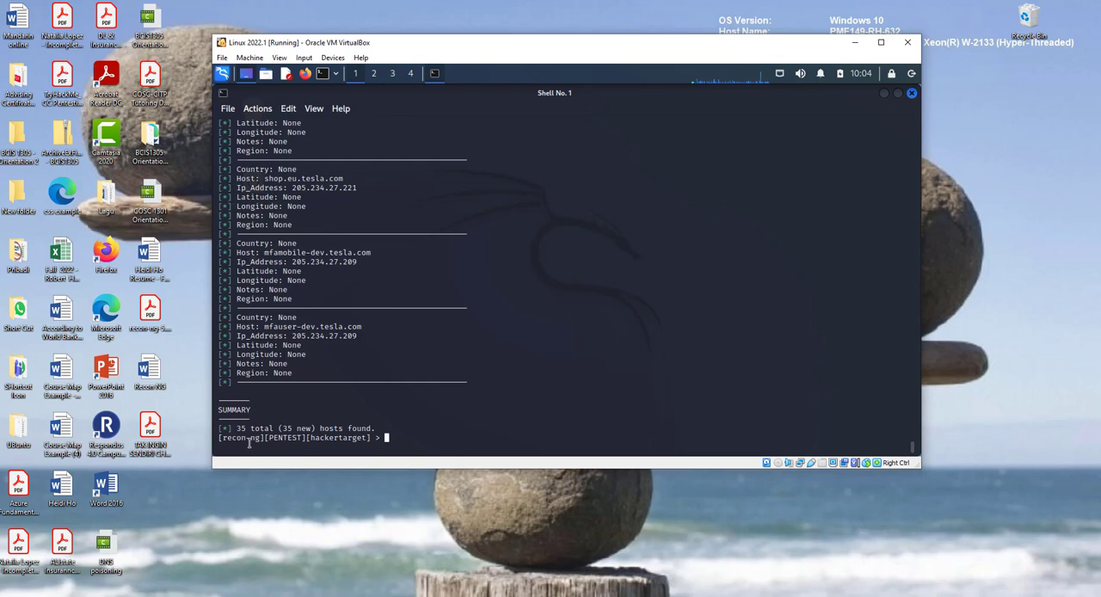
{"action": "mouse_move", "coordinate": [296, 319]}
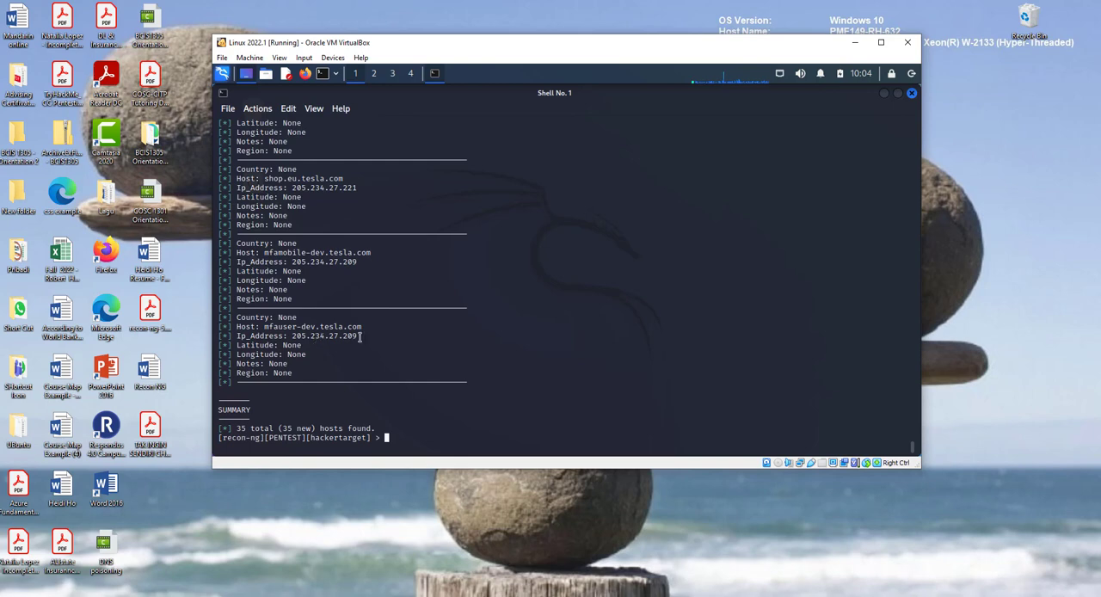
{"action": "mouse_move", "coordinate": [668, 310]}
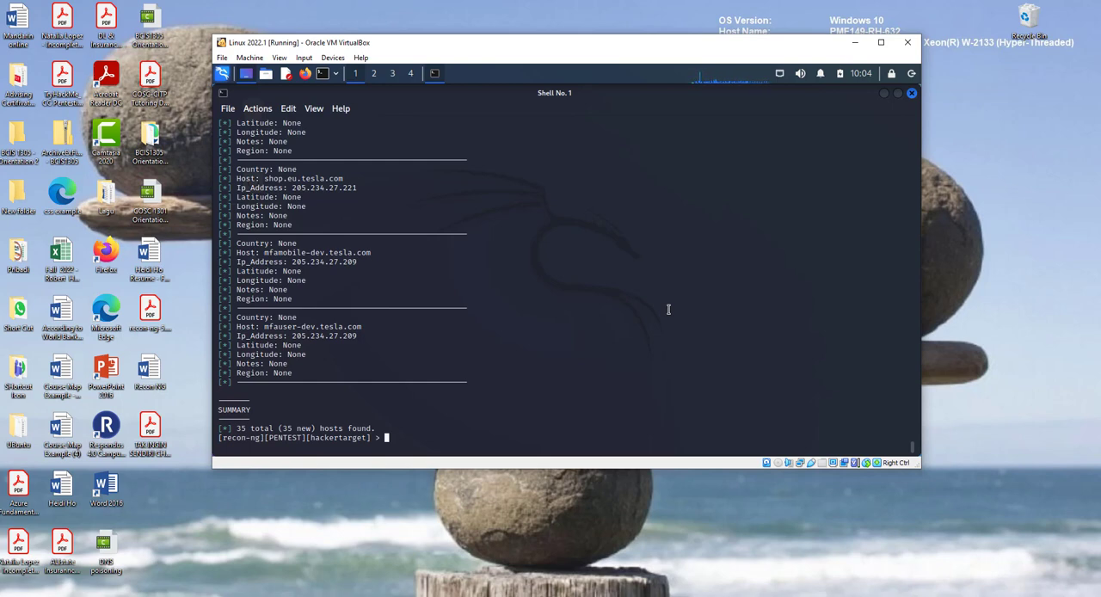
{"action": "mouse_move", "coordinate": [677, 286]}
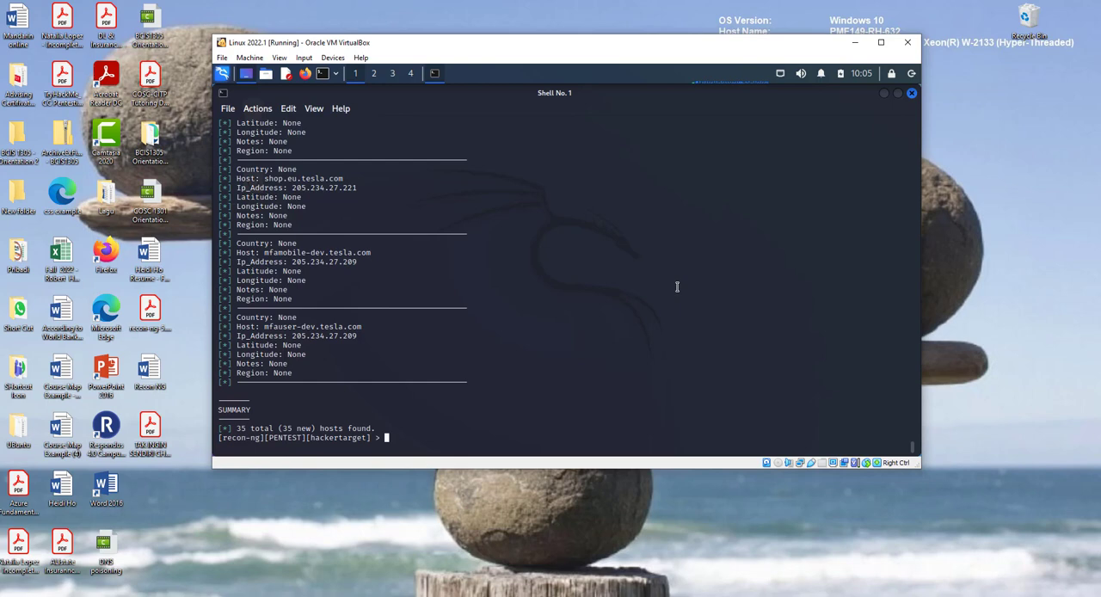
{"action": "mouse_move", "coordinate": [674, 290]}
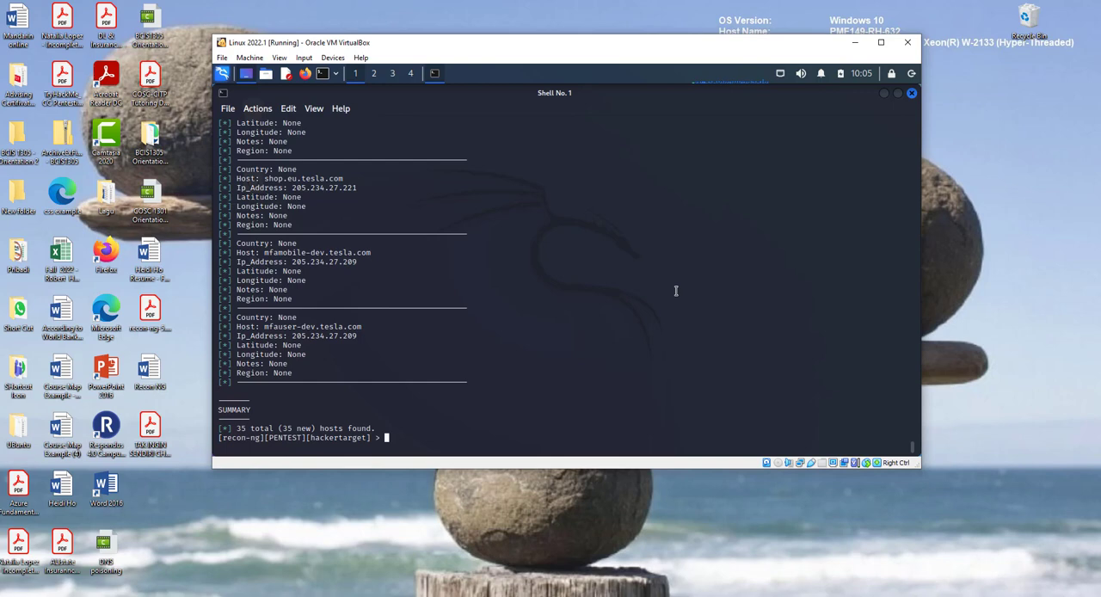
{"action": "mouse_move", "coordinate": [692, 321]}
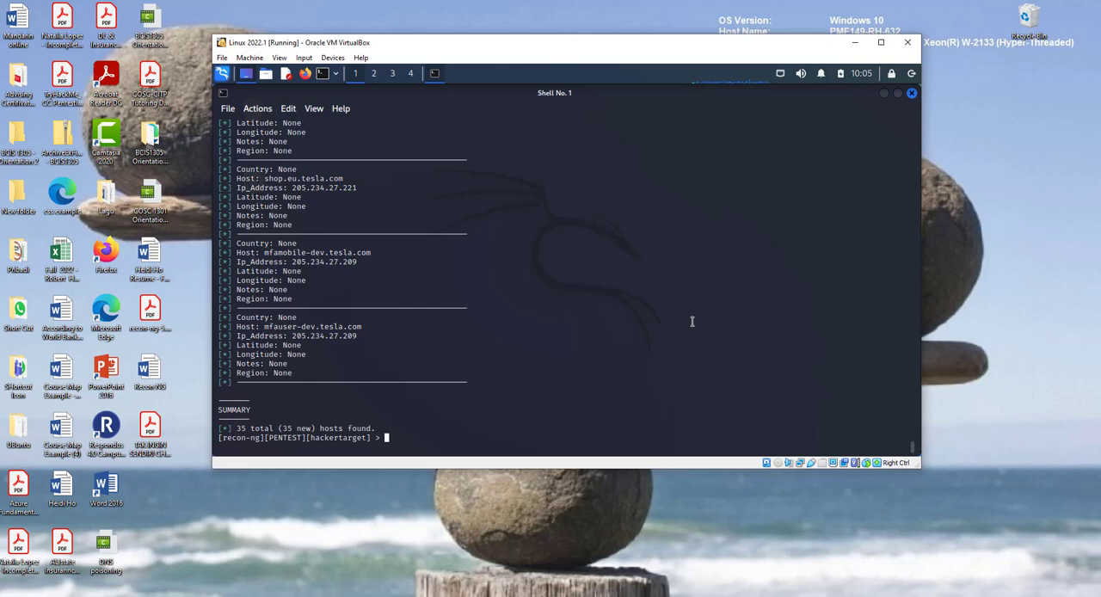
{"action": "mouse_move", "coordinate": [695, 314]}
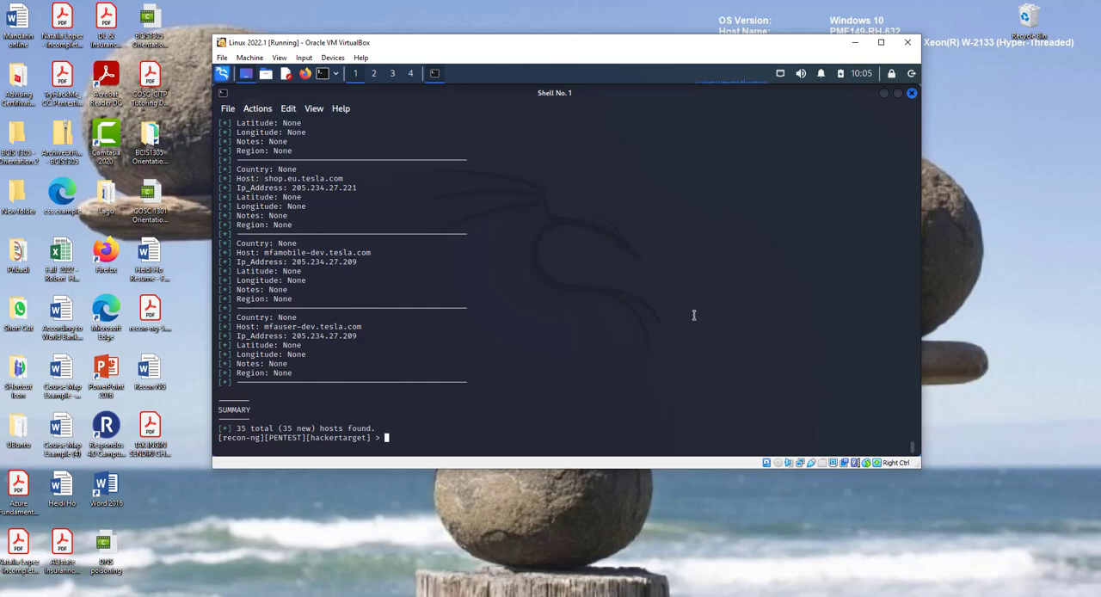